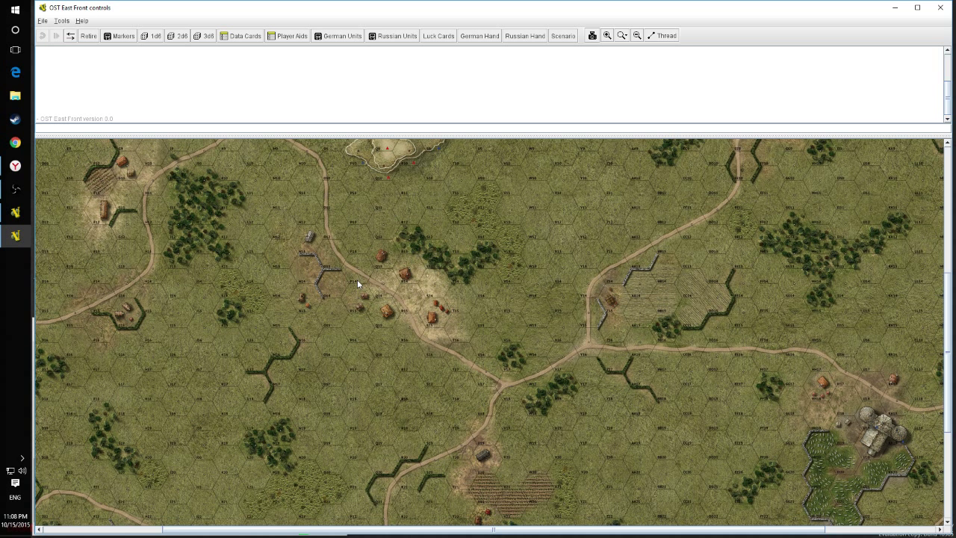
mouse_move(454, 129)
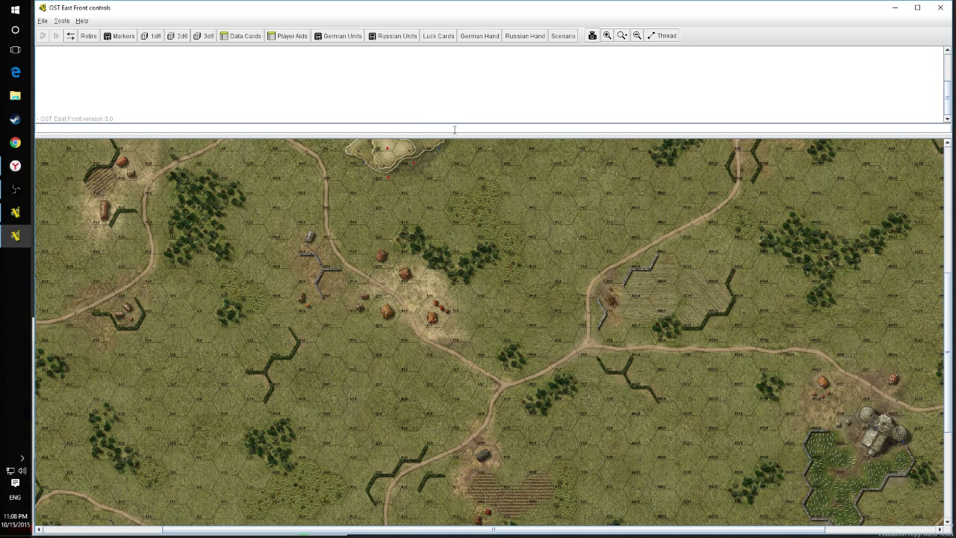
- Open the Scenarios window and scroll up to the Crossroads scenario card
click(562, 35)
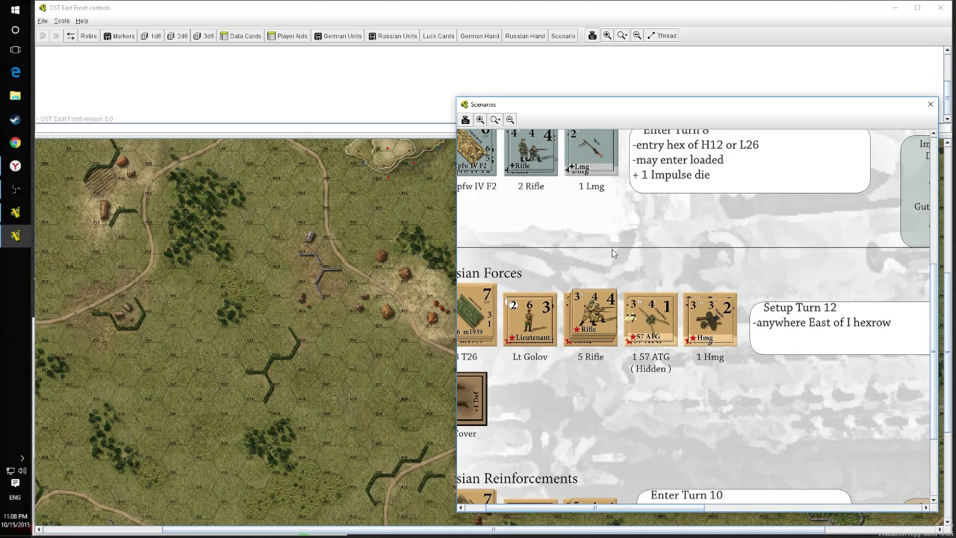
scroll(up, 3)
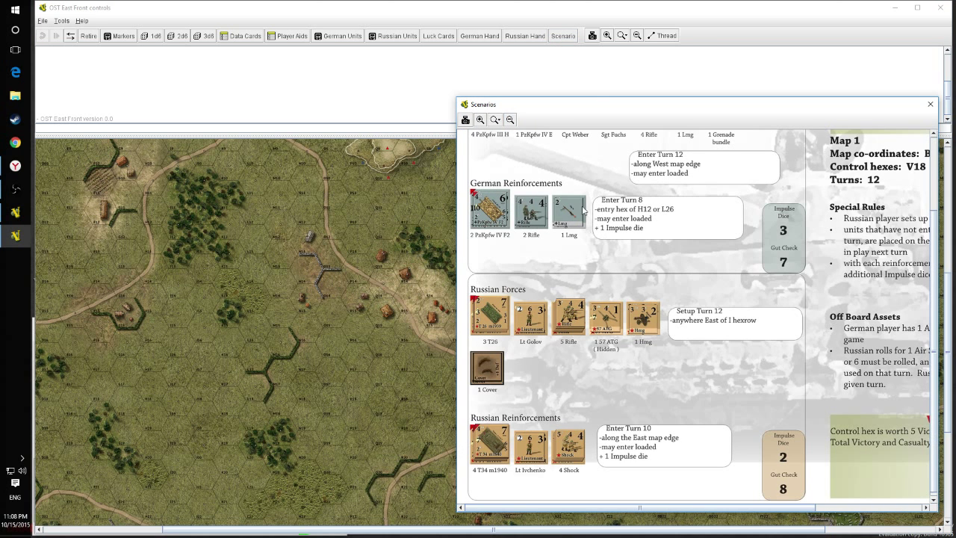
scroll(up, 3)
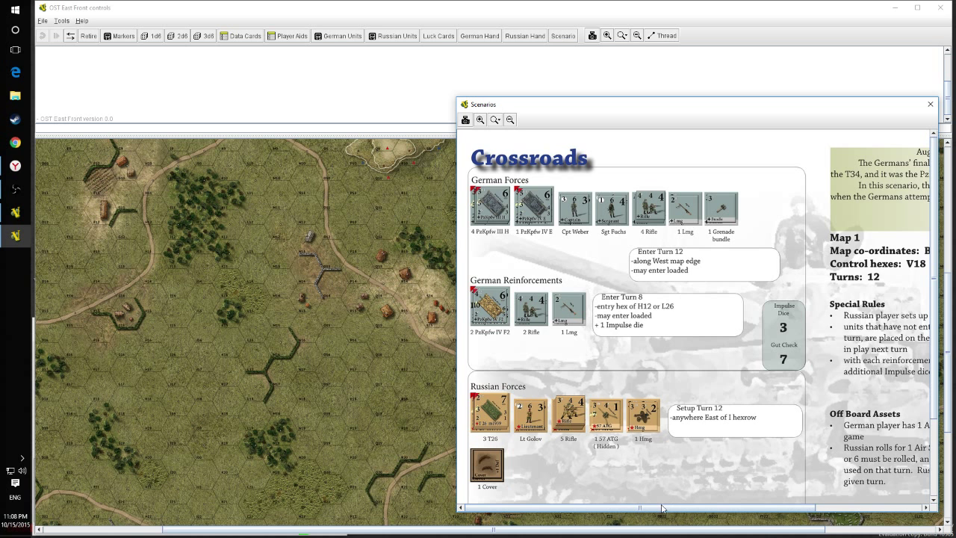
mouse_move(493, 132)
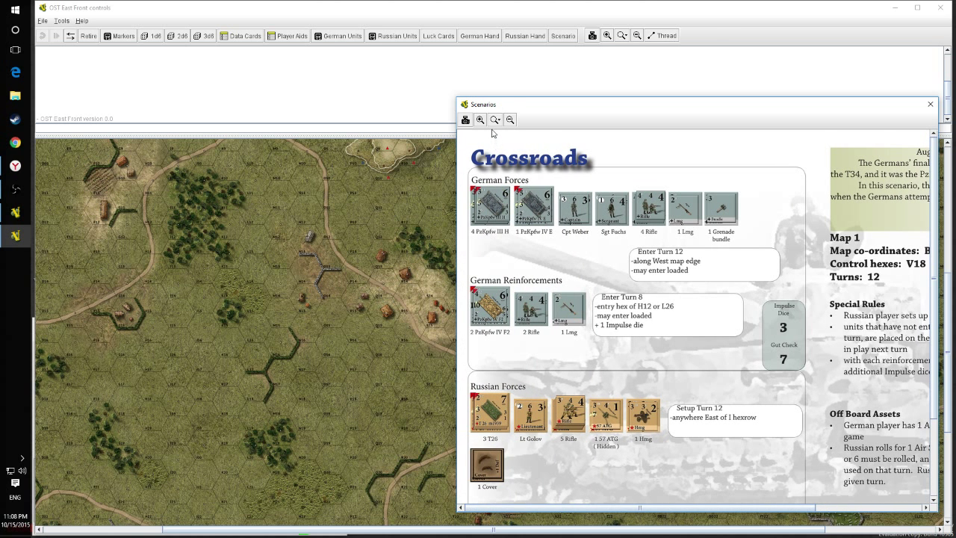
- Zoom out the Scenarios window so the whole Crossroads card fits
click(510, 119)
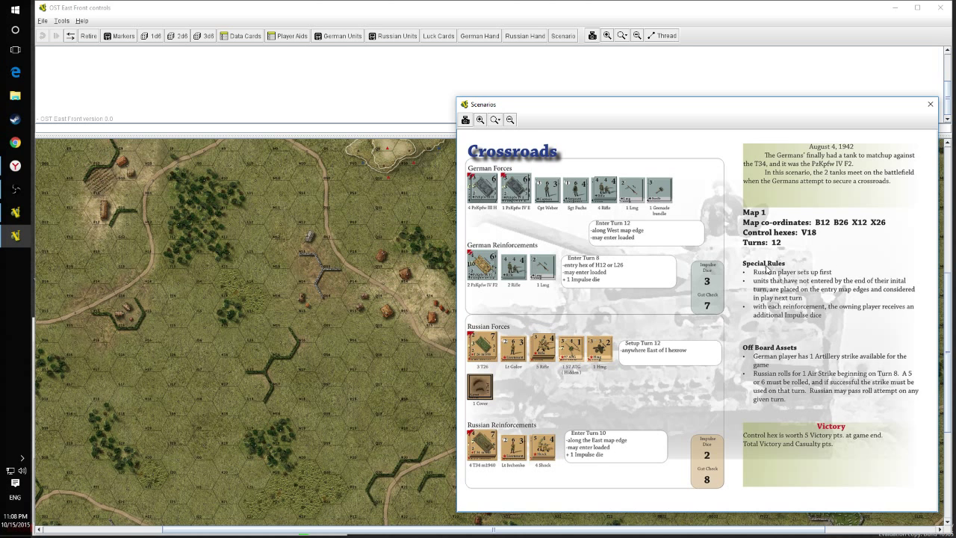
mouse_move(570, 215)
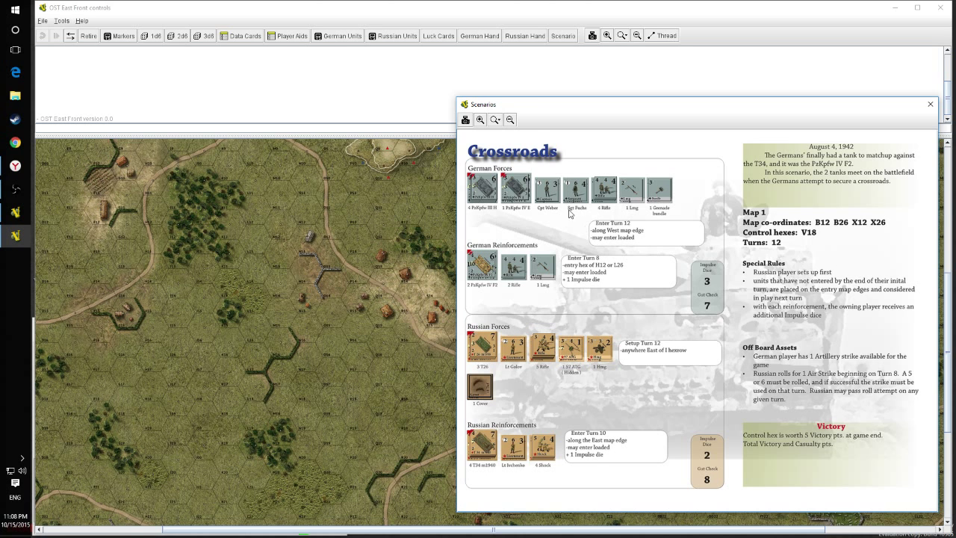
mouse_move(316, 292)
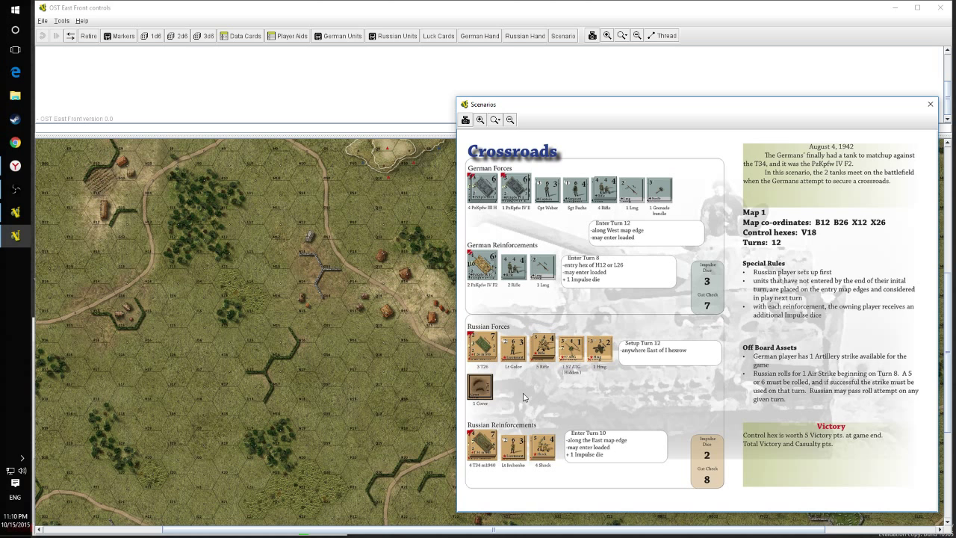
mouse_move(616, 136)
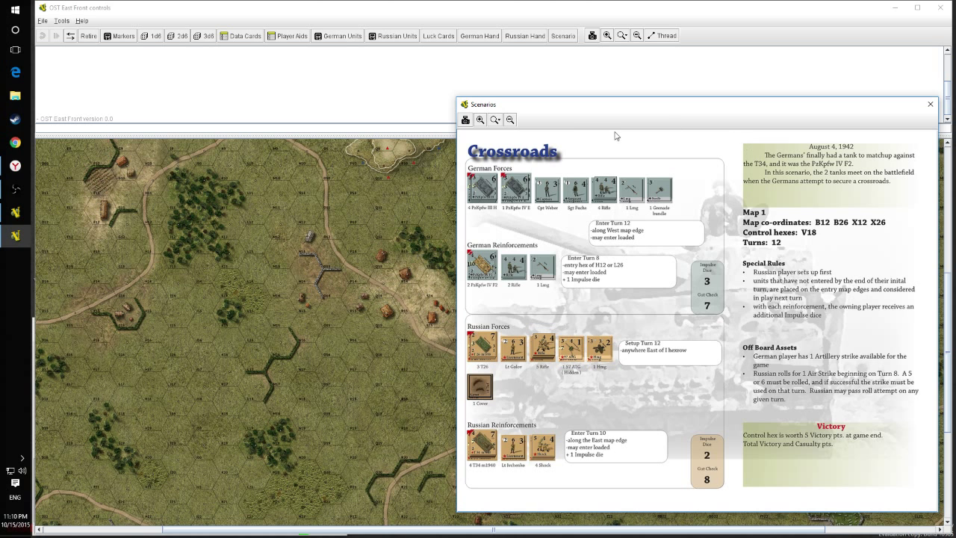
mouse_move(729, 209)
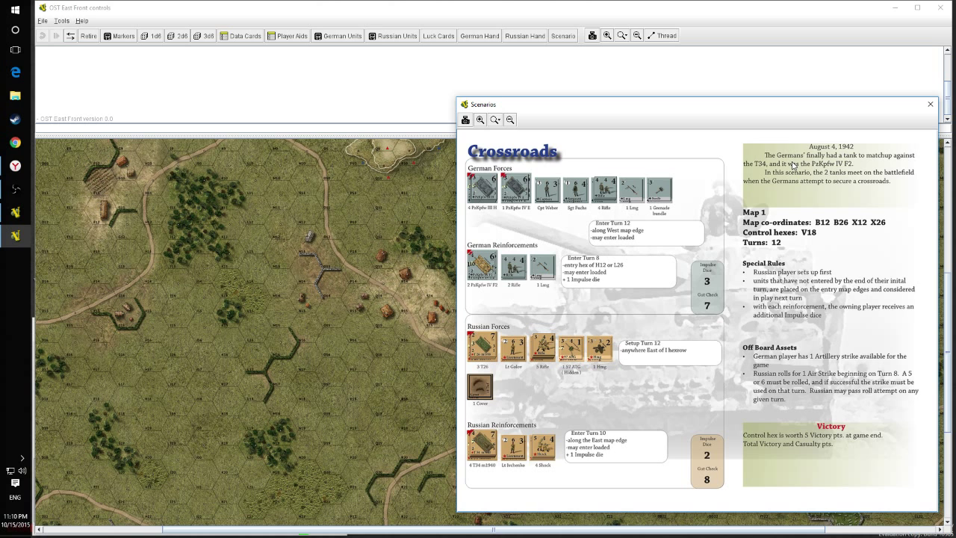
mouse_move(758, 179)
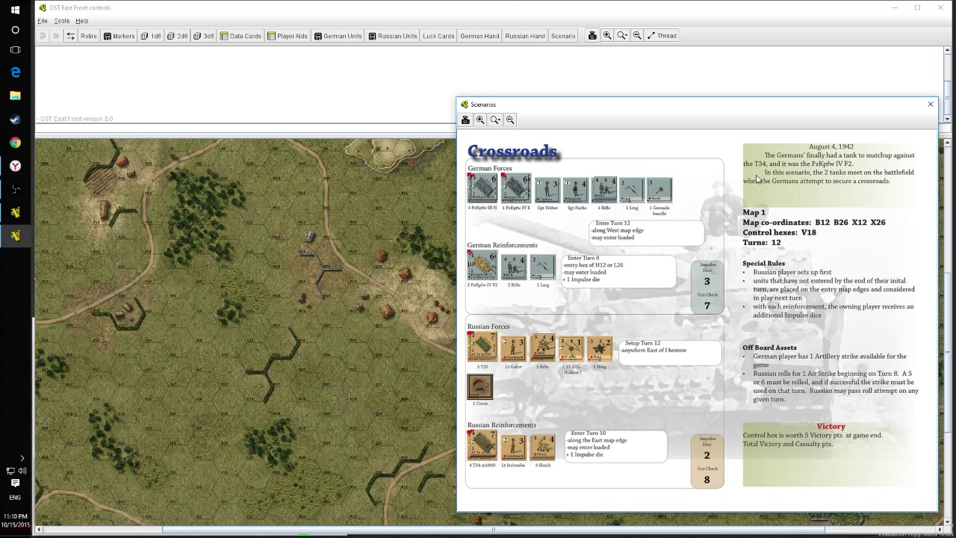
mouse_move(773, 174)
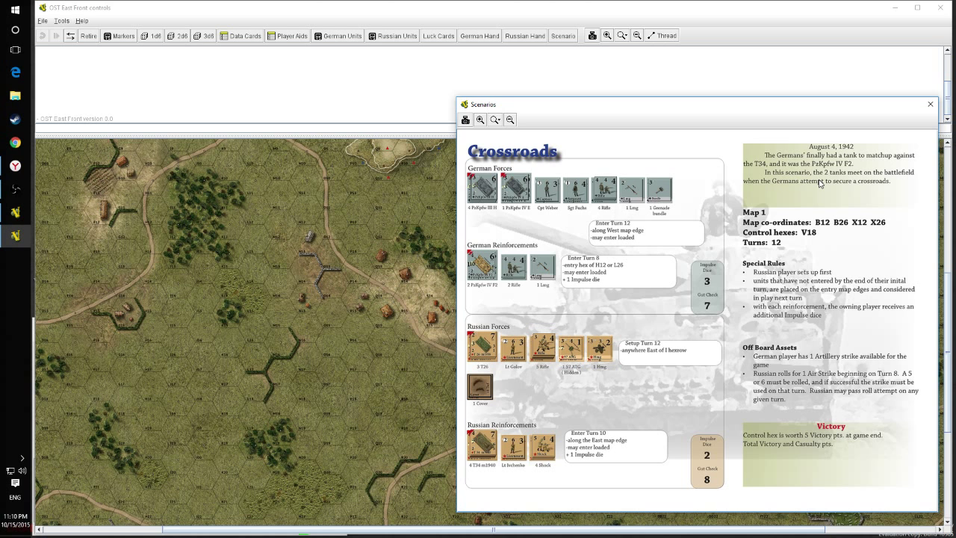
mouse_move(789, 192)
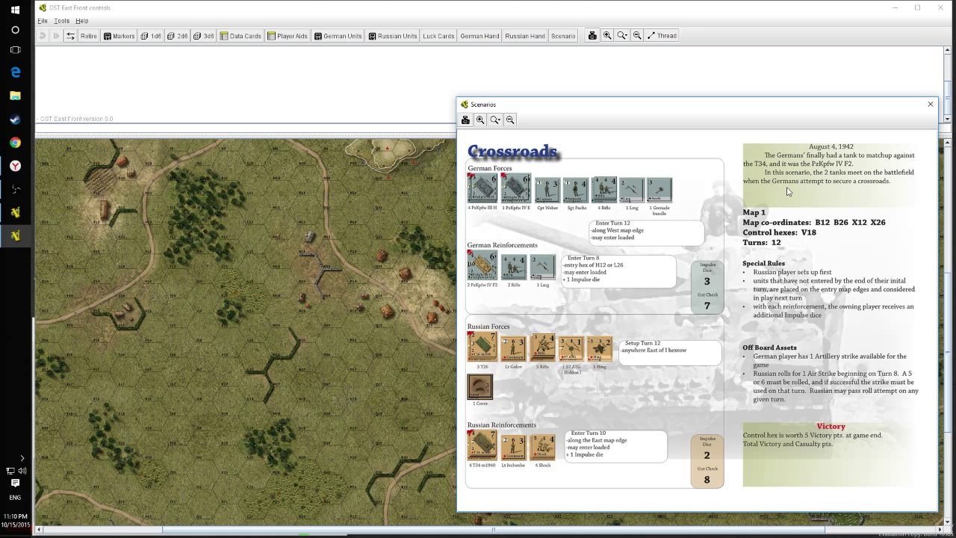
mouse_move(446, 275)
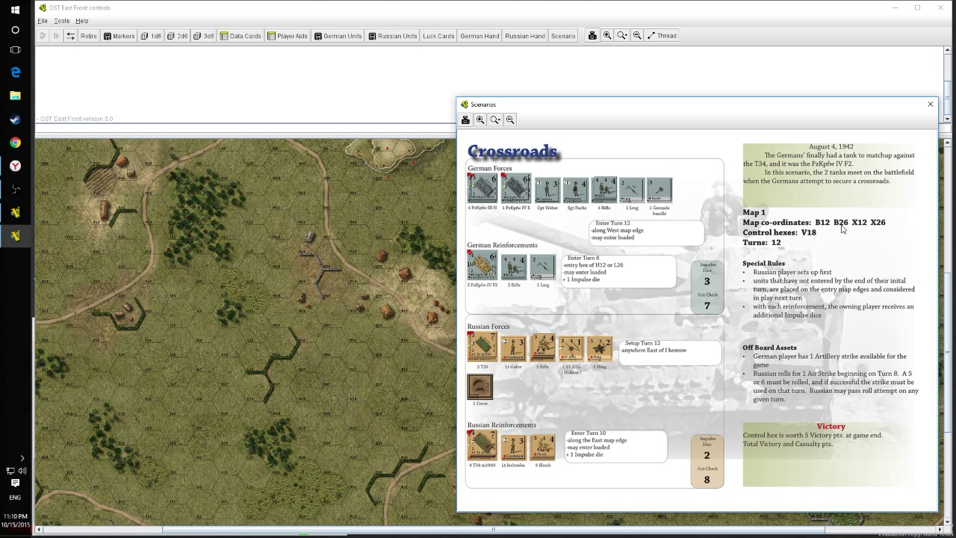
mouse_move(880, 231)
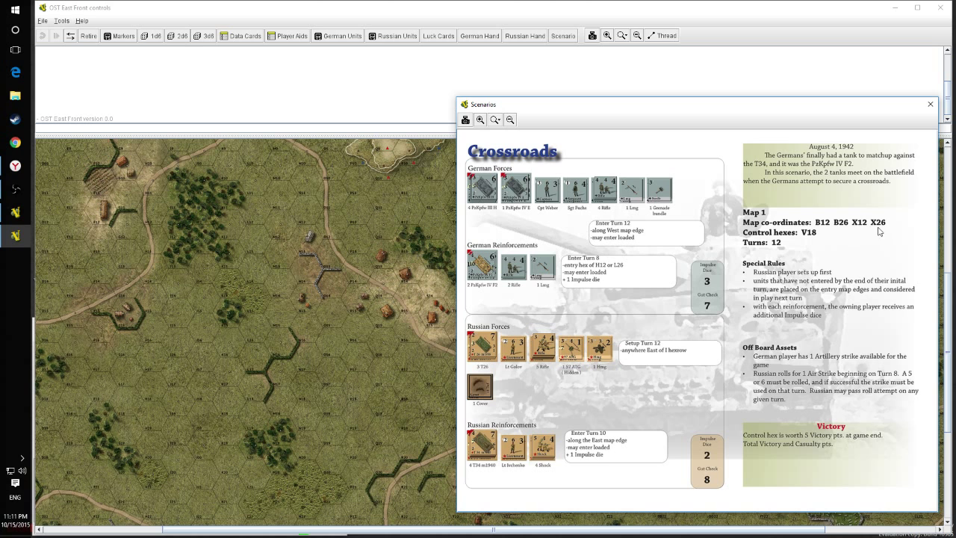
mouse_move(203, 351)
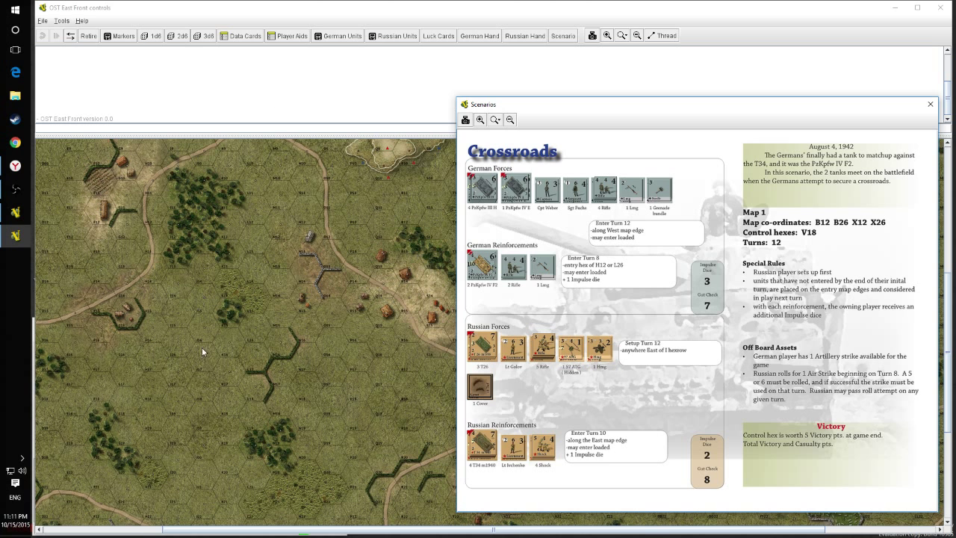
mouse_move(910, 112)
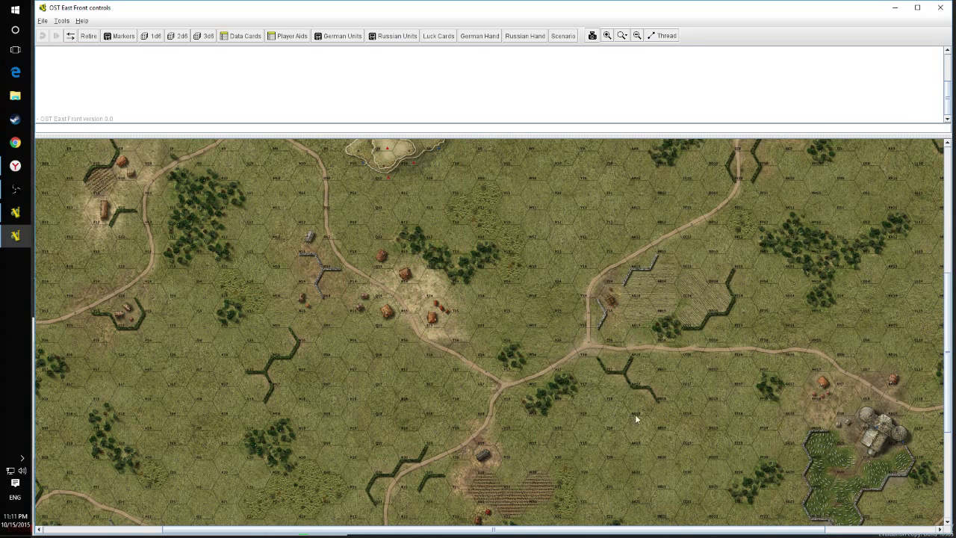
mouse_move(606, 92)
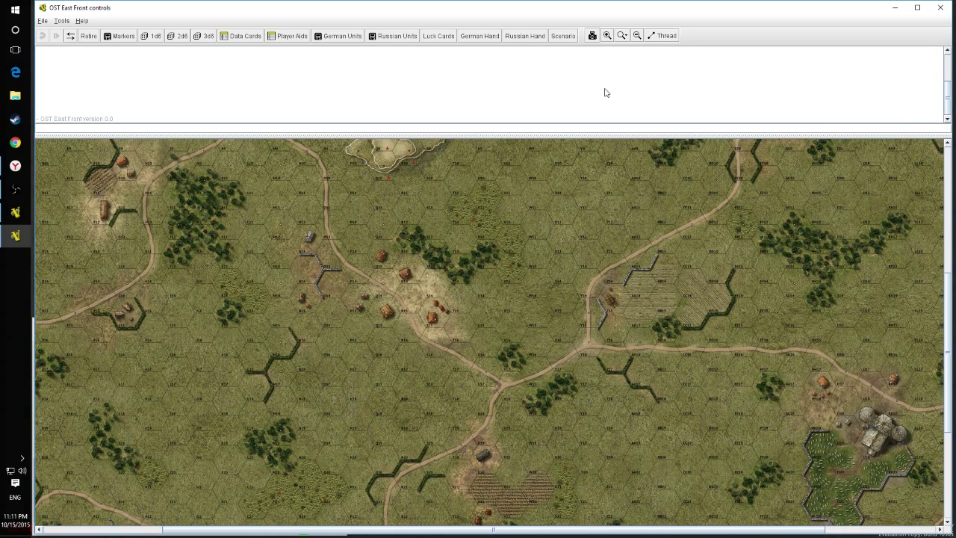
- Zoom in twice on Map 1 and scroll left toward the western edge
click(606, 35)
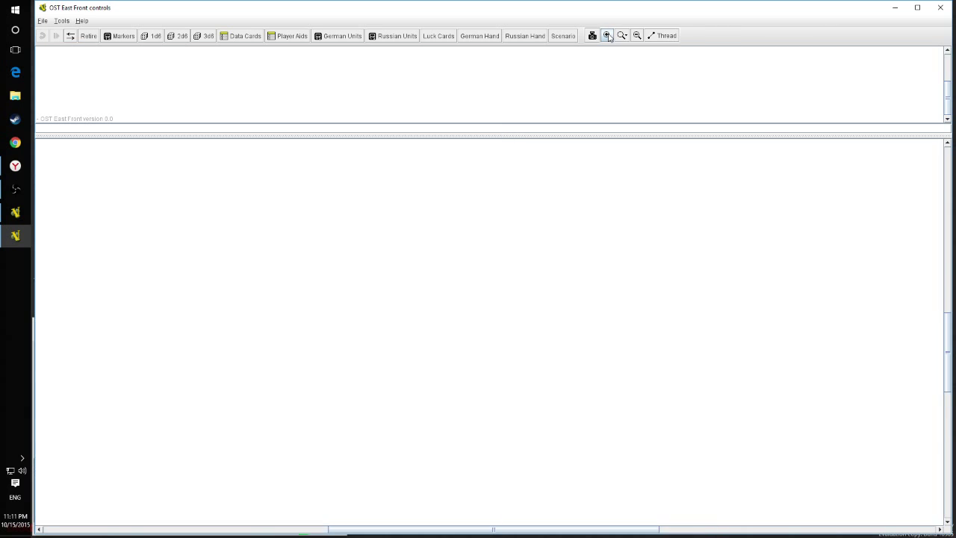
mouse_move(607, 35)
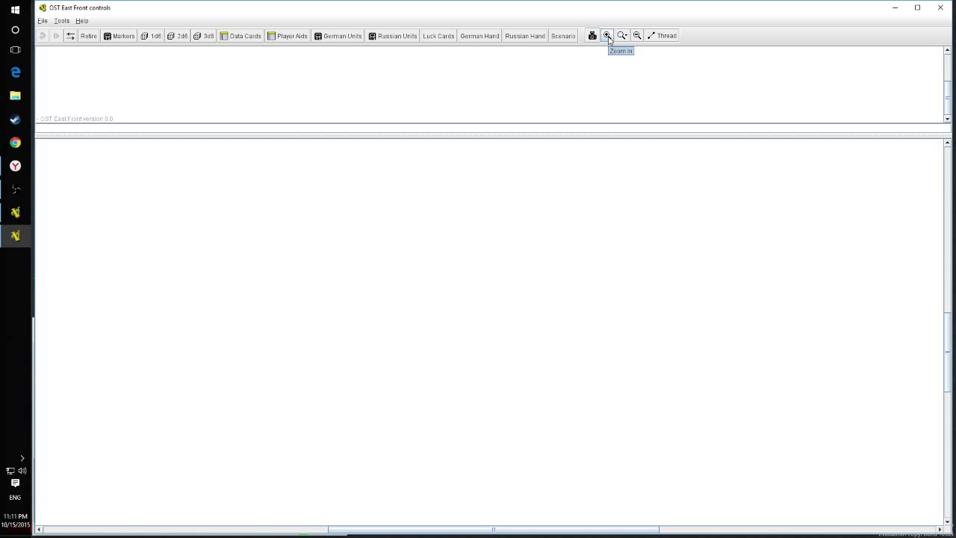
click(606, 35)
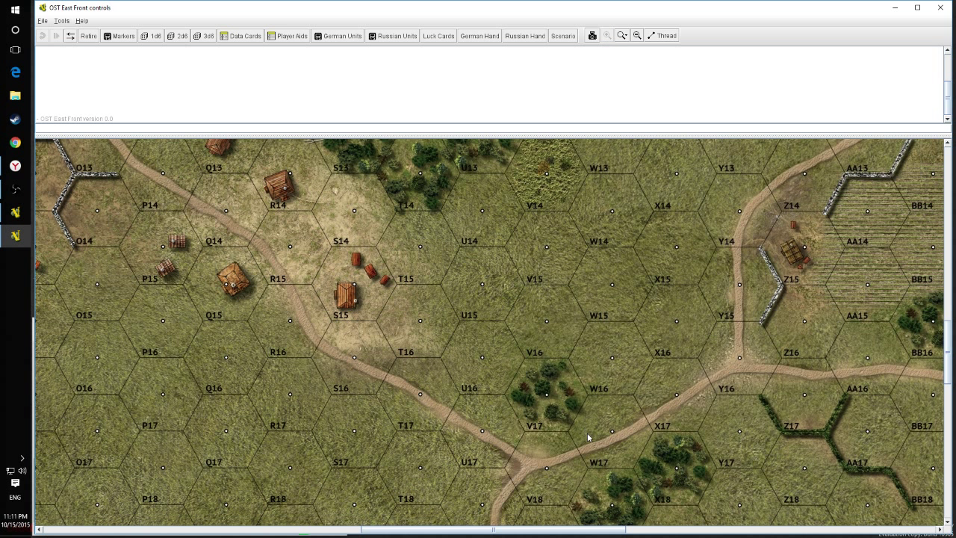
scroll(left, 3)
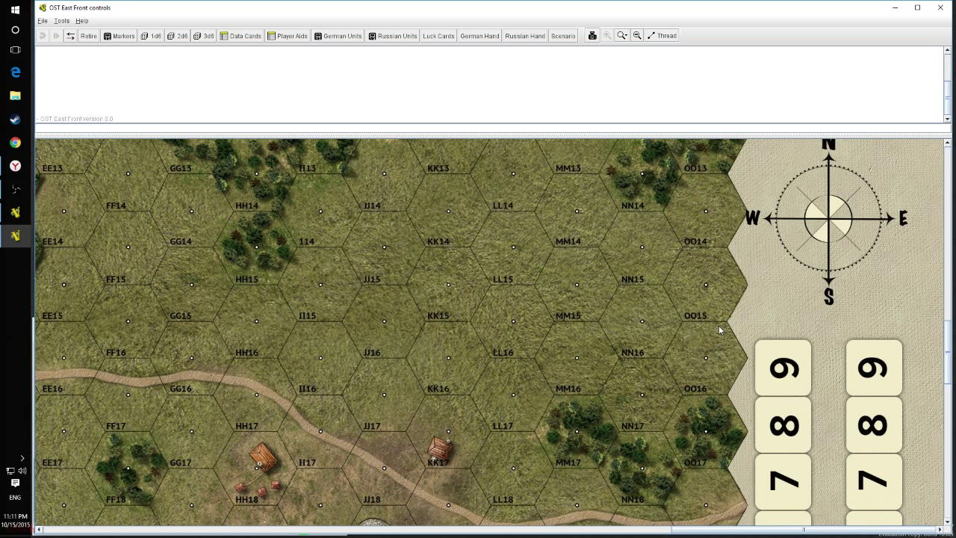
mouse_move(674, 335)
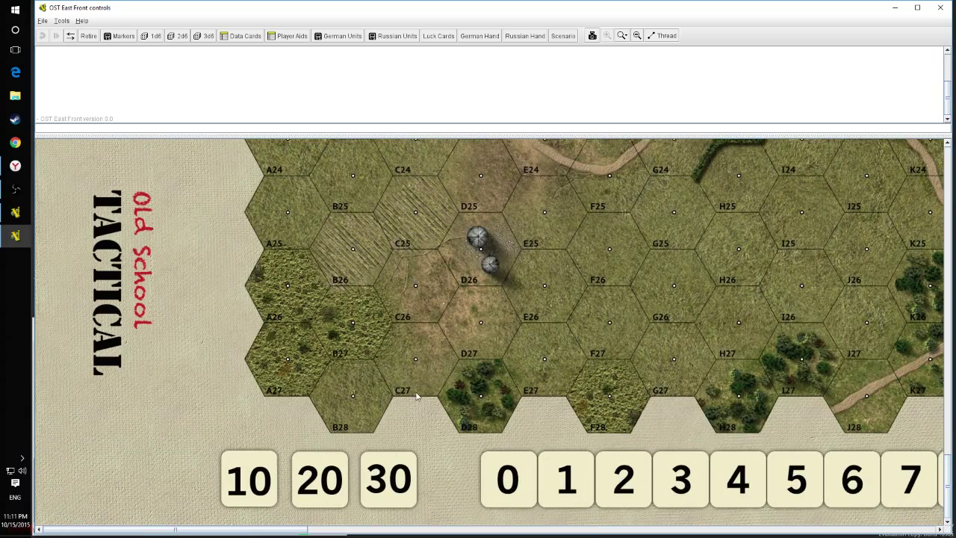
mouse_move(319, 196)
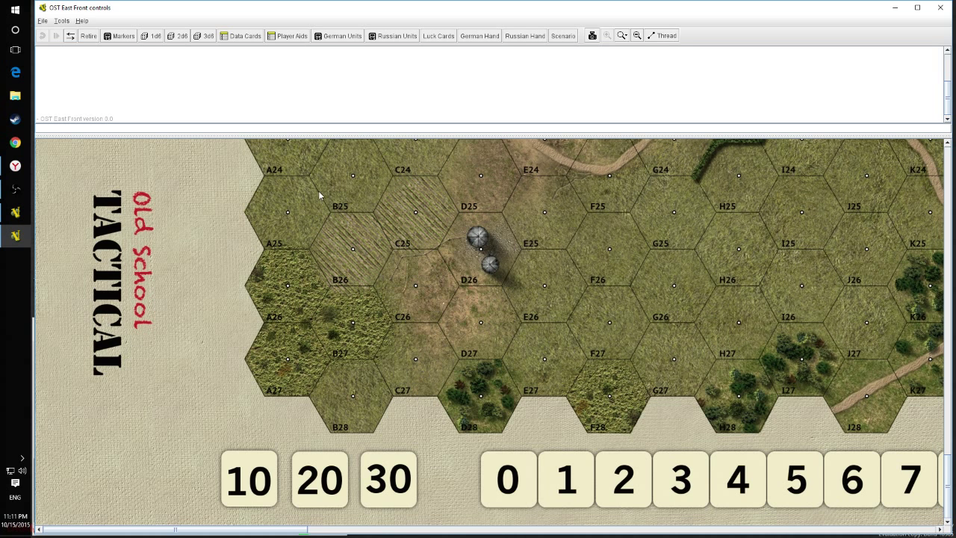
- Take Map Edge markers and a Control marker from the Markers palette
click(122, 36)
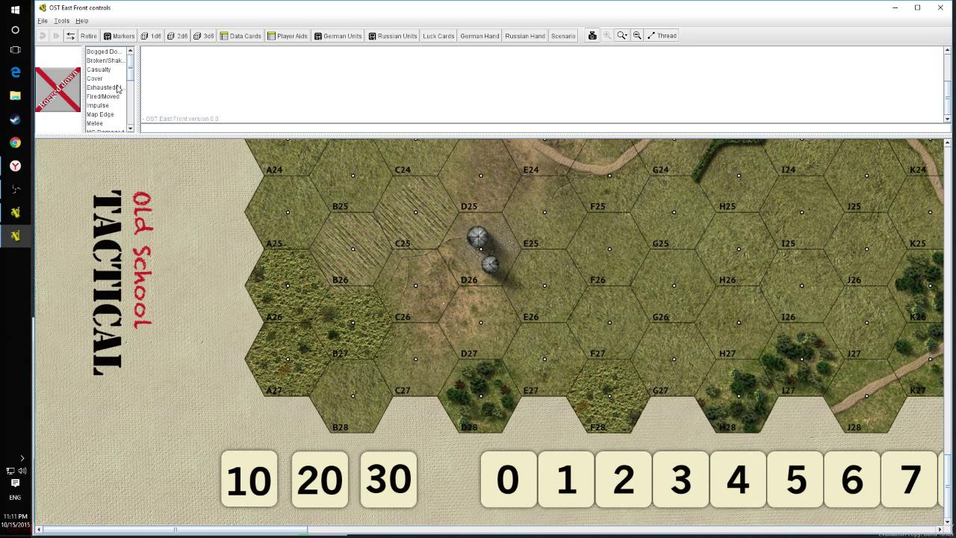
click(101, 114)
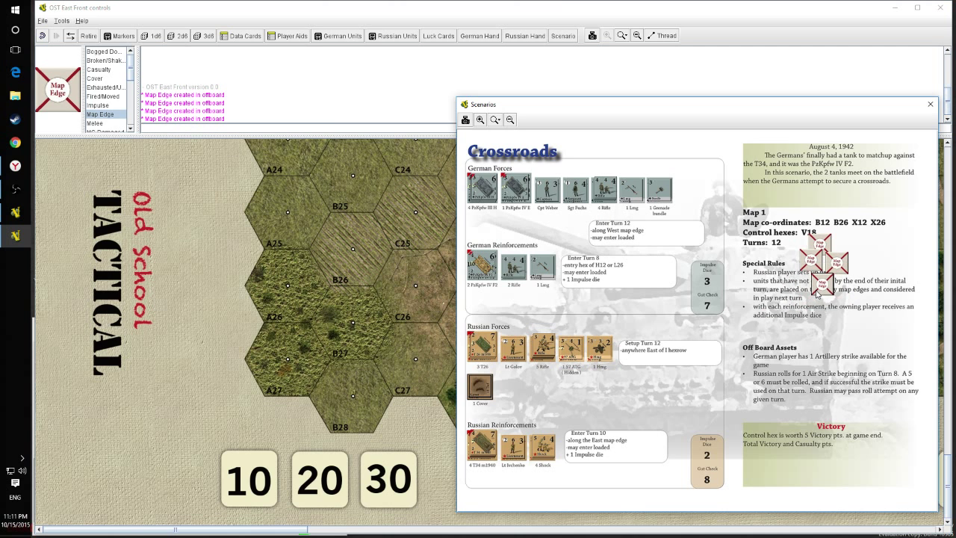
mouse_move(762, 241)
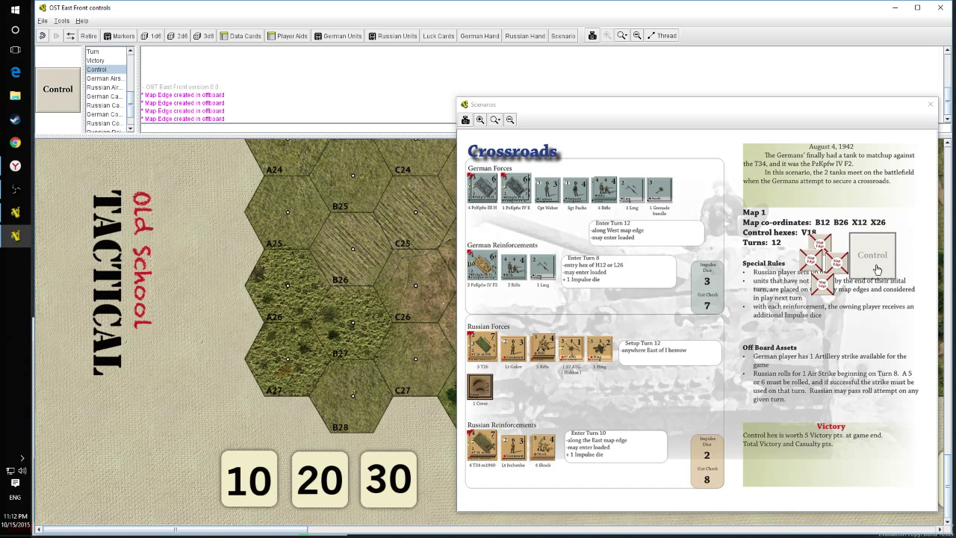
click(872, 254)
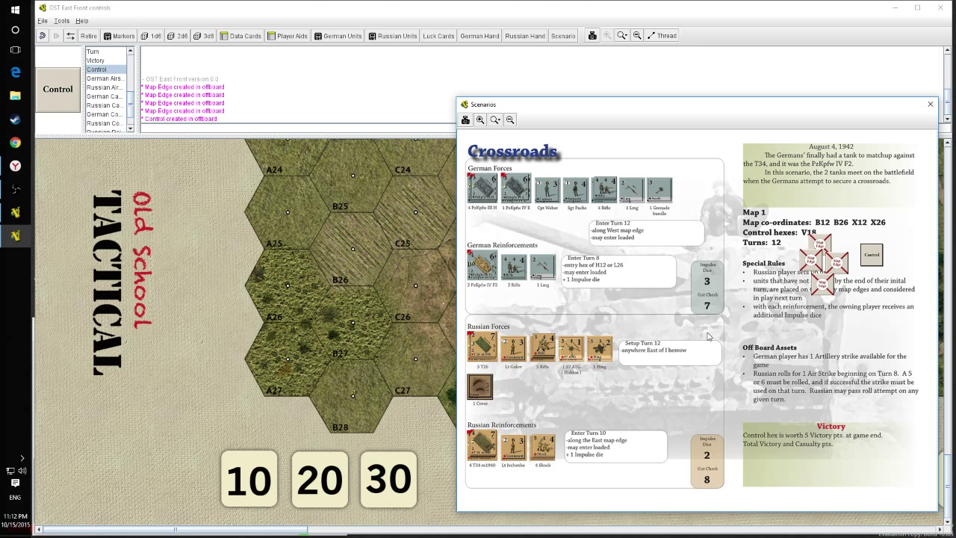
mouse_move(396, 371)
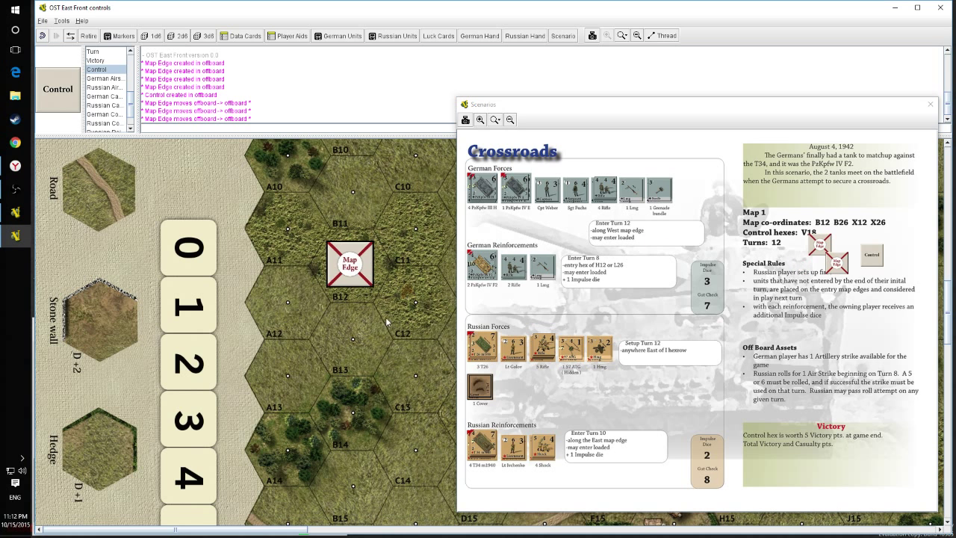
- Place Map Edge markers on hexes B12, B26, X12 and X26
scroll(down, 3)
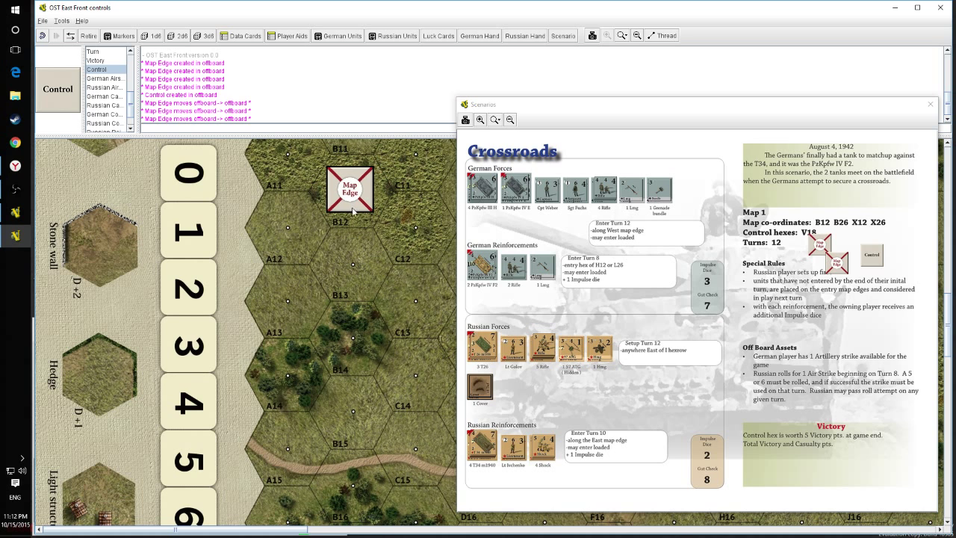
mouse_move(366, 243)
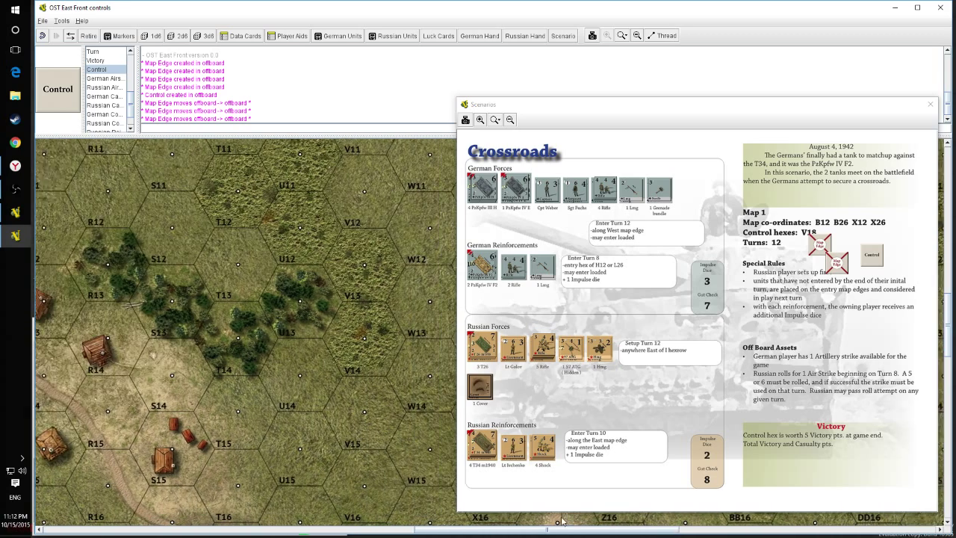
scroll(right, 3)
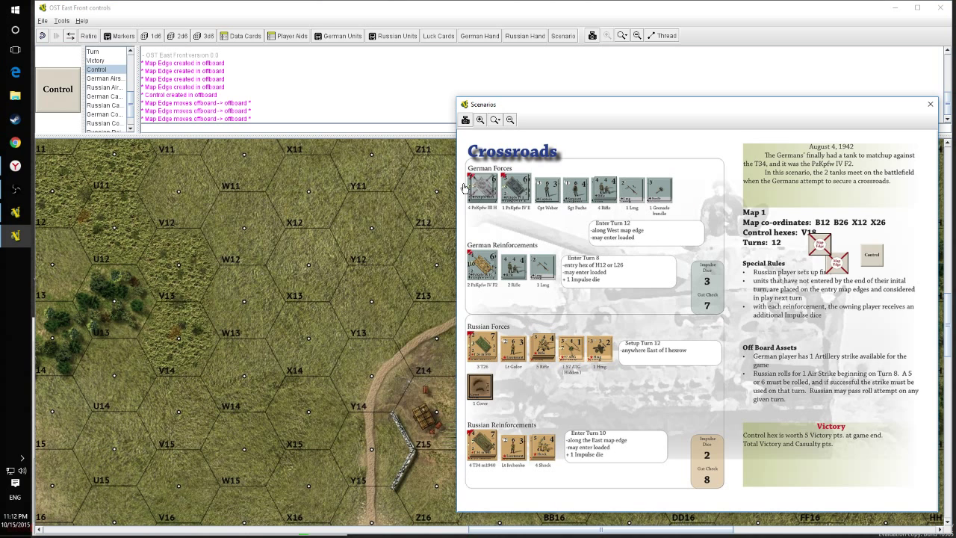
scroll(down, 3)
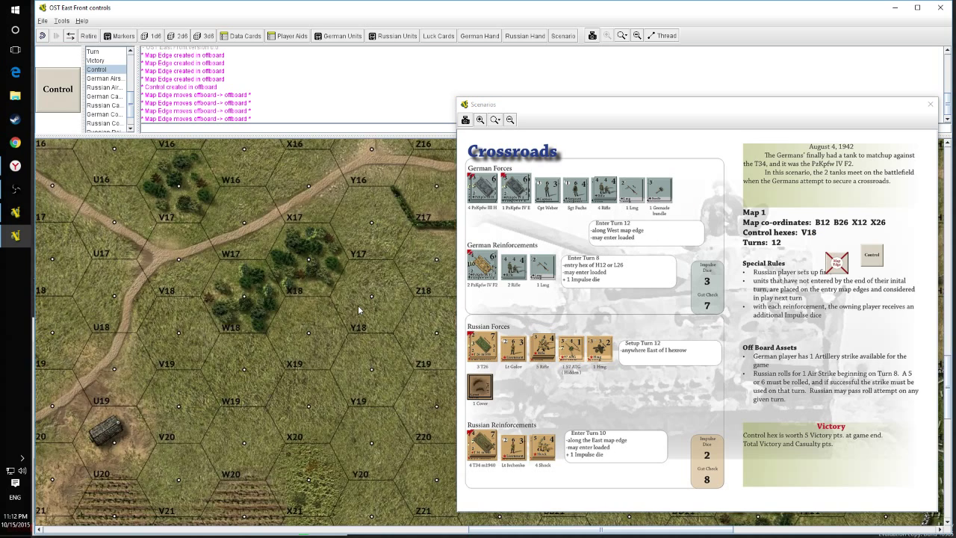
scroll(down, 3)
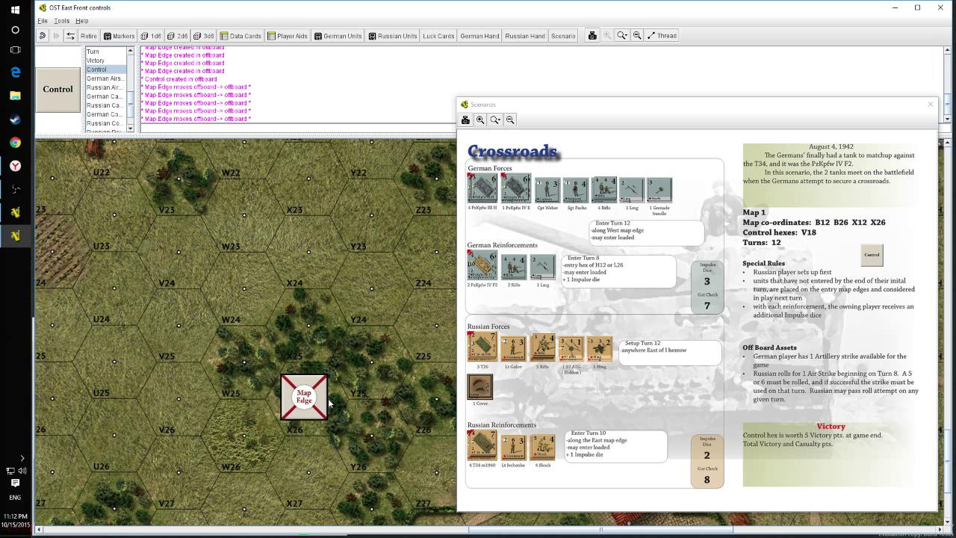
- Close the scenario sheet and log panel, then fit the whole map into view
click(930, 104)
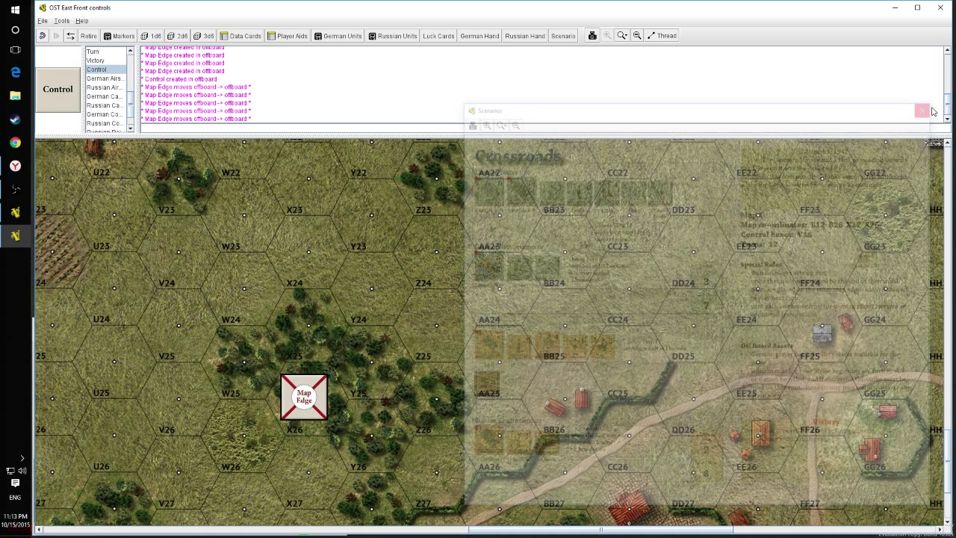
click(924, 110)
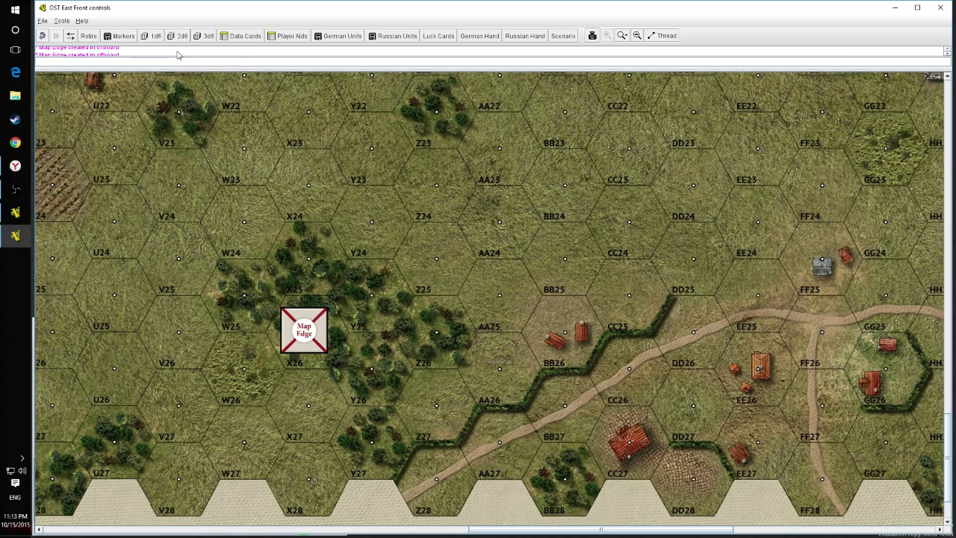
mouse_move(634, 47)
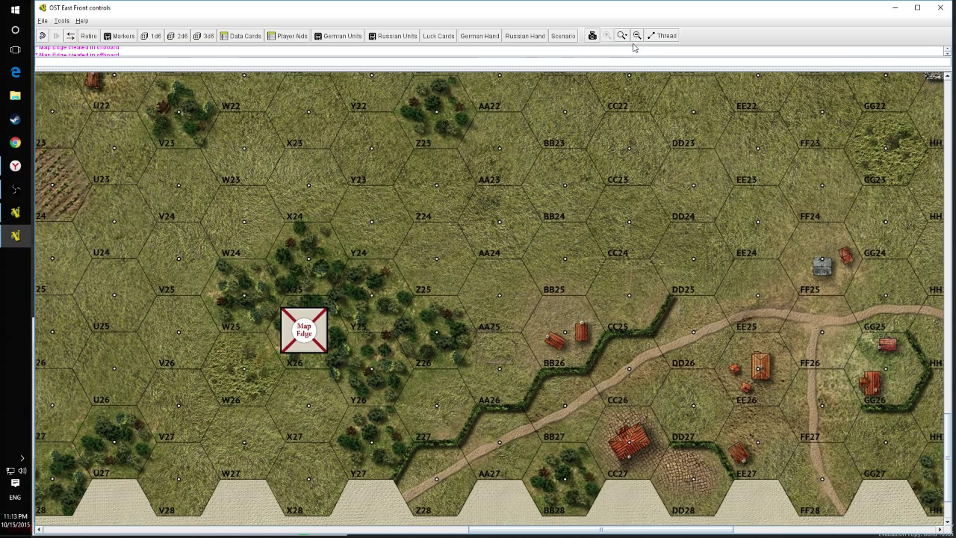
click(621, 35)
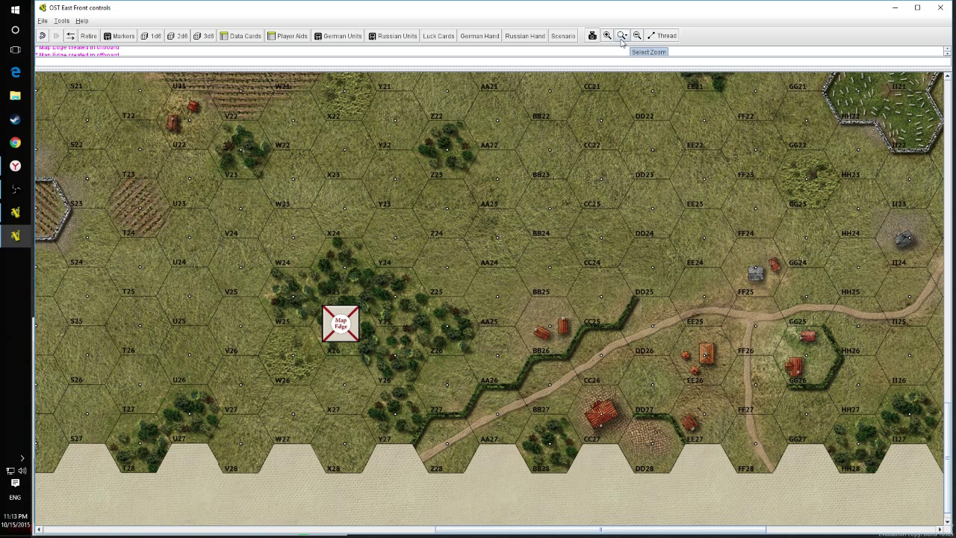
click(621, 35)
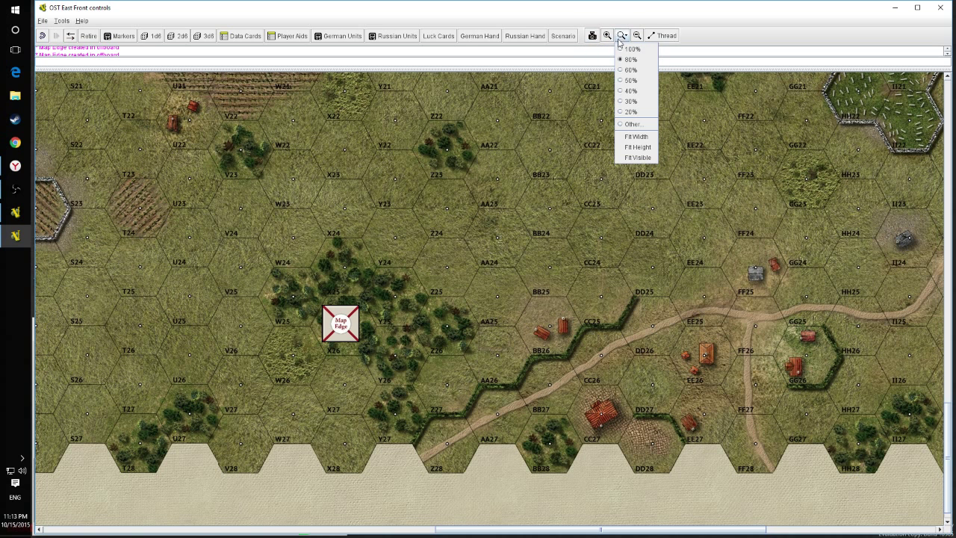
click(636, 146)
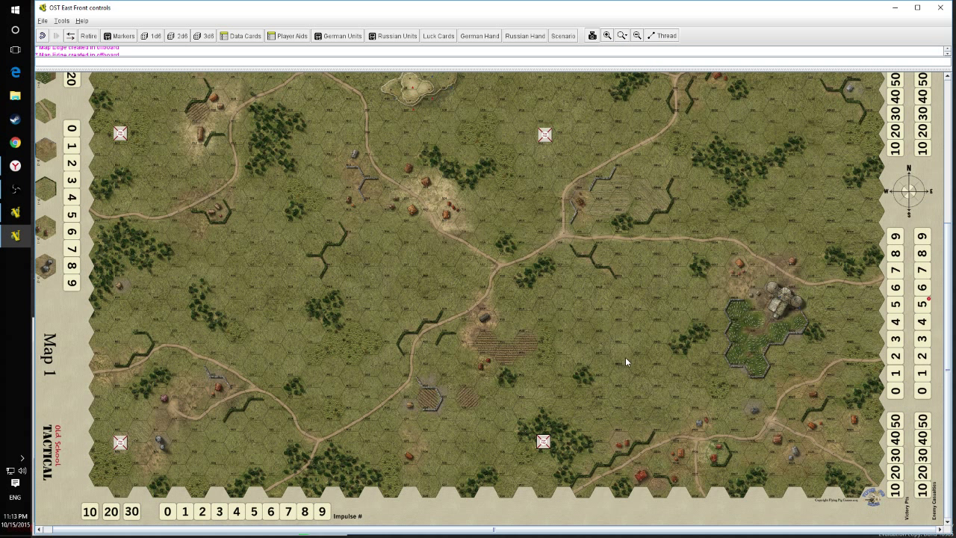
mouse_move(255, 142)
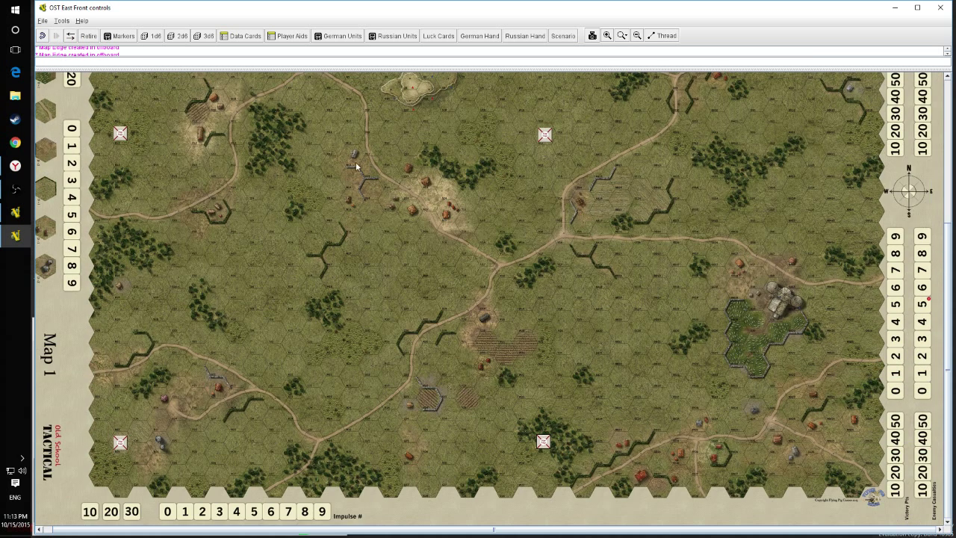
mouse_move(531, 446)
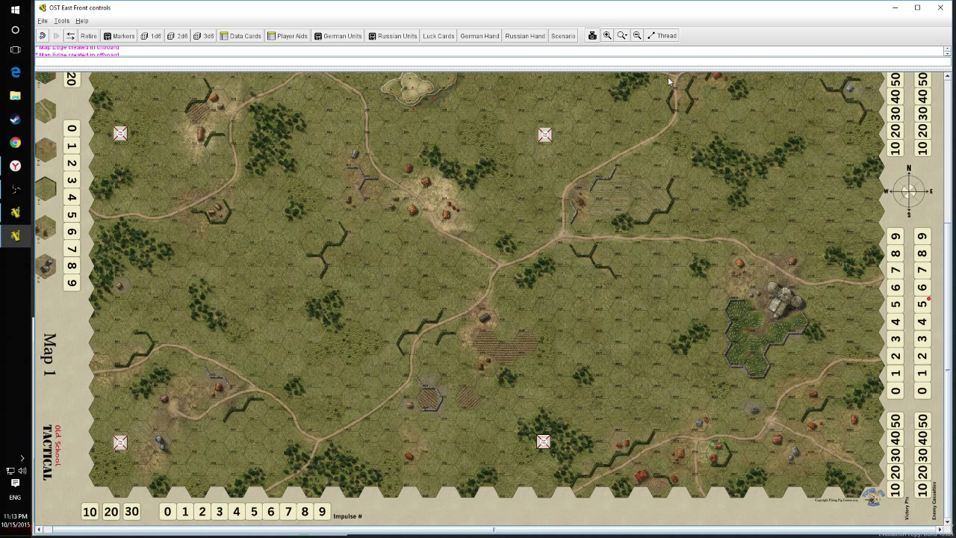
- Reopen the Crossroads sheet, zoom in on the crossroads and move the Control marker to V18
click(562, 35)
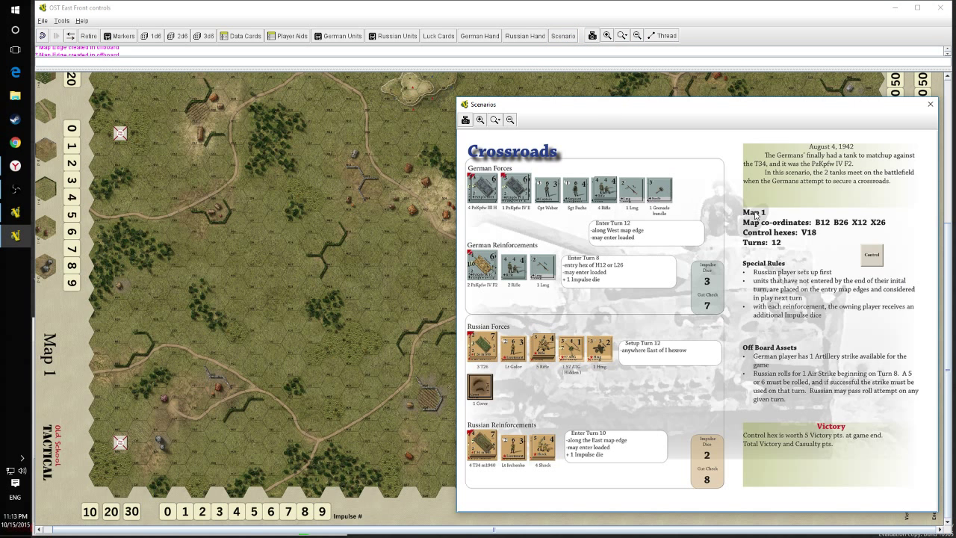
mouse_move(631, 48)
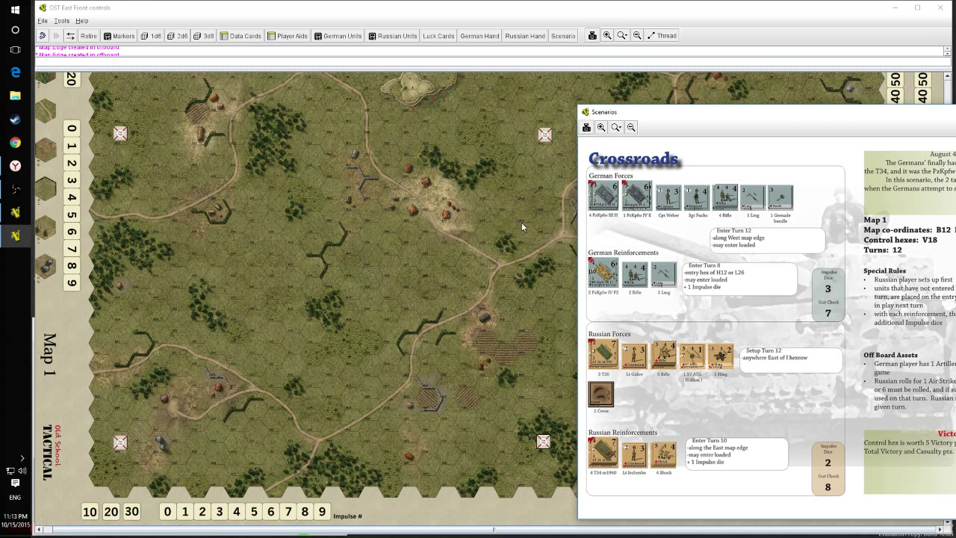
click(607, 35)
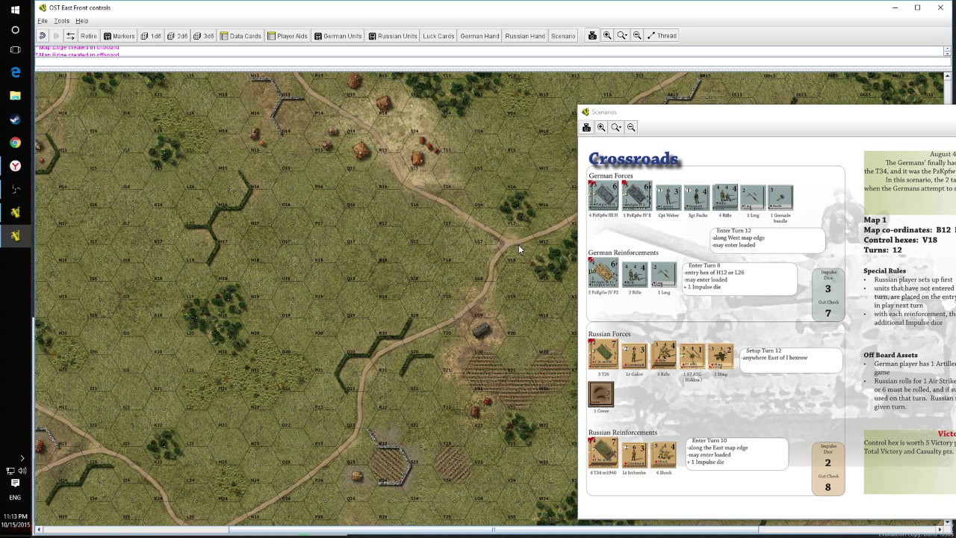
mouse_move(753, 128)
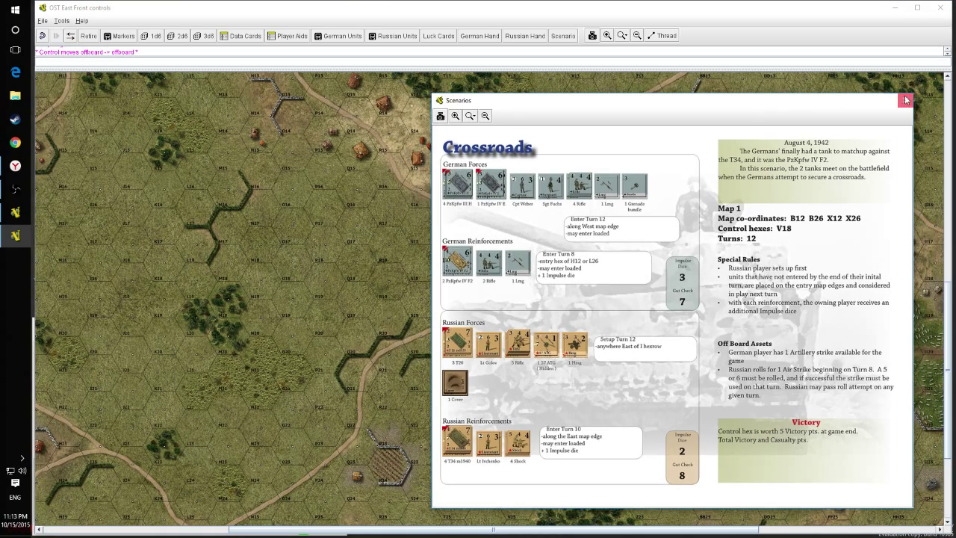
- Close the Crossroads scenario sheet and zoom out to the full map
click(905, 100)
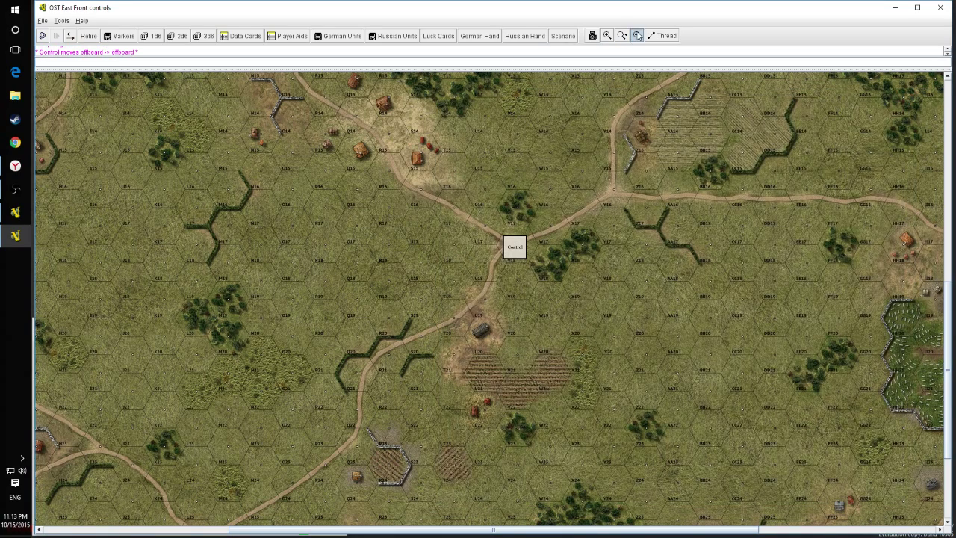
click(636, 36)
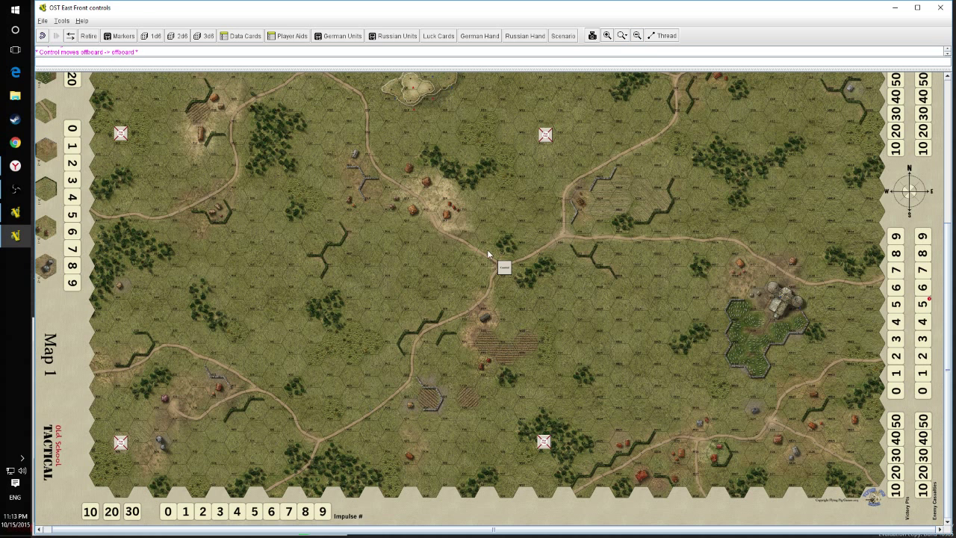
mouse_move(498, 267)
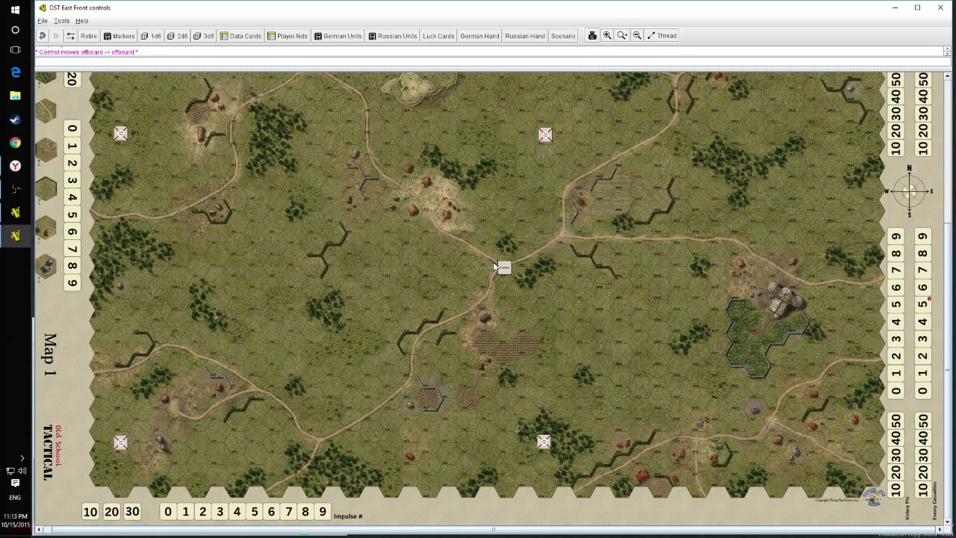
mouse_move(108, 282)
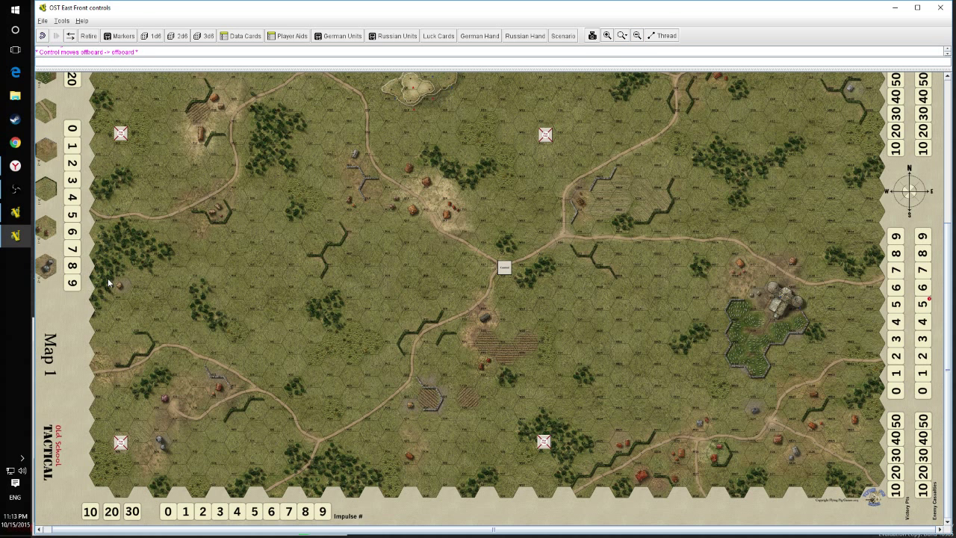
mouse_move(116, 372)
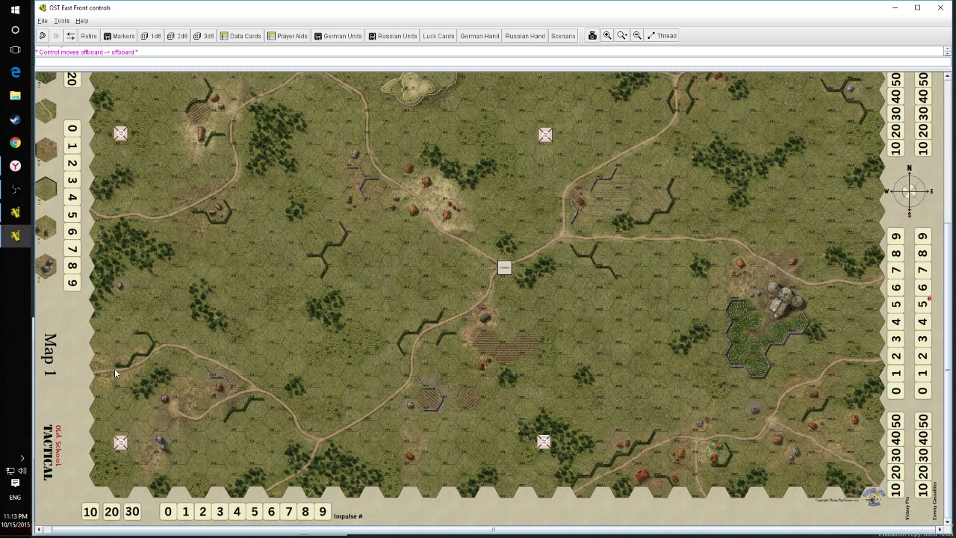
mouse_move(551, 390)
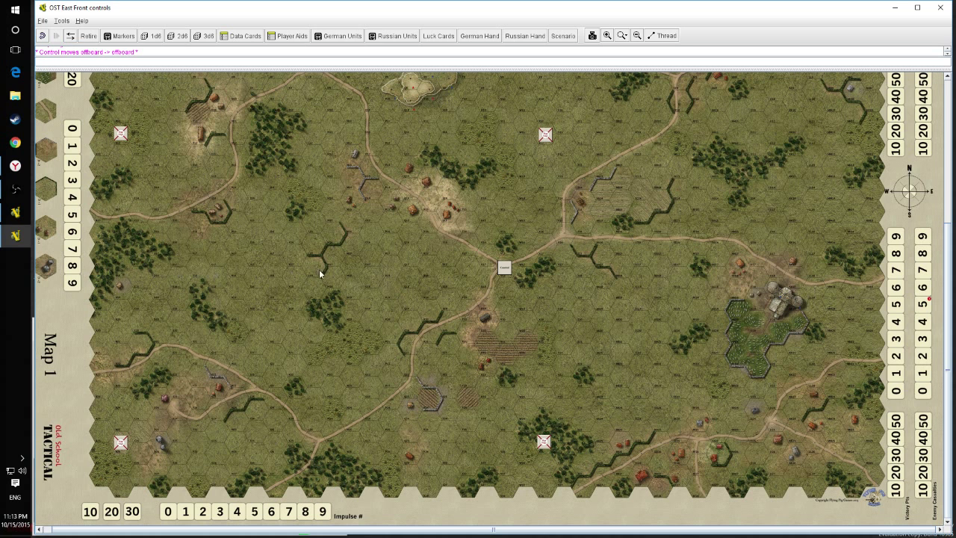
mouse_move(508, 277)
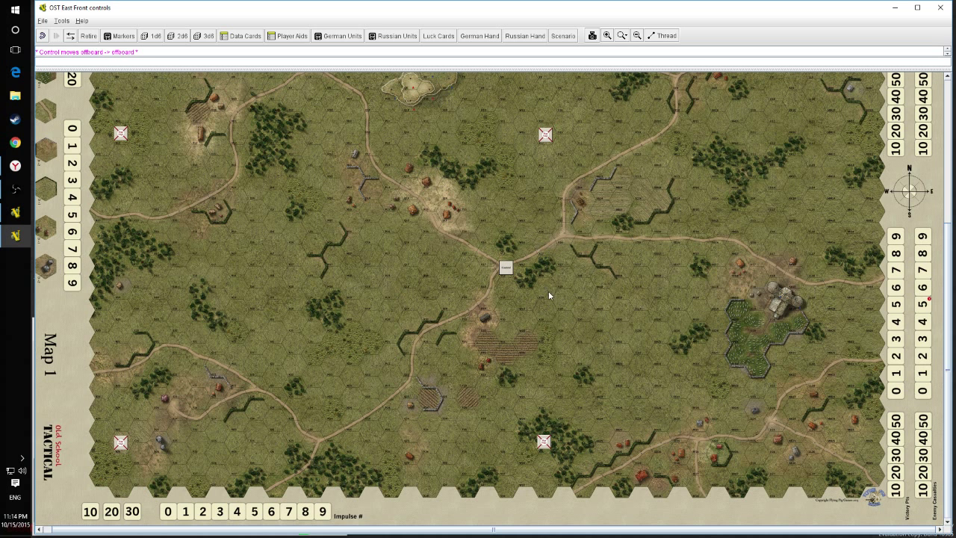
mouse_move(490, 373)
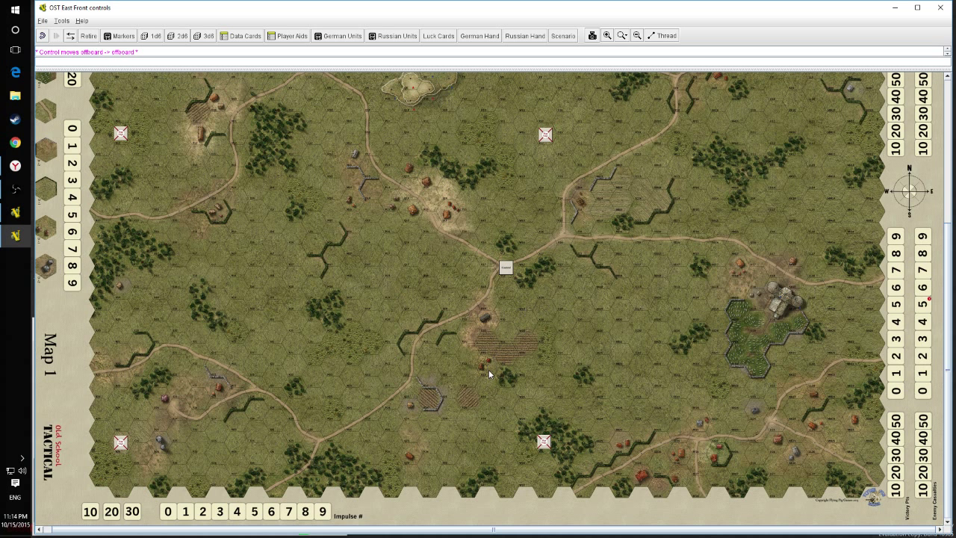
mouse_move(458, 275)
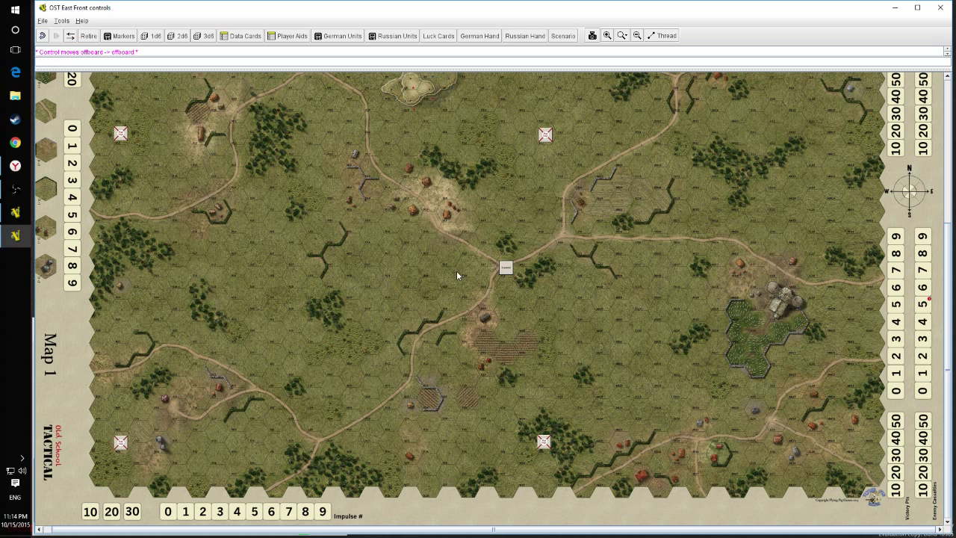
mouse_move(493, 271)
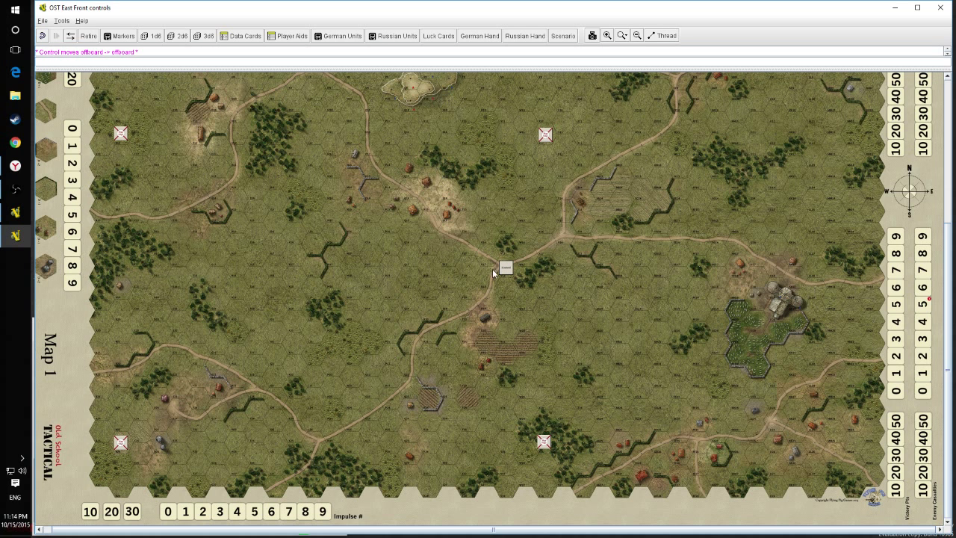
mouse_move(502, 277)
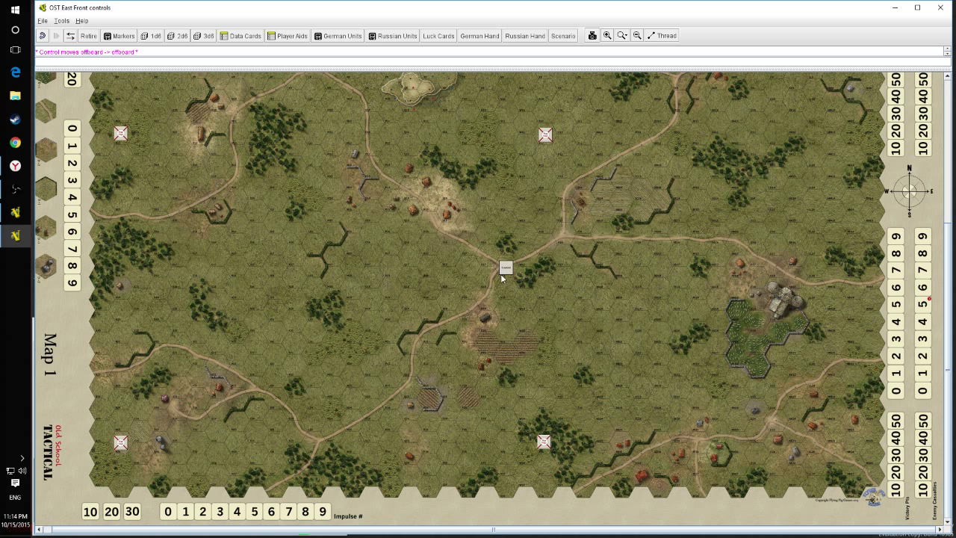
mouse_move(616, 197)
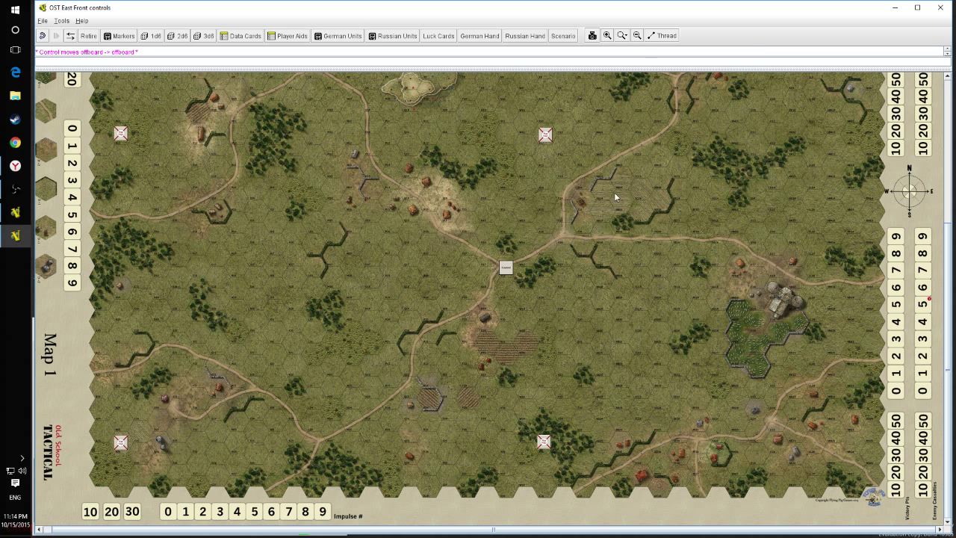
mouse_move(518, 53)
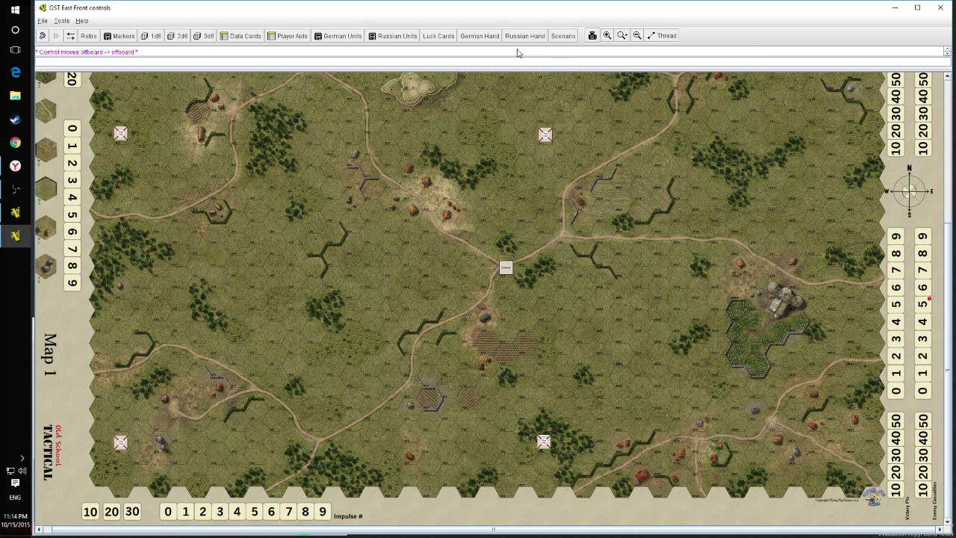
- Place Turn markers from the Turn marker list on the turn track's 10 and 2 boxes
click(562, 35)
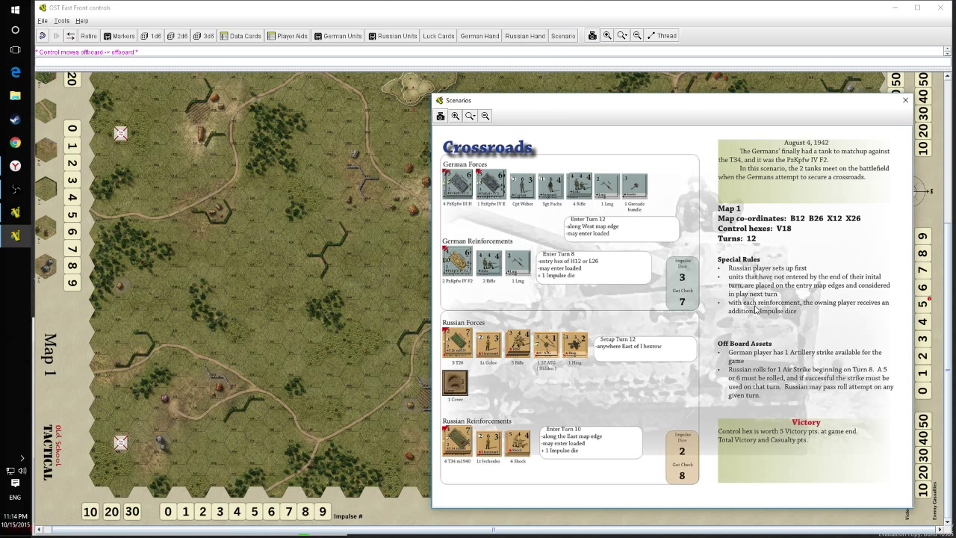
mouse_move(758, 235)
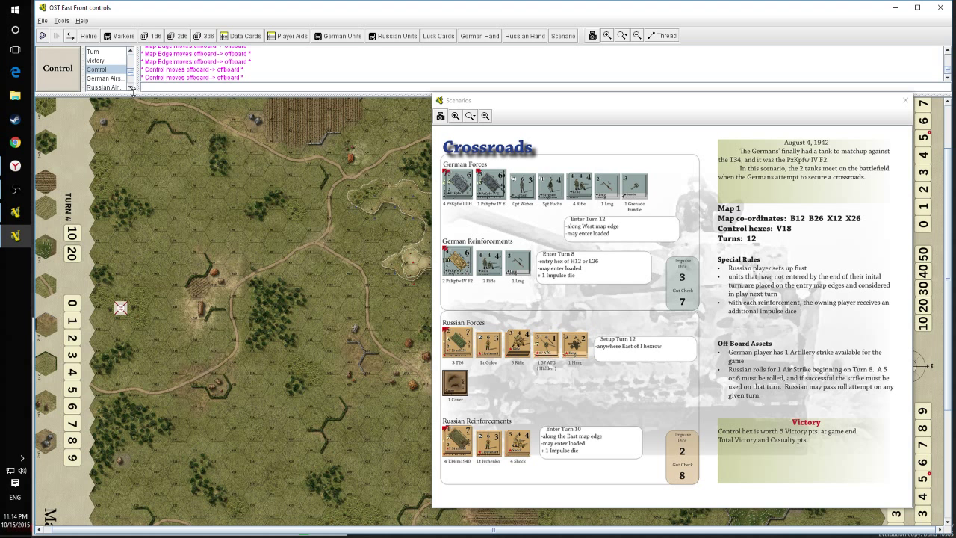
click(93, 51)
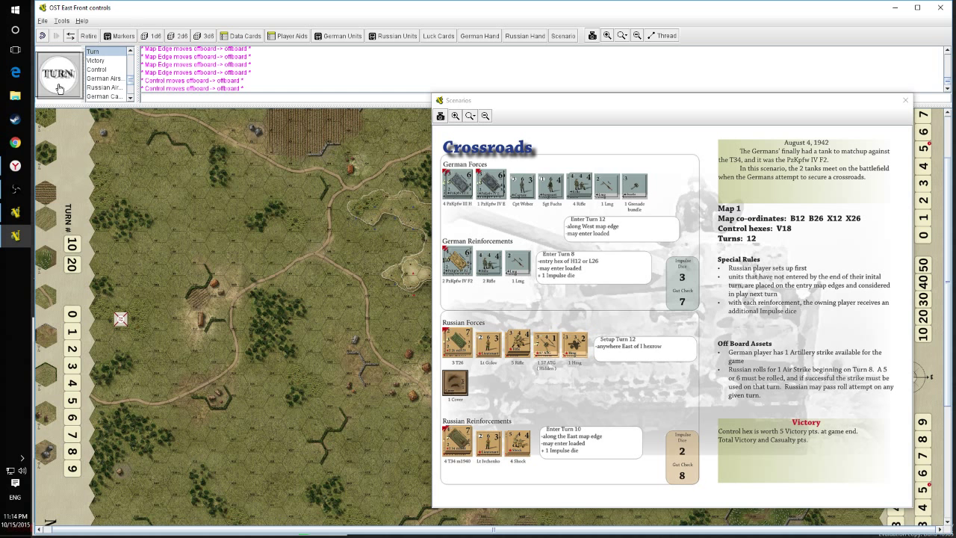
click(59, 74)
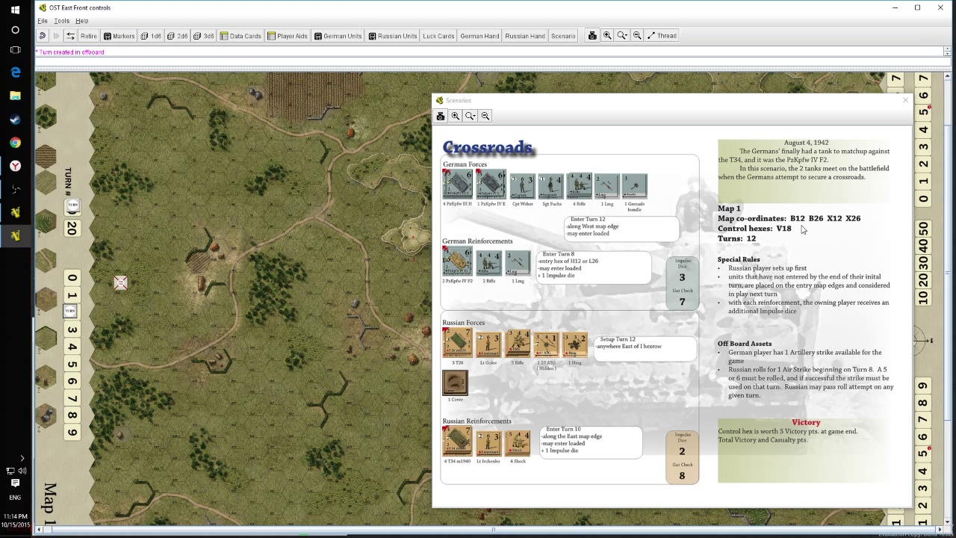
mouse_move(780, 275)
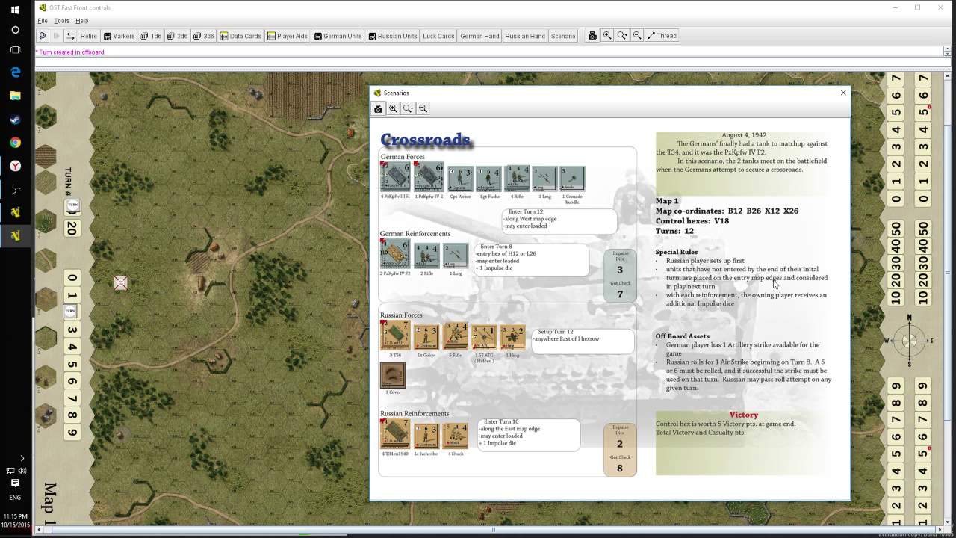
mouse_move(695, 292)
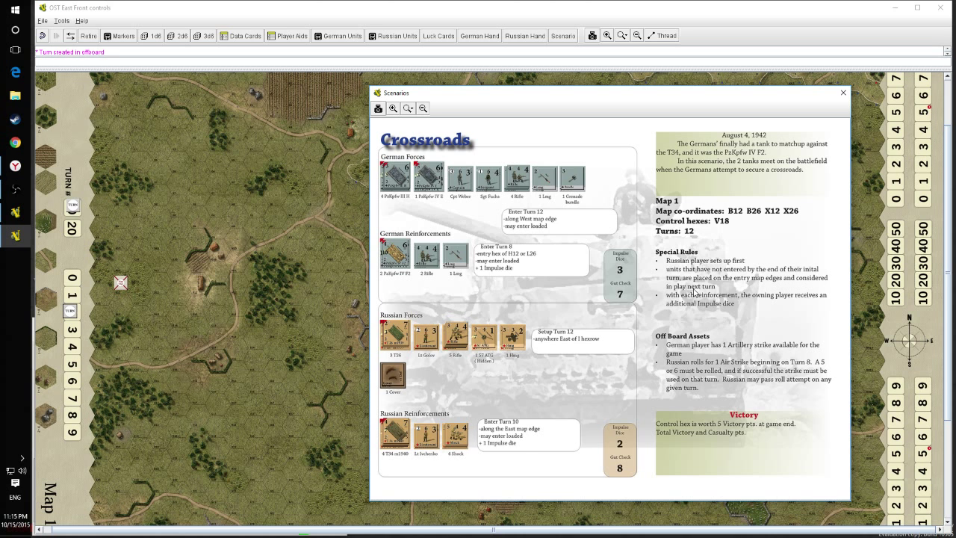
mouse_move(736, 277)
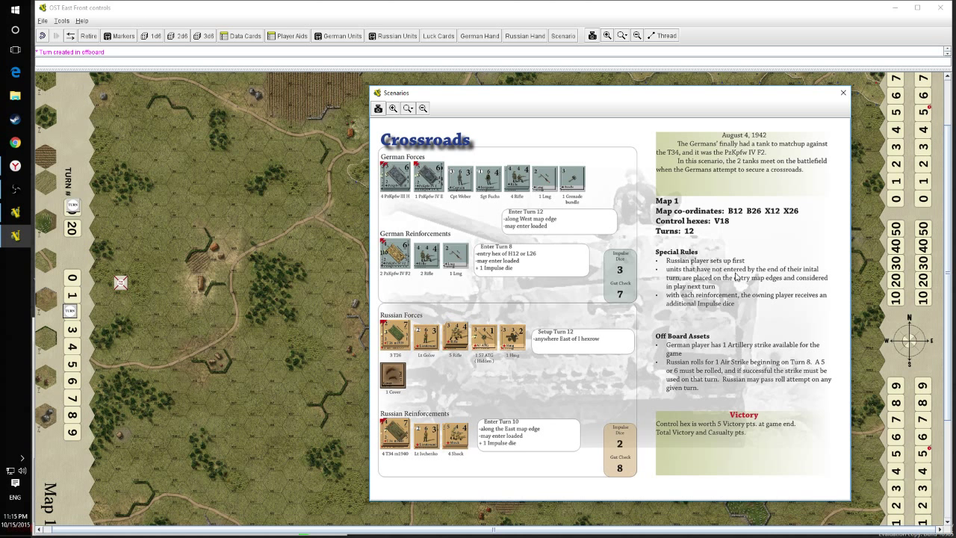
mouse_move(717, 286)
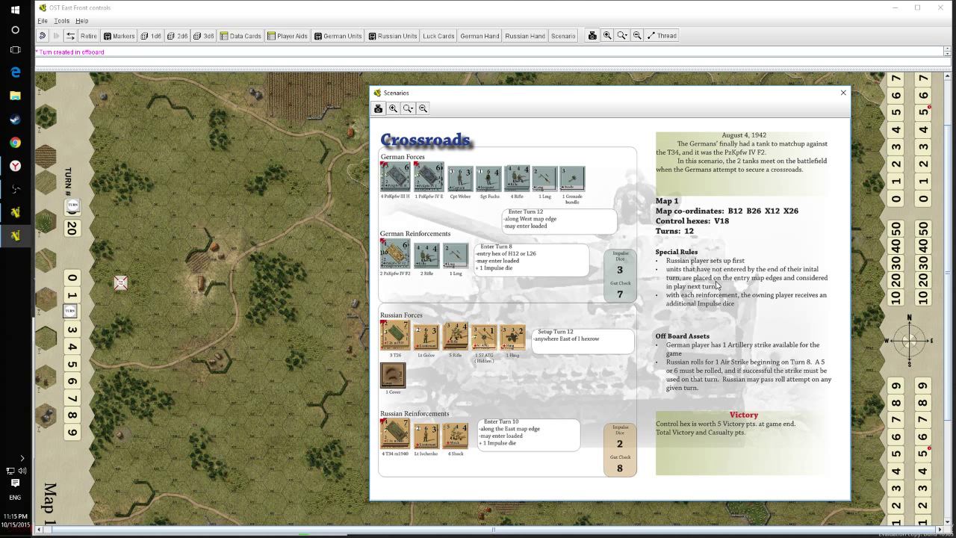
mouse_move(239, 304)
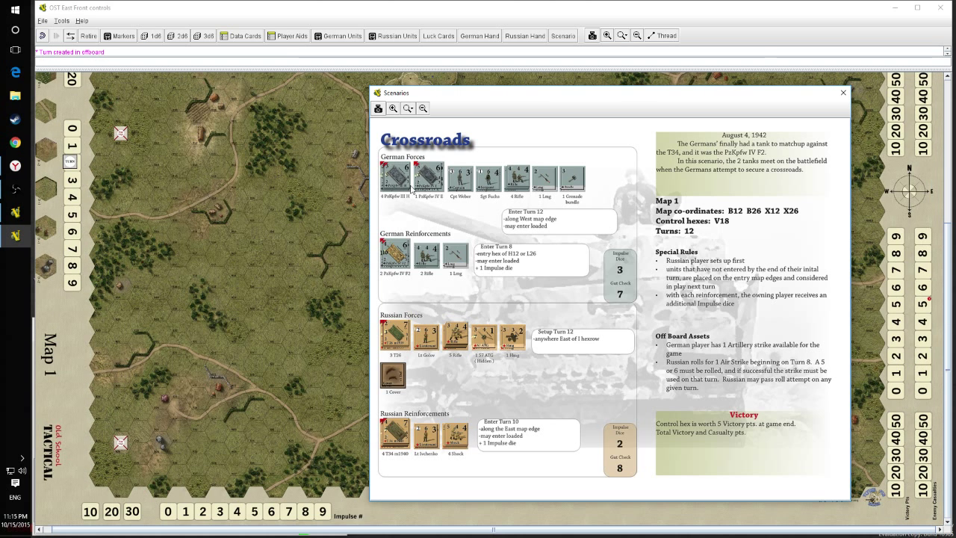
mouse_move(557, 199)
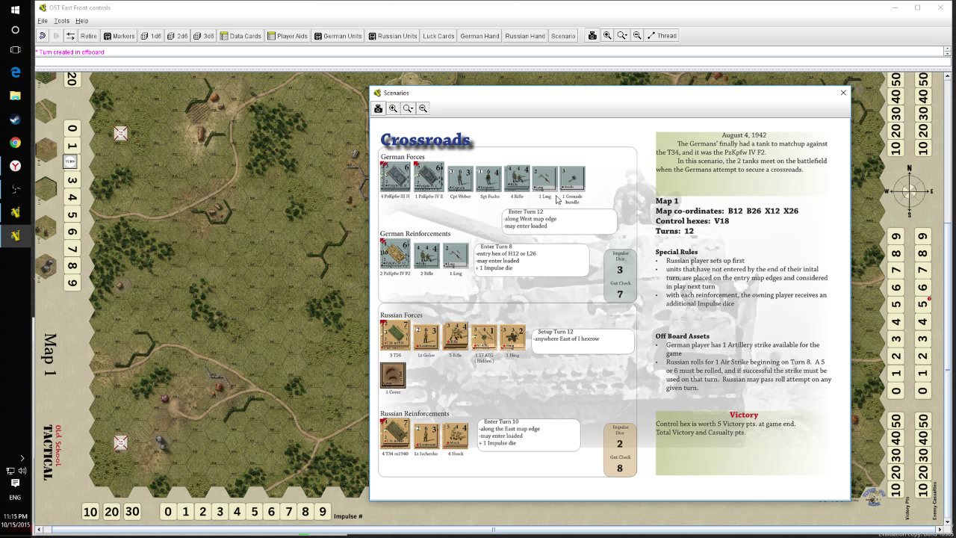
mouse_move(129, 386)
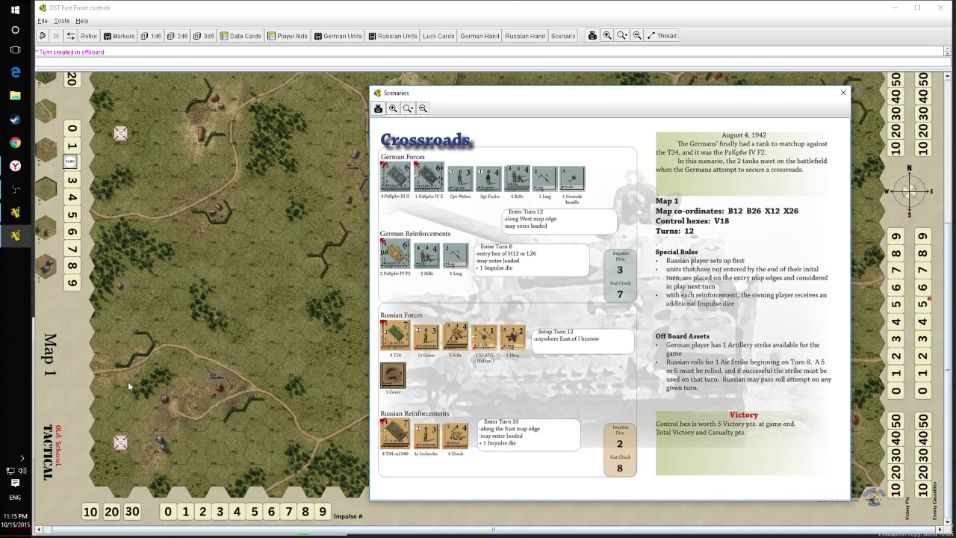
mouse_move(152, 184)
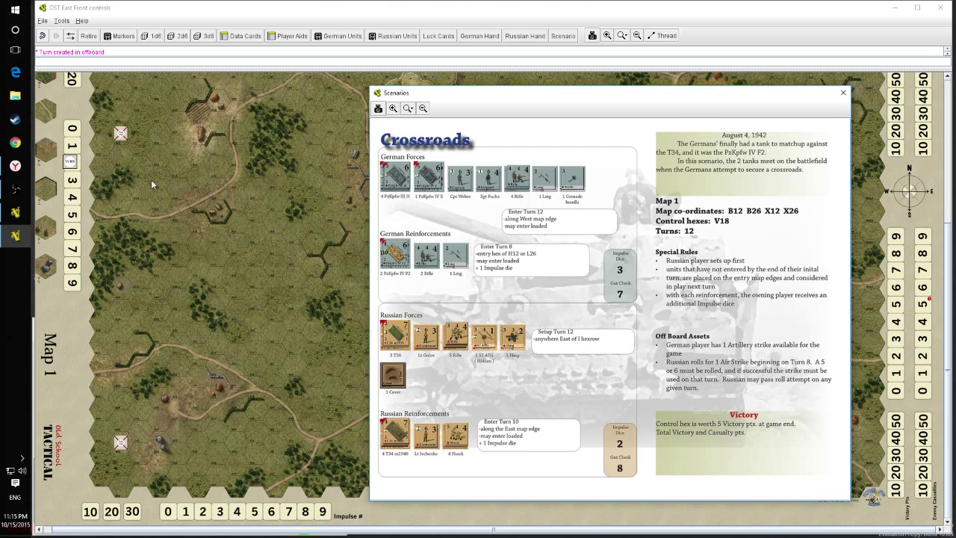
mouse_move(168, 200)
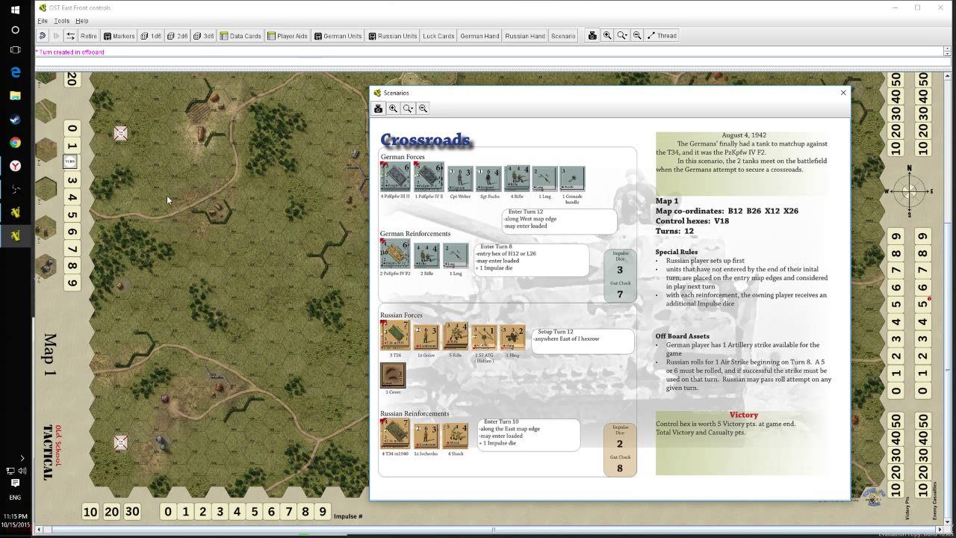
mouse_move(273, 152)
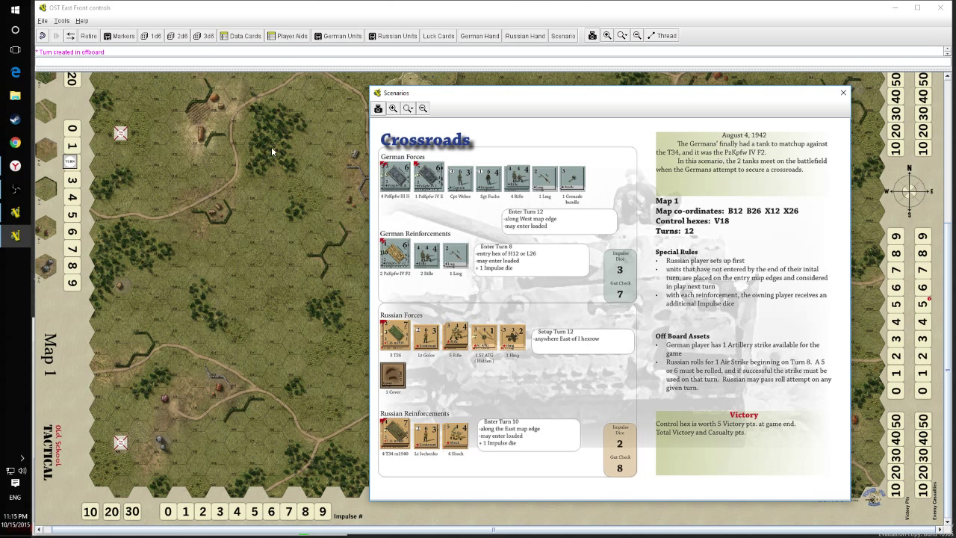
mouse_move(624, 245)
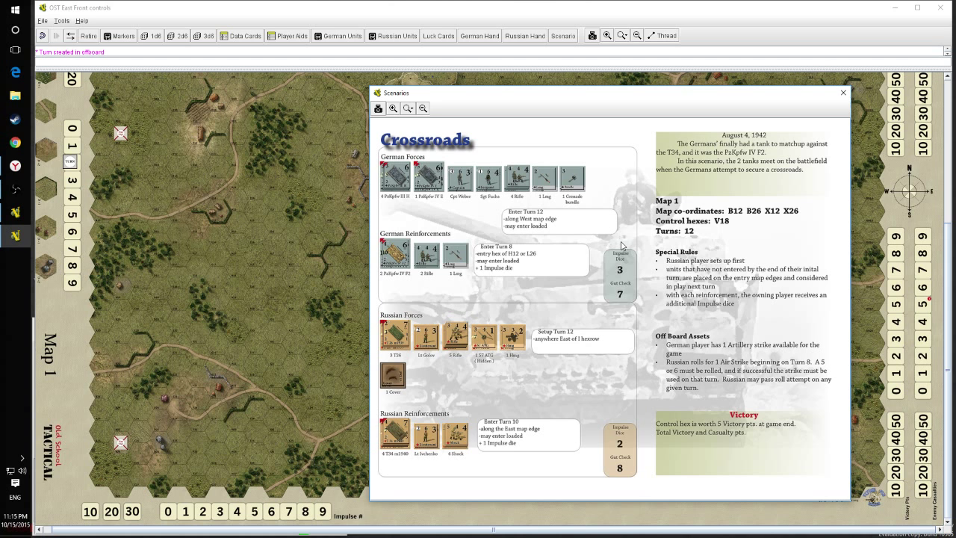
mouse_move(720, 286)
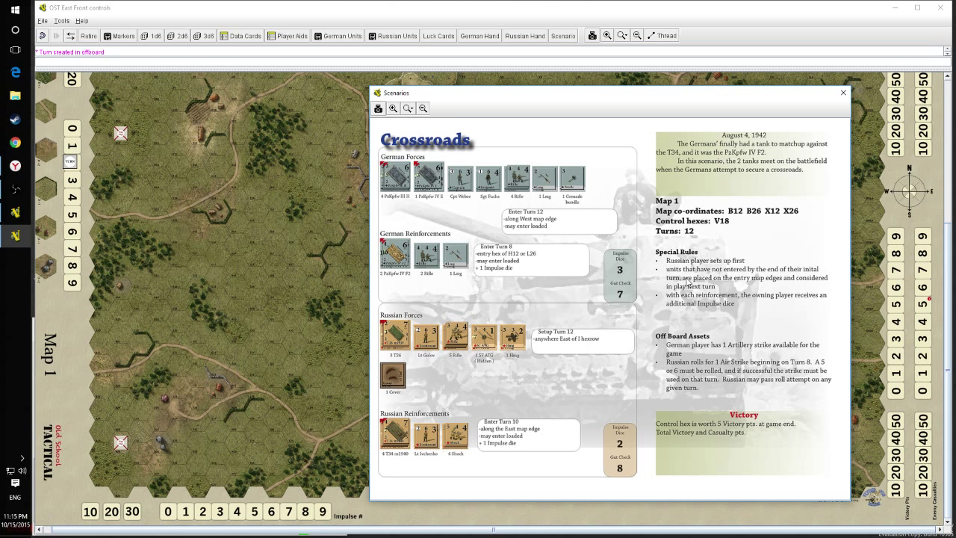
mouse_move(273, 256)
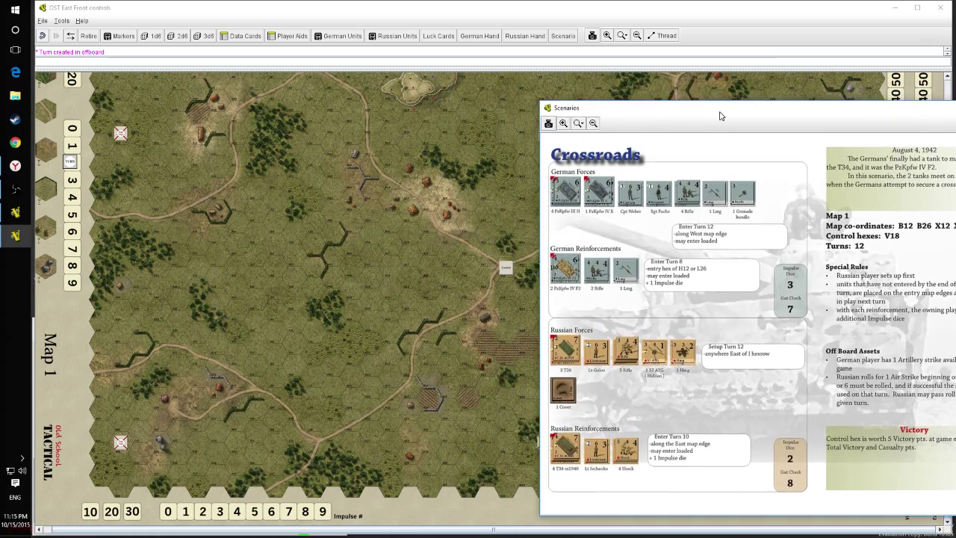
- Drag the Scenarios window back to centre and close it
drag(721, 116, 501, 104)
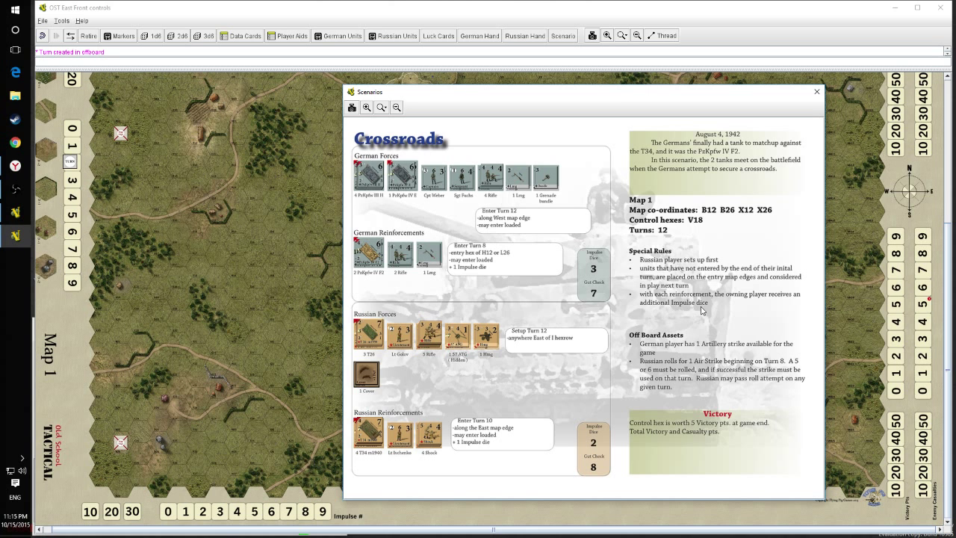
mouse_move(415, 212)
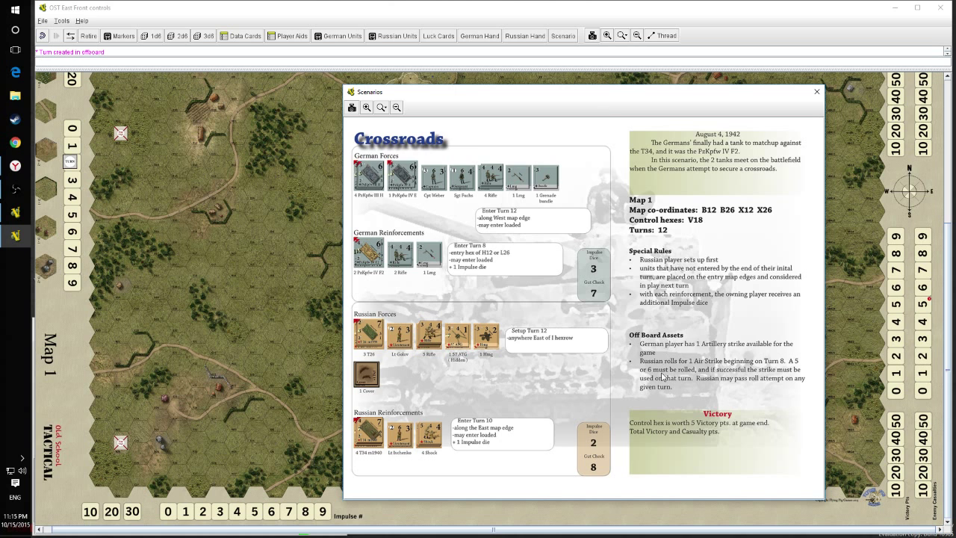
mouse_move(752, 354)
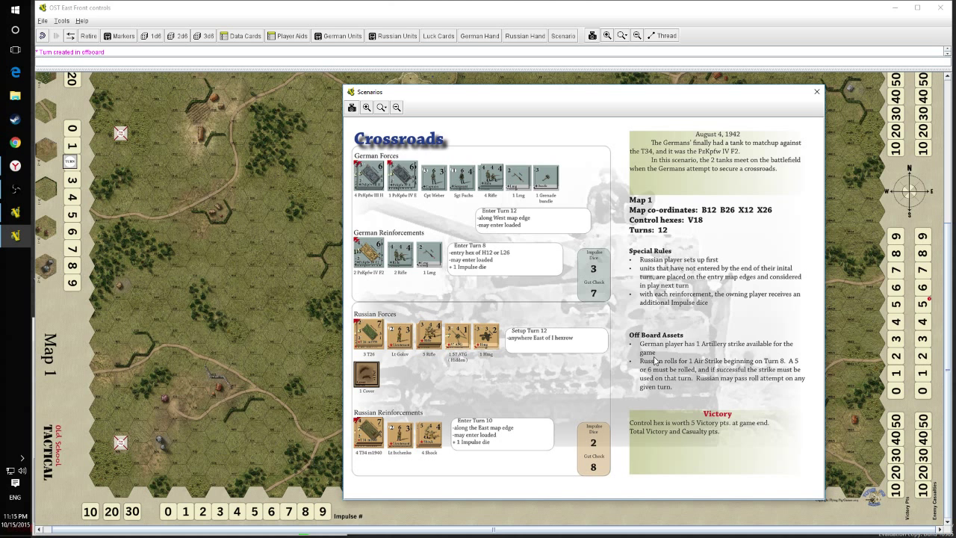
mouse_move(656, 364)
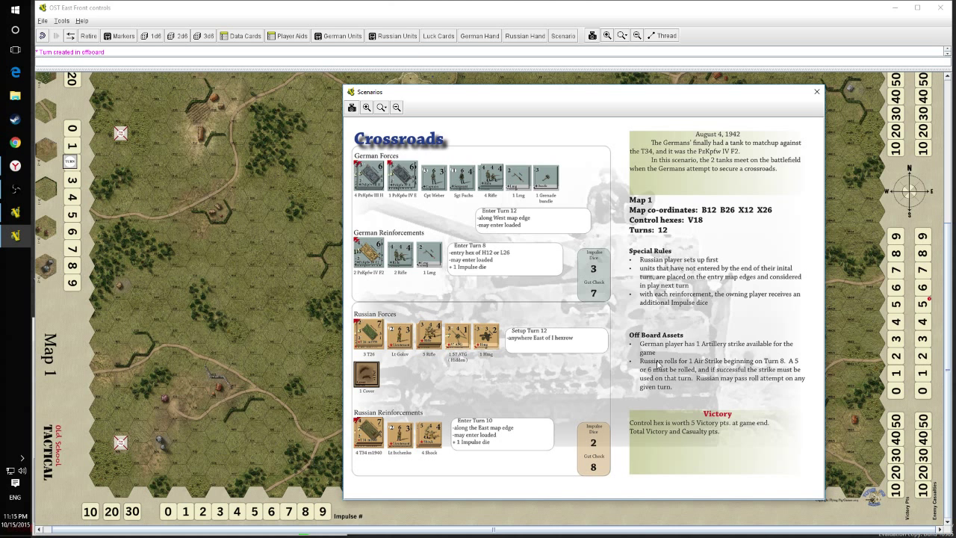
mouse_move(654, 366)
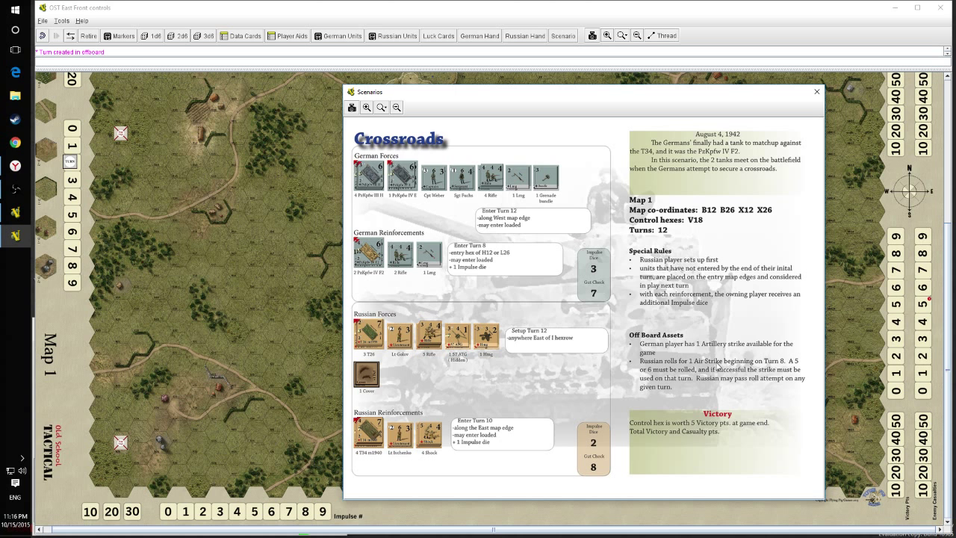
mouse_move(797, 368)
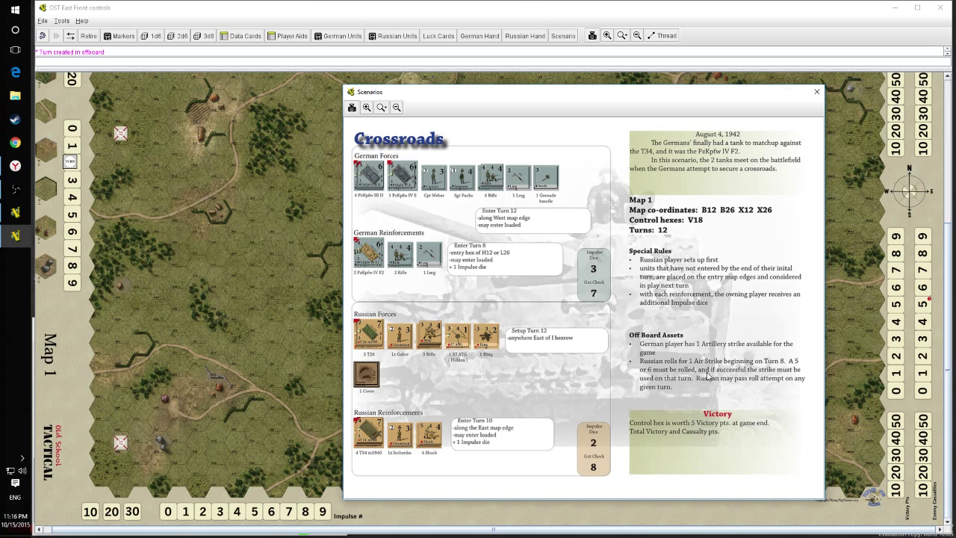
mouse_move(686, 386)
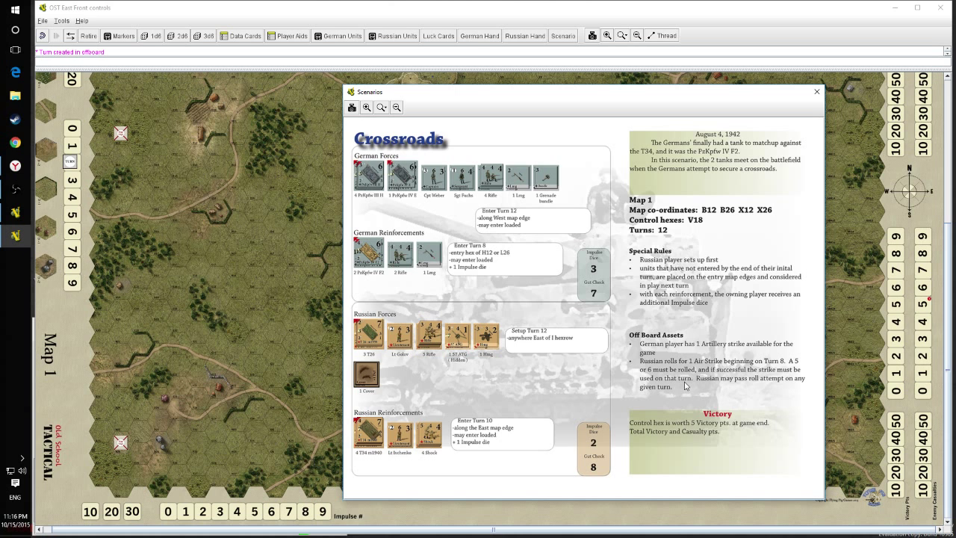
mouse_move(749, 386)
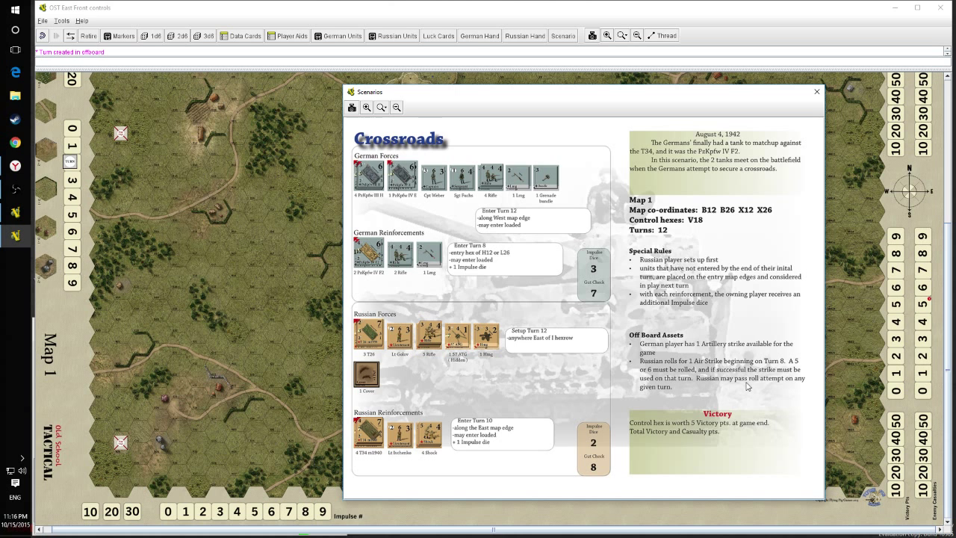
mouse_move(718, 388)
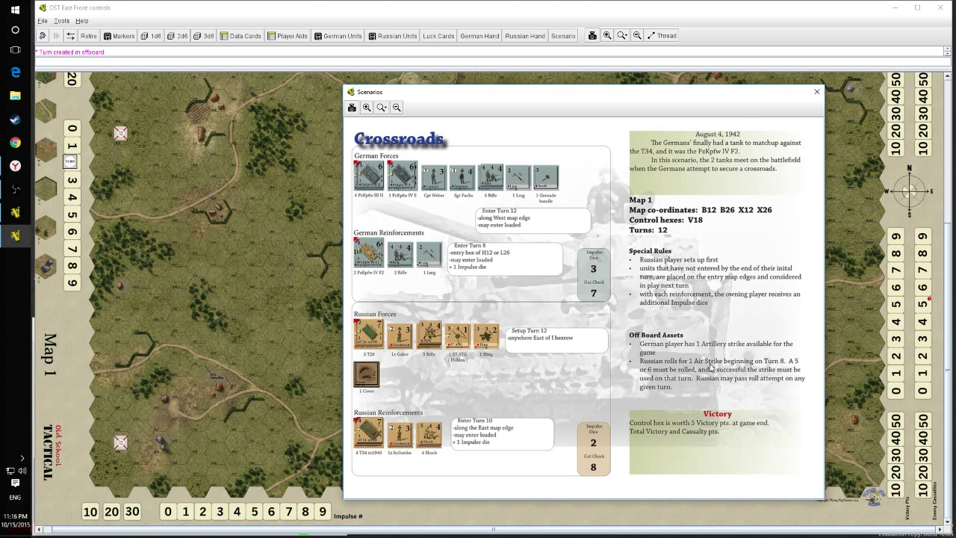
mouse_move(95, 237)
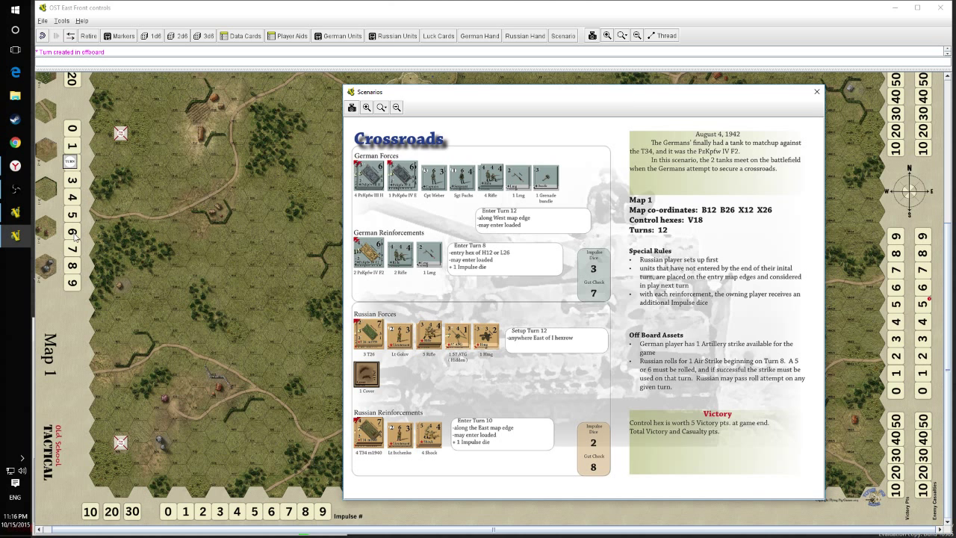
mouse_move(680, 356)
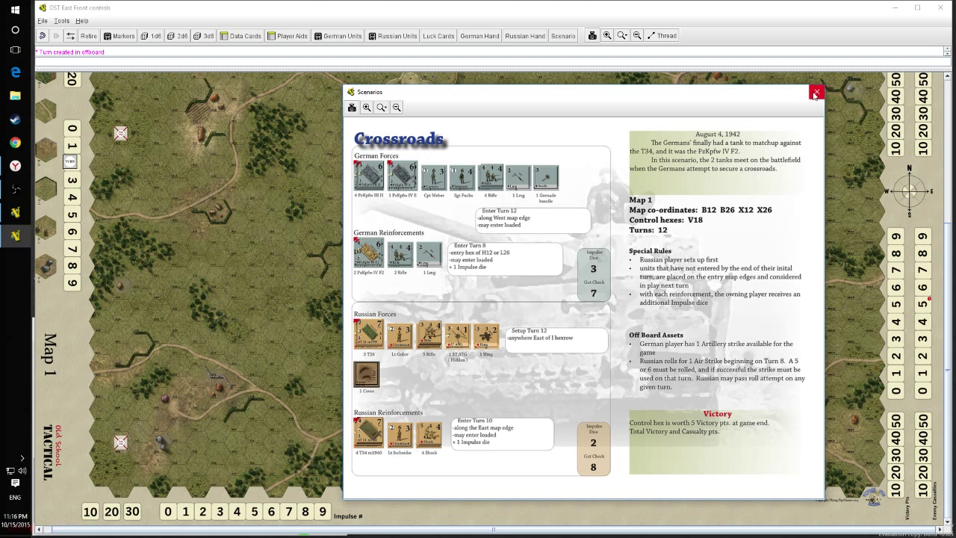
click(815, 93)
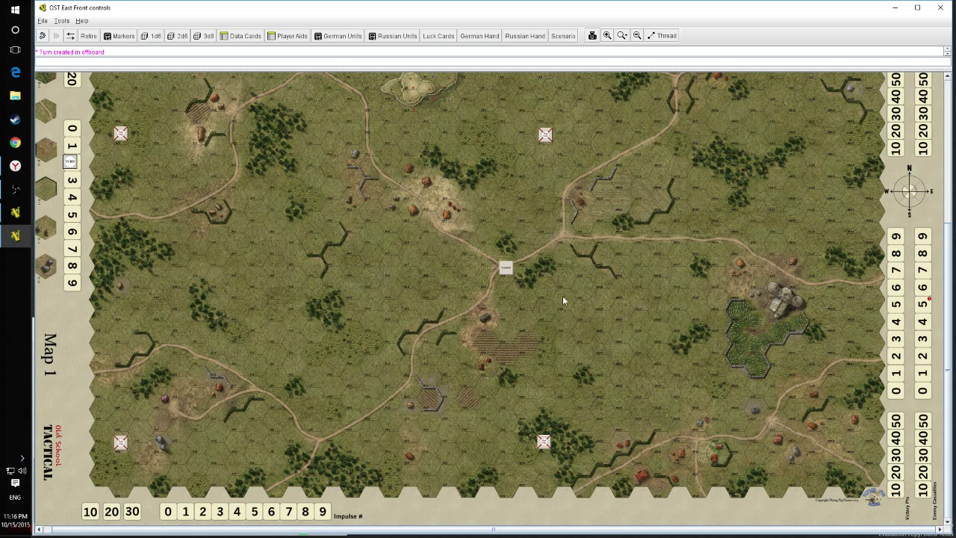
mouse_move(569, 49)
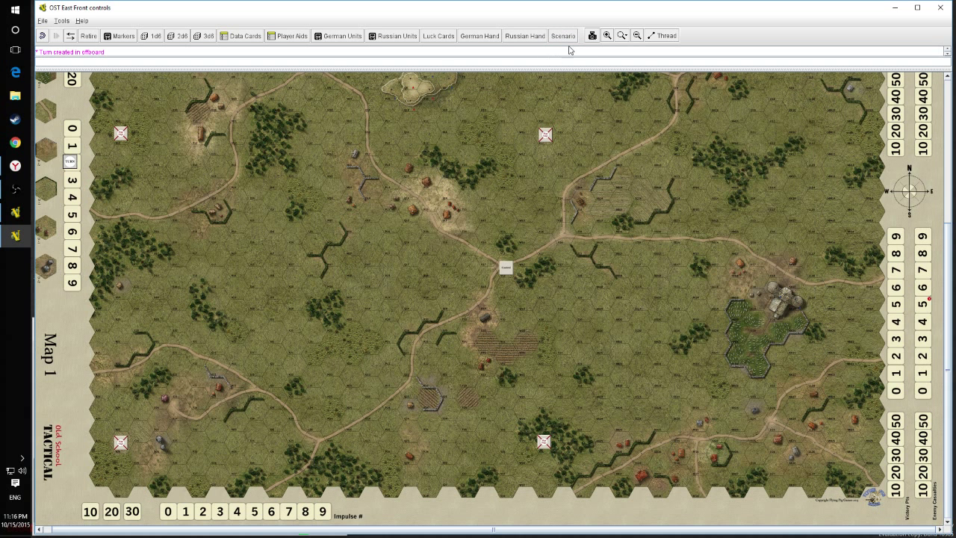
- Reopen the Crossroads scenario sheet over Map 1 to see forces and victory conditions
click(562, 36)
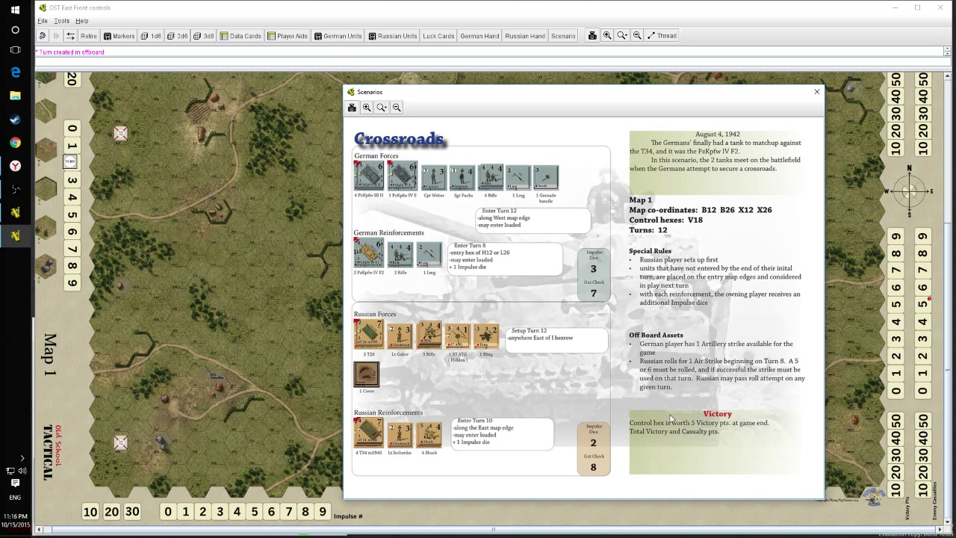
mouse_move(353, 291)
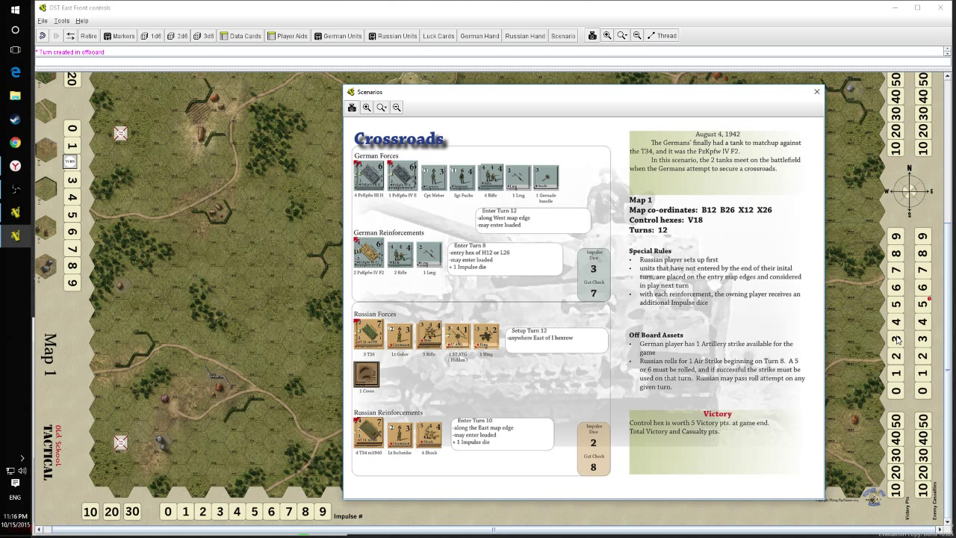
mouse_move(910, 315)
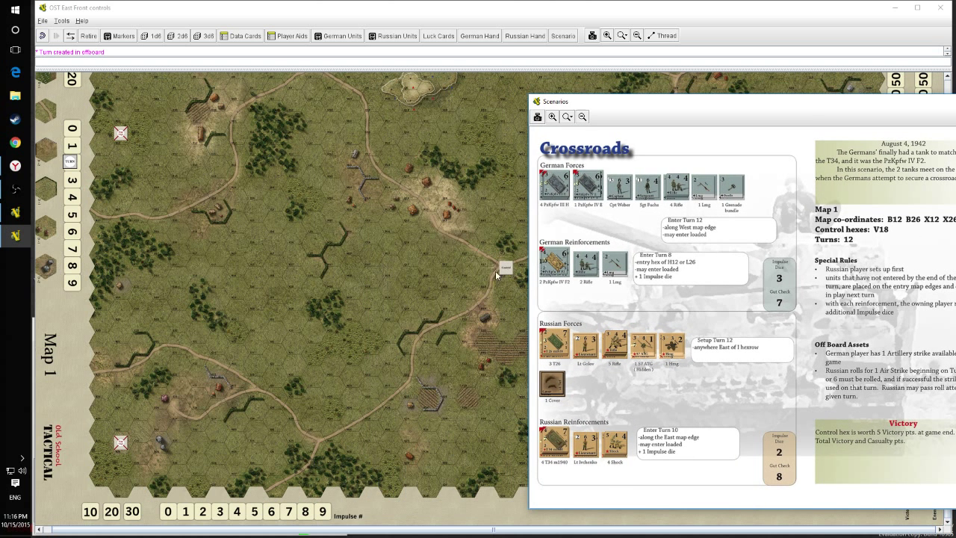
mouse_move(495, 288)
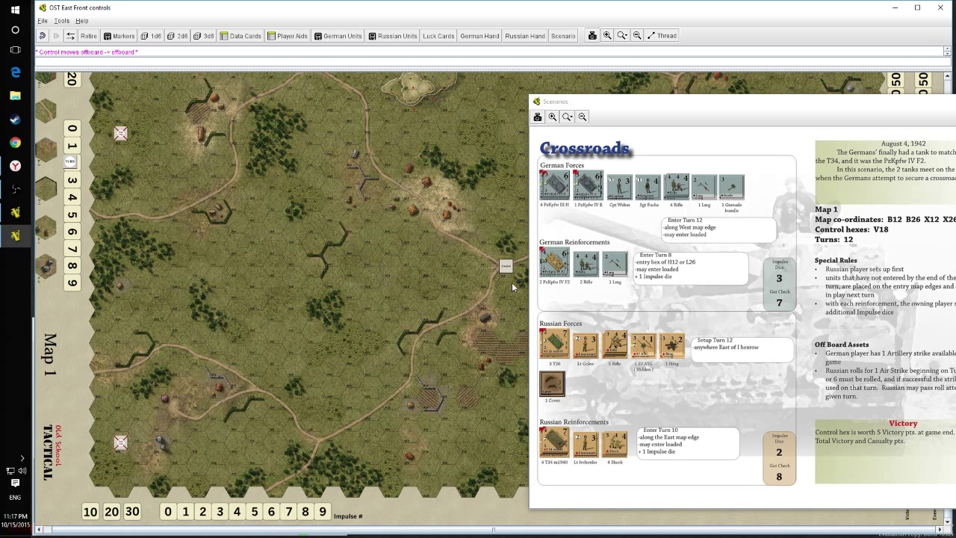
mouse_move(506, 271)
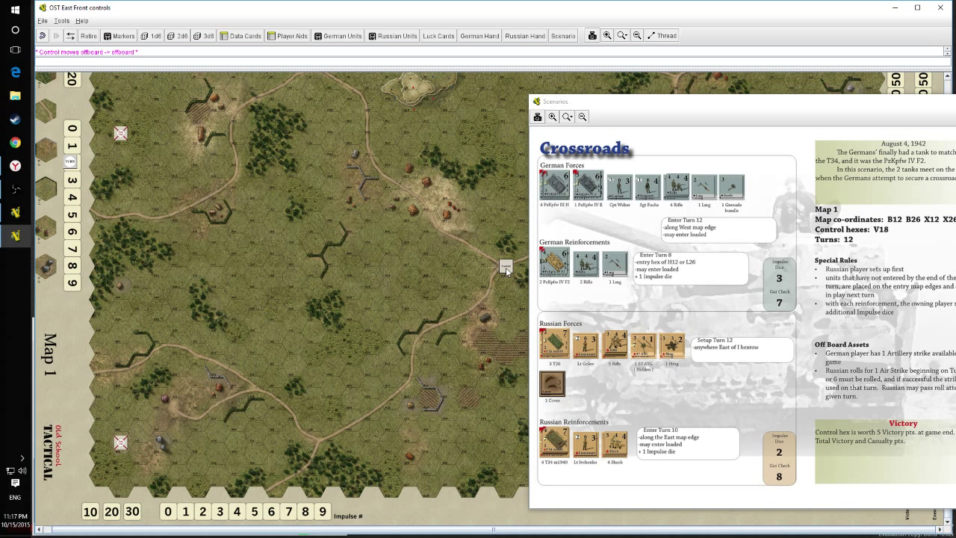
mouse_move(551, 387)
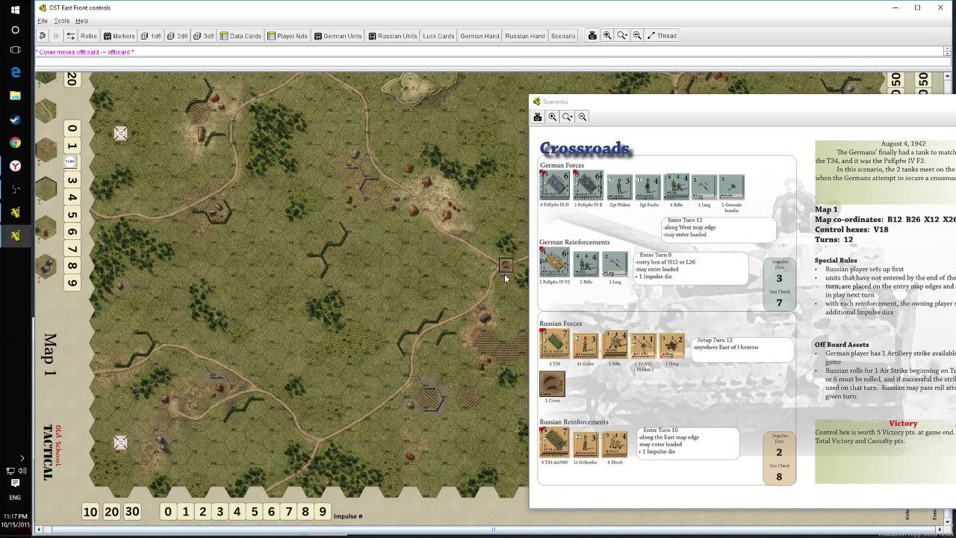
mouse_move(618, 351)
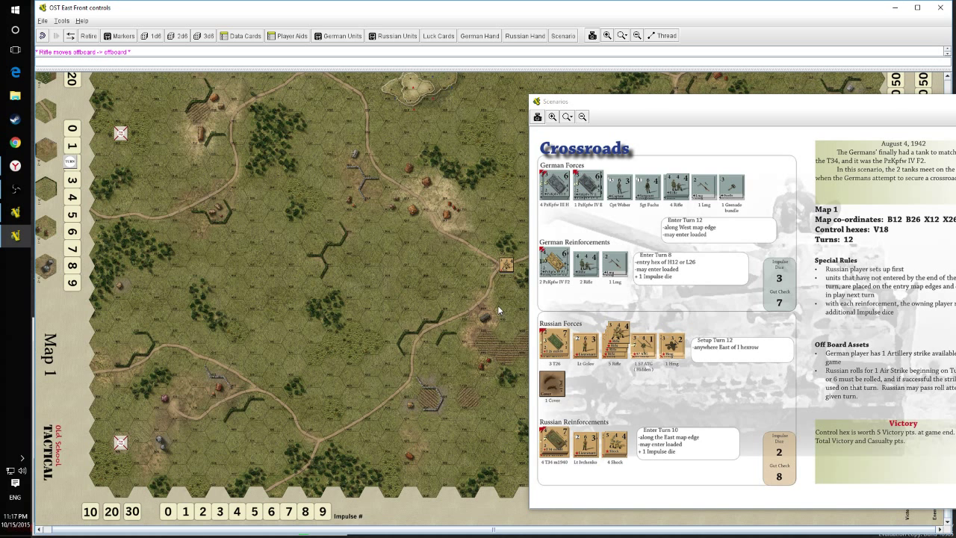
mouse_move(445, 302)
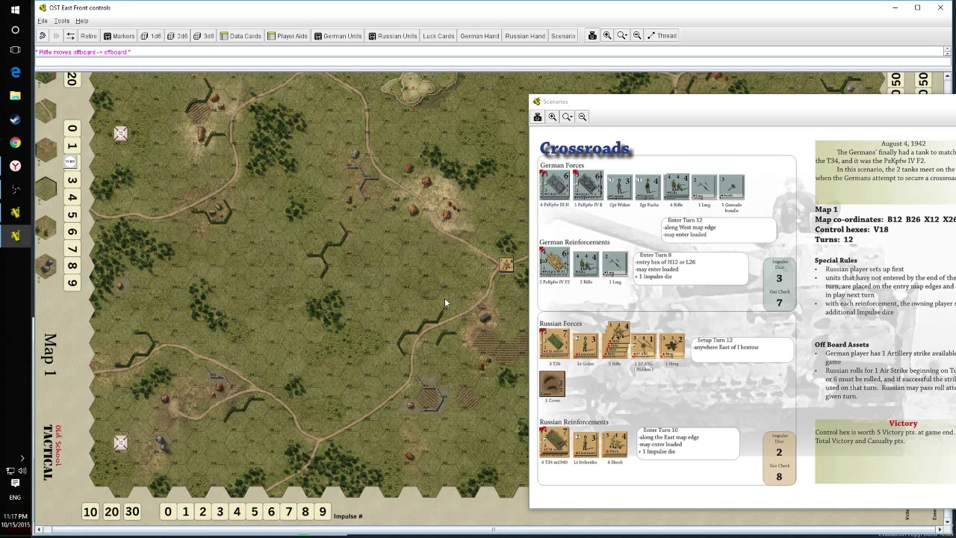
mouse_move(486, 289)
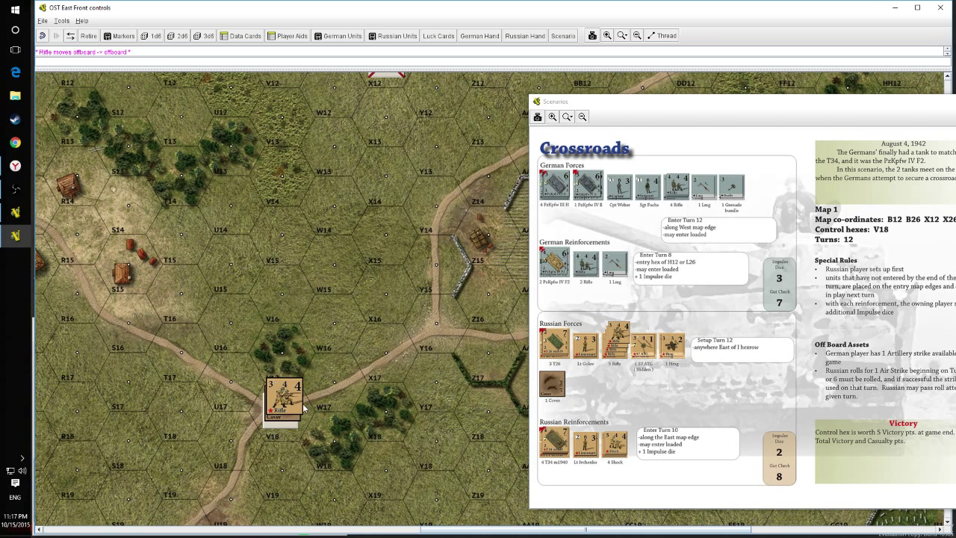
- Move the rifle squad off the cover to W16 and place a Russian Control marker on Y16
drag(282, 395, 347, 333)
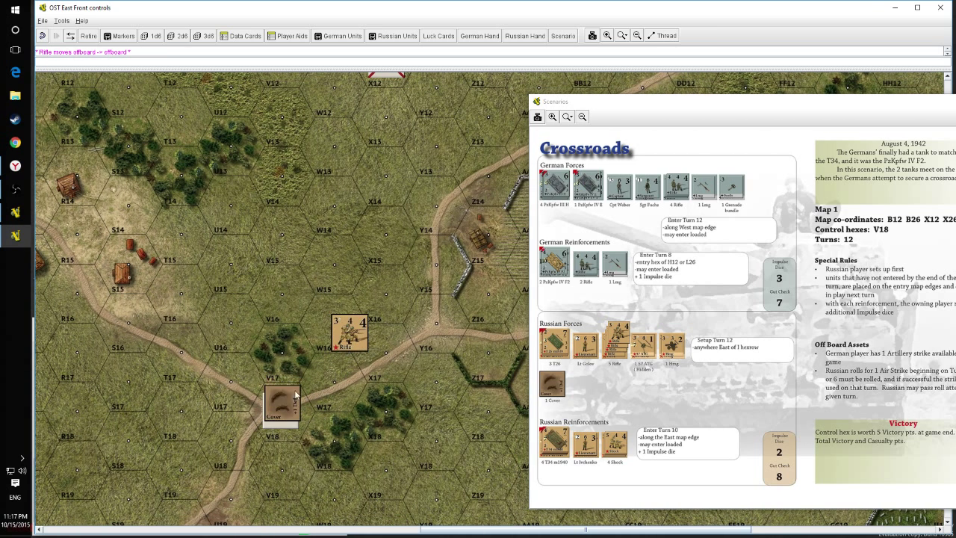
right_click(282, 403)
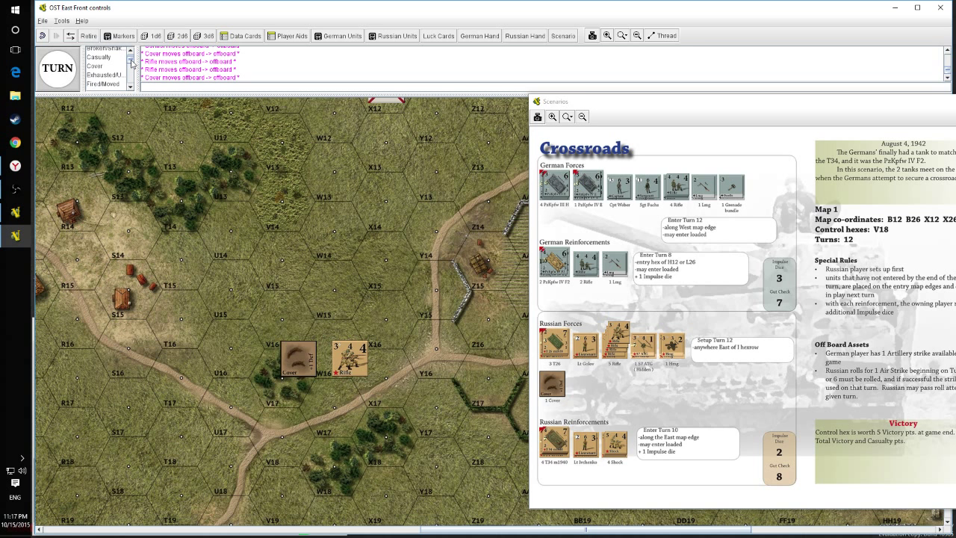
scroll(down, 3)
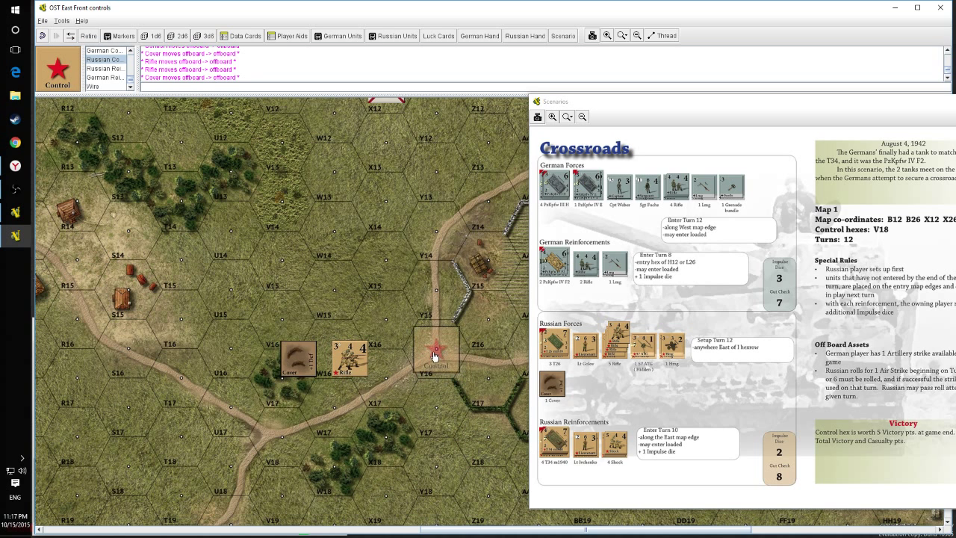
click(437, 351)
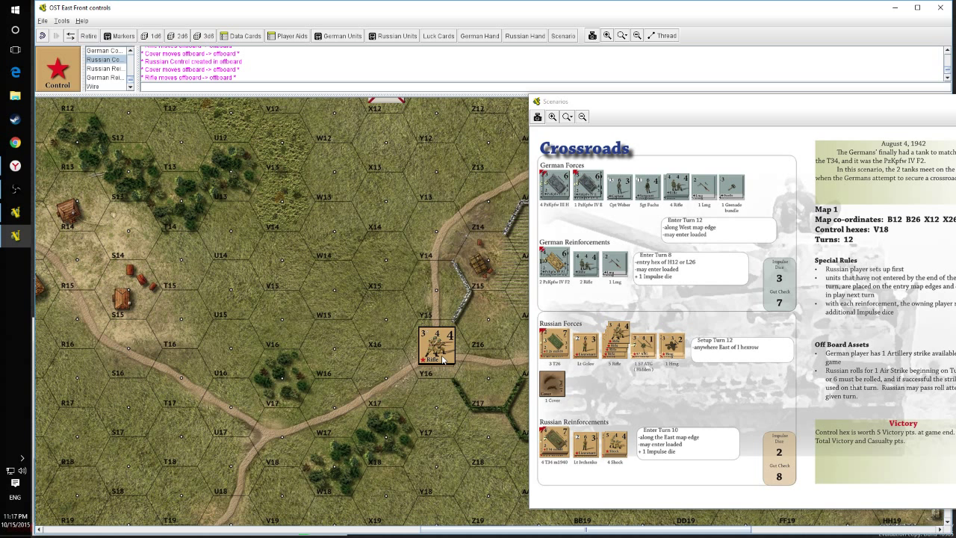
mouse_move(730, 189)
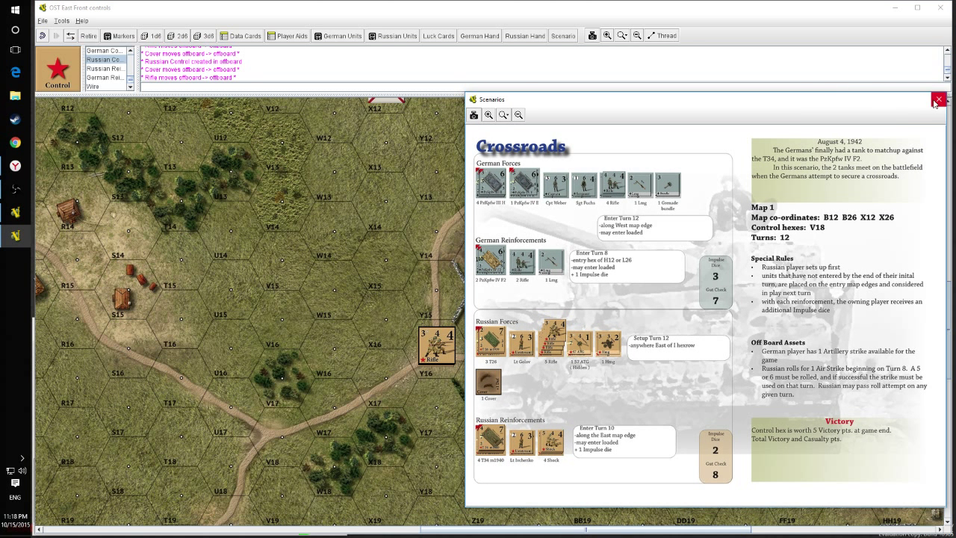
click(938, 99)
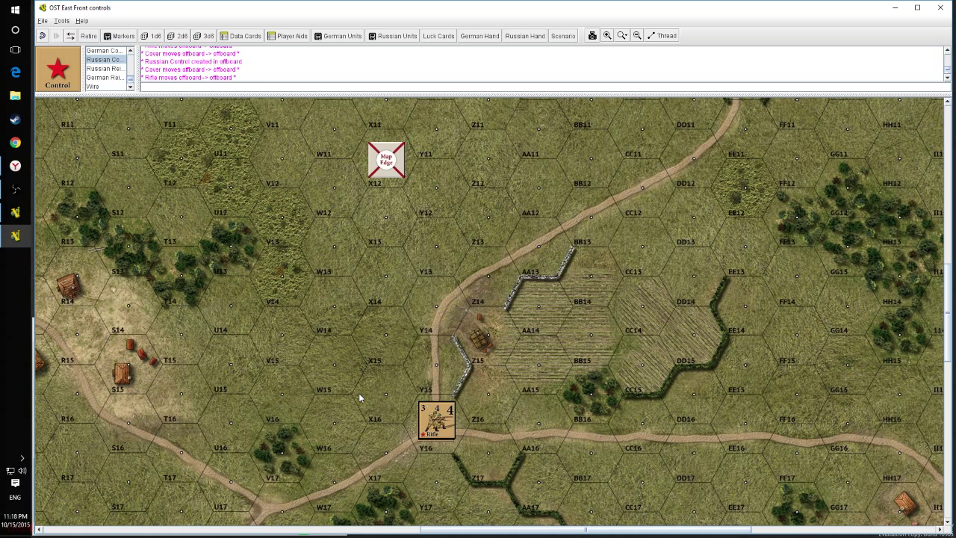
click(562, 35)
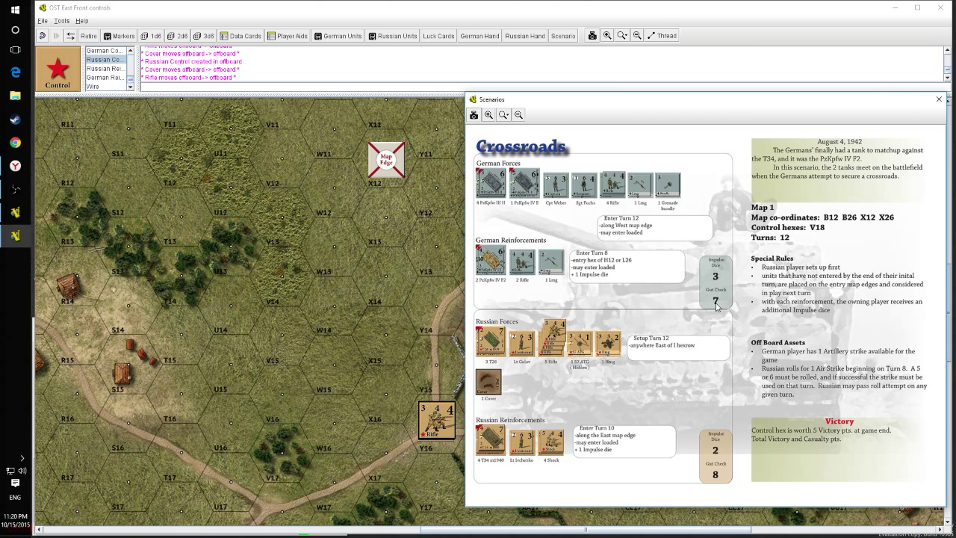
mouse_move(727, 351)
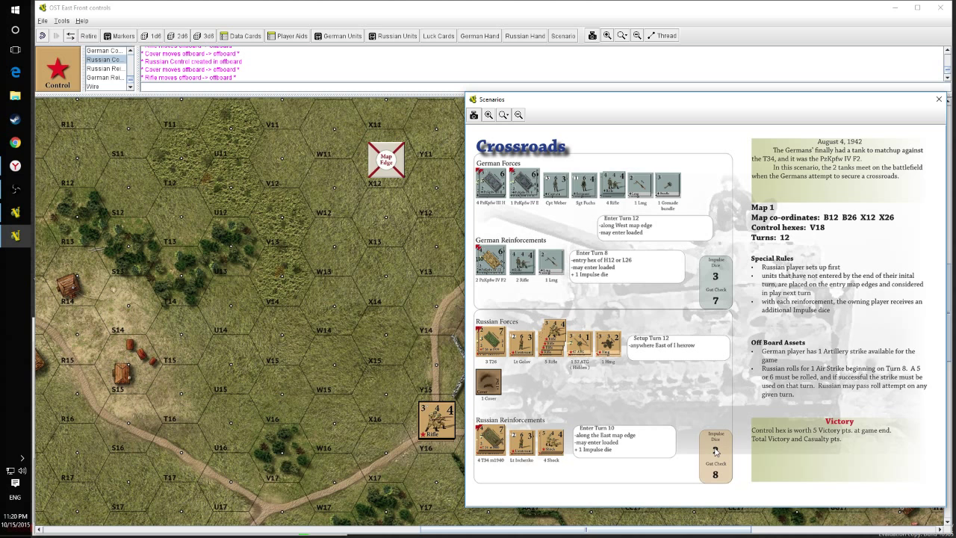
- Review the Crossroads force lists with the scenario sheet kept open over Map 1
click(715, 448)
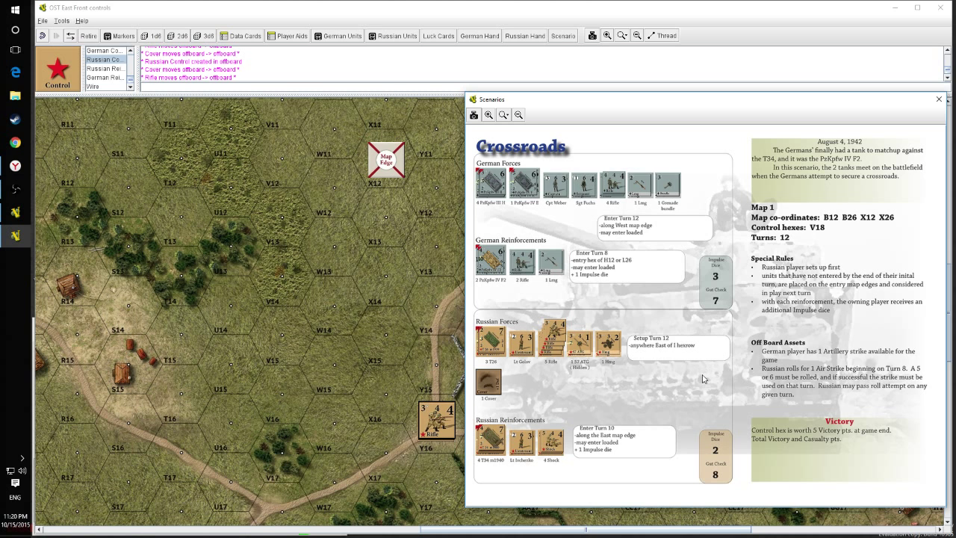
mouse_move(694, 357)
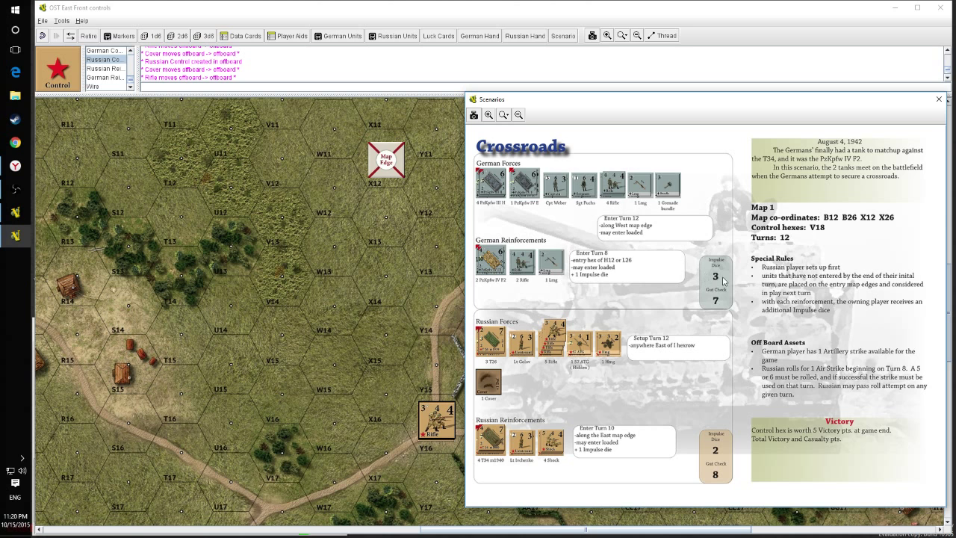
mouse_move(718, 282)
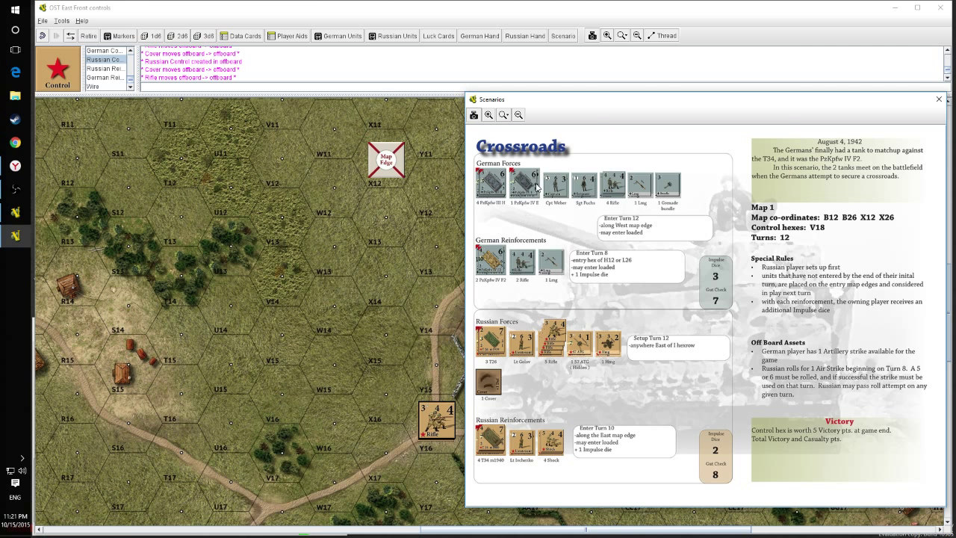
mouse_move(519, 189)
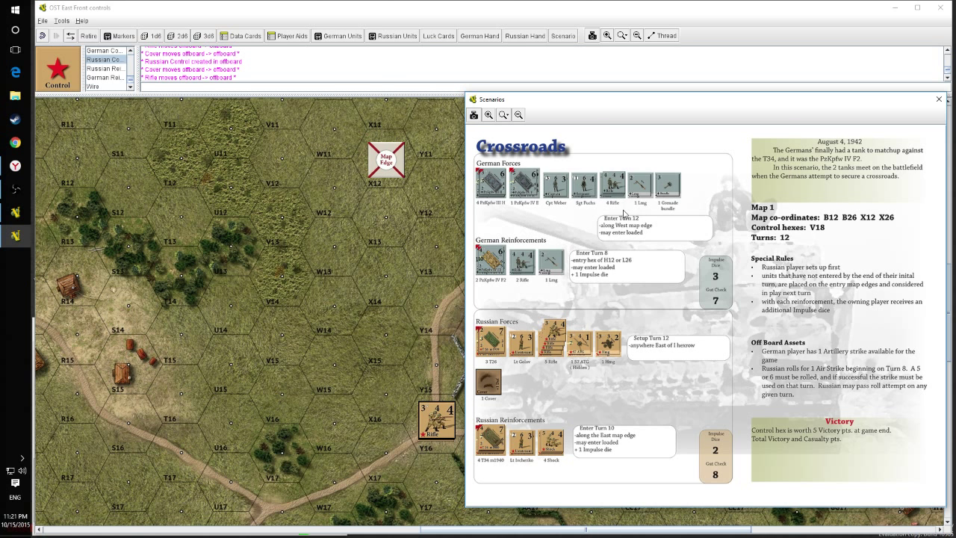
mouse_move(582, 197)
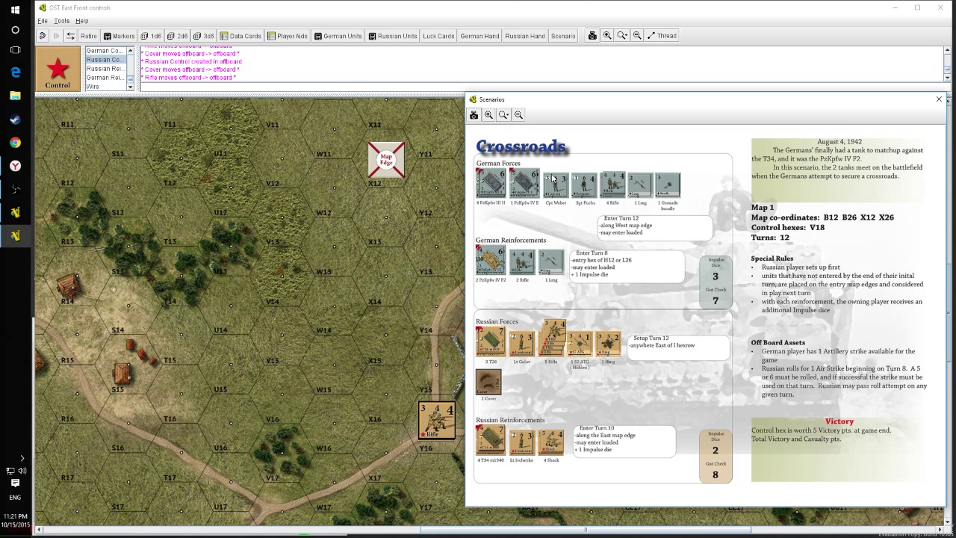
mouse_move(571, 222)
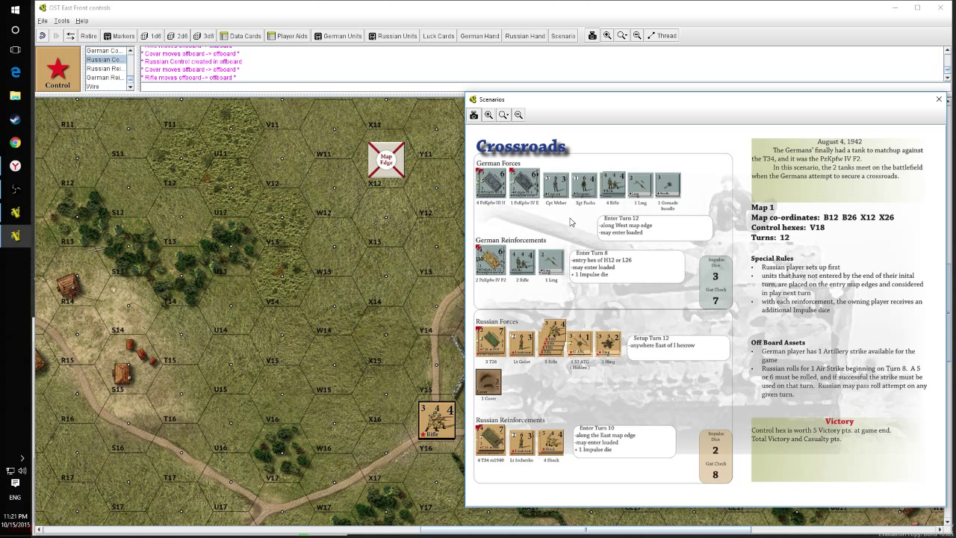
mouse_move(597, 360)
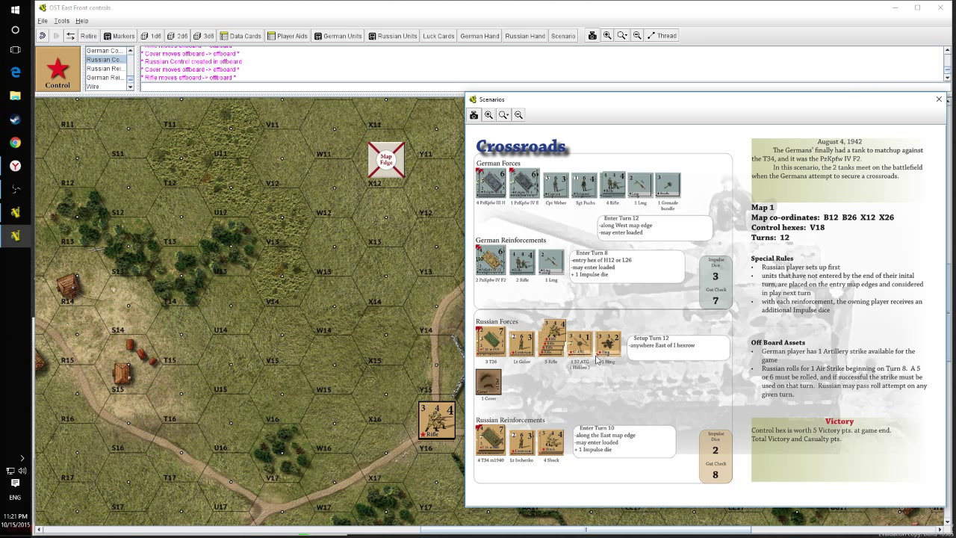
mouse_move(716, 456)
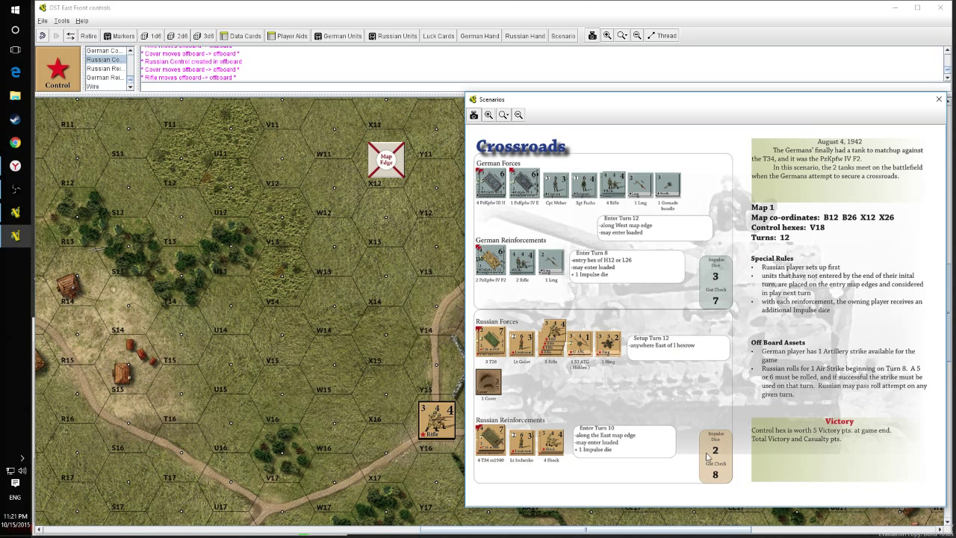
mouse_move(708, 456)
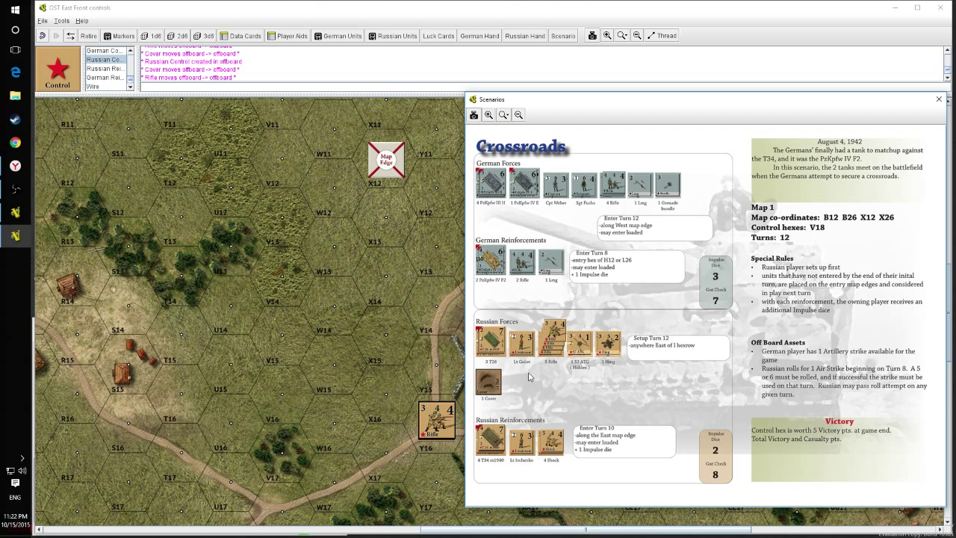
mouse_move(607, 273)
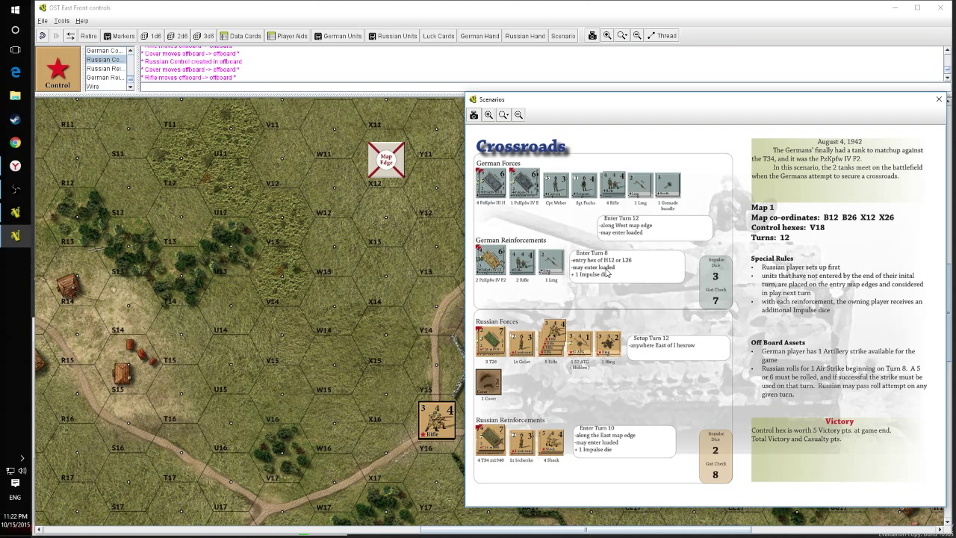
mouse_move(590, 283)
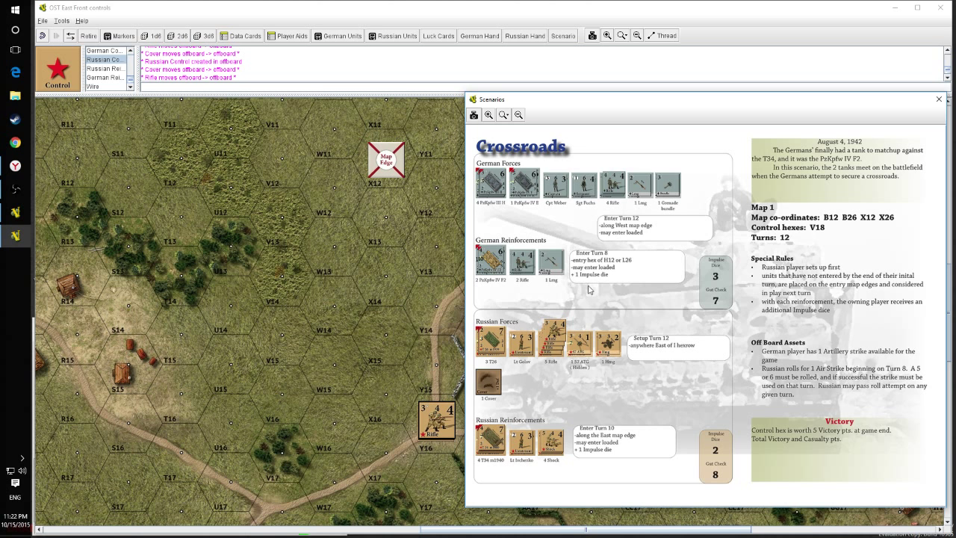
mouse_move(546, 283)
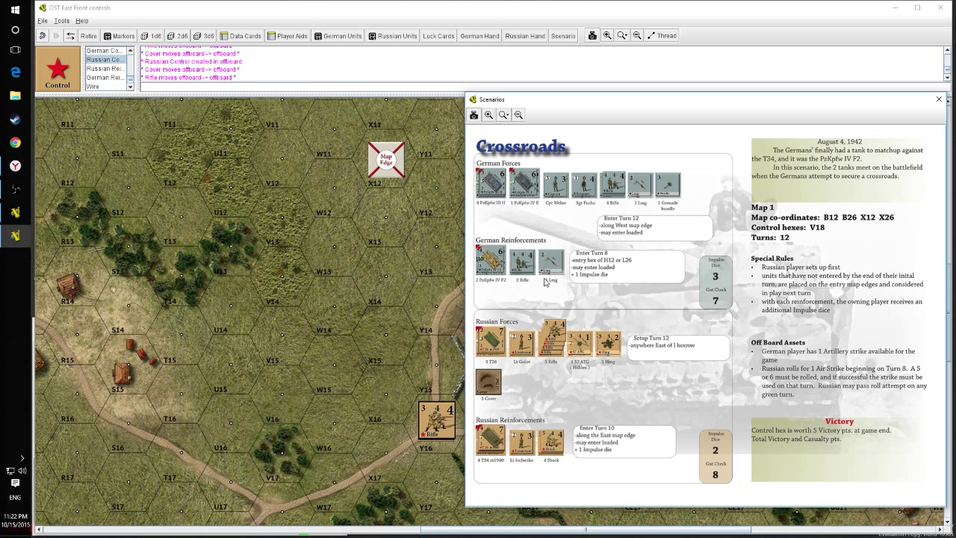
mouse_move(631, 286)
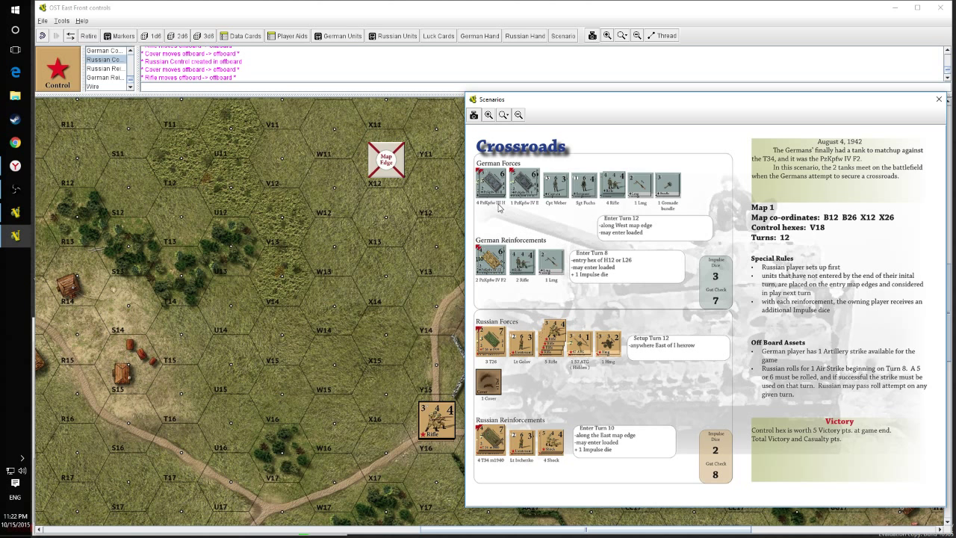
mouse_move(604, 362)
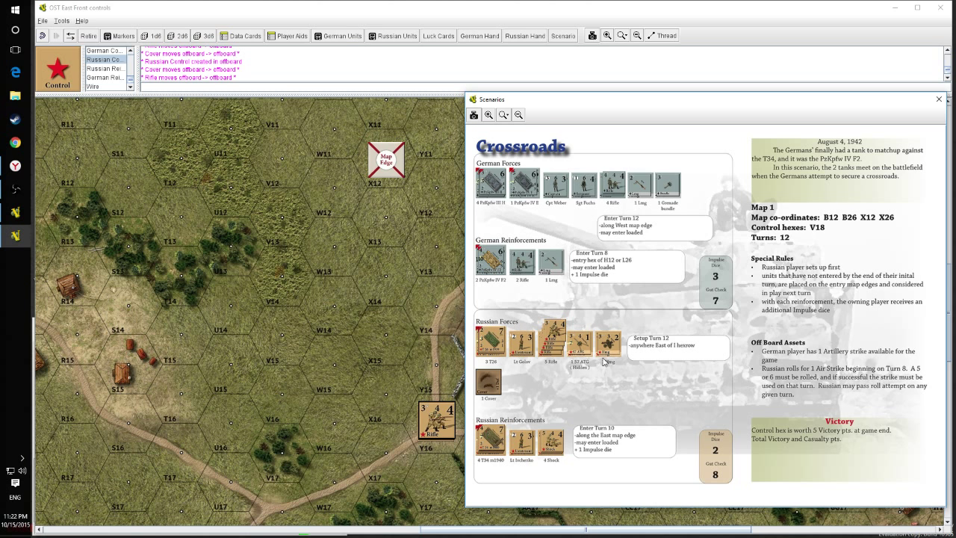
mouse_move(691, 445)
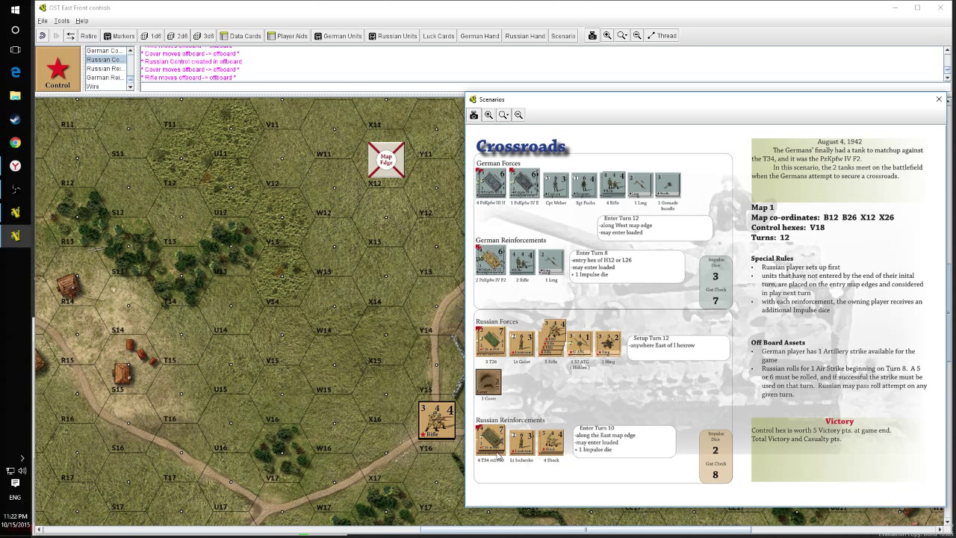
mouse_move(521, 441)
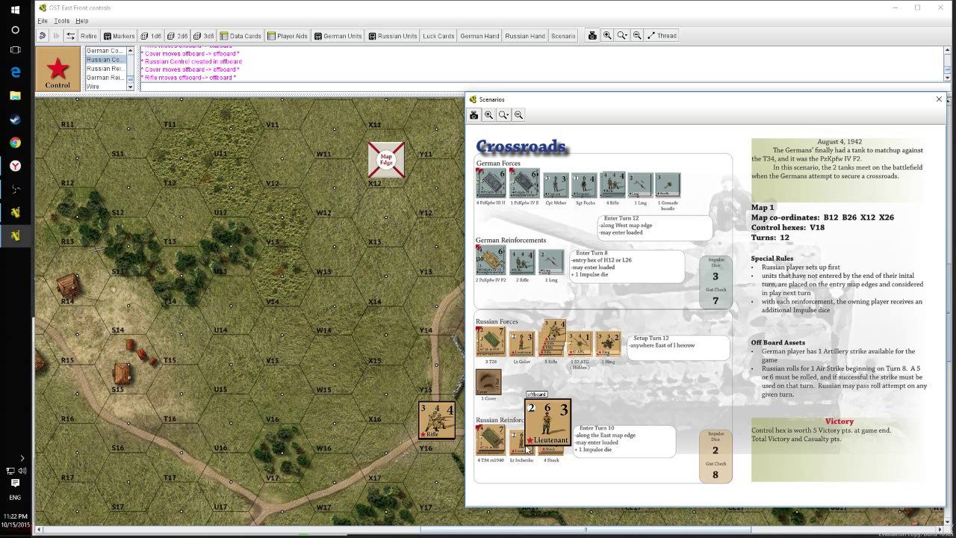
mouse_move(603, 424)
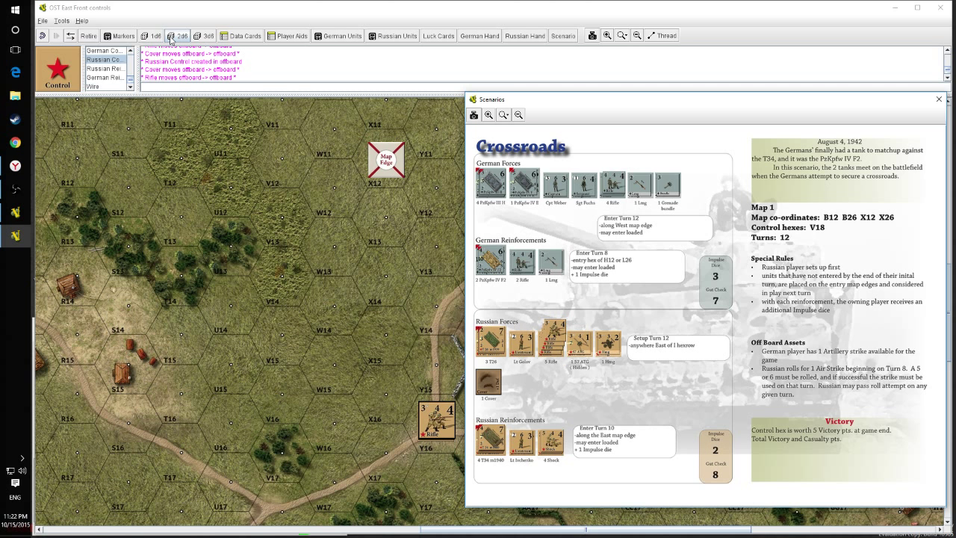
- Roll 2d6 from the toolbar, logging a result of 6 and 3
click(177, 35)
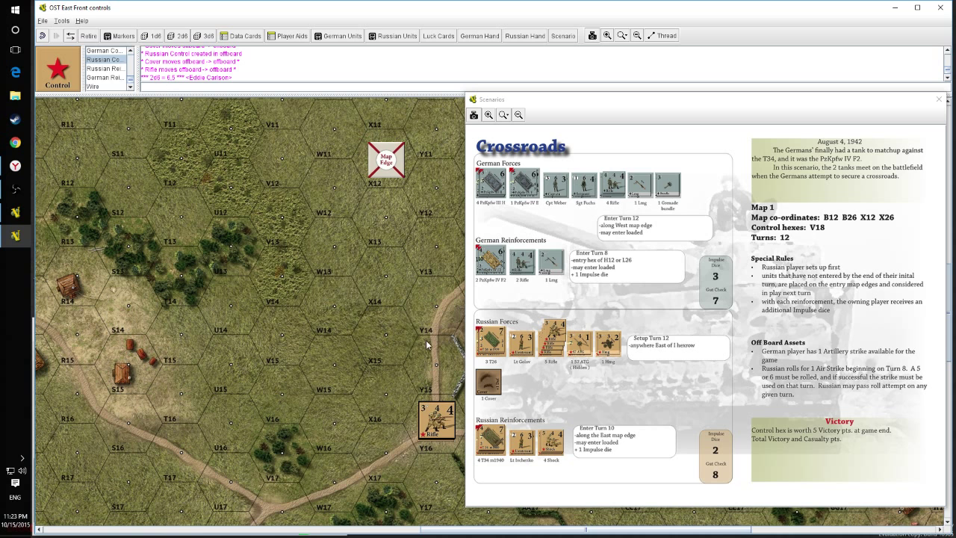
mouse_move(571, 379)
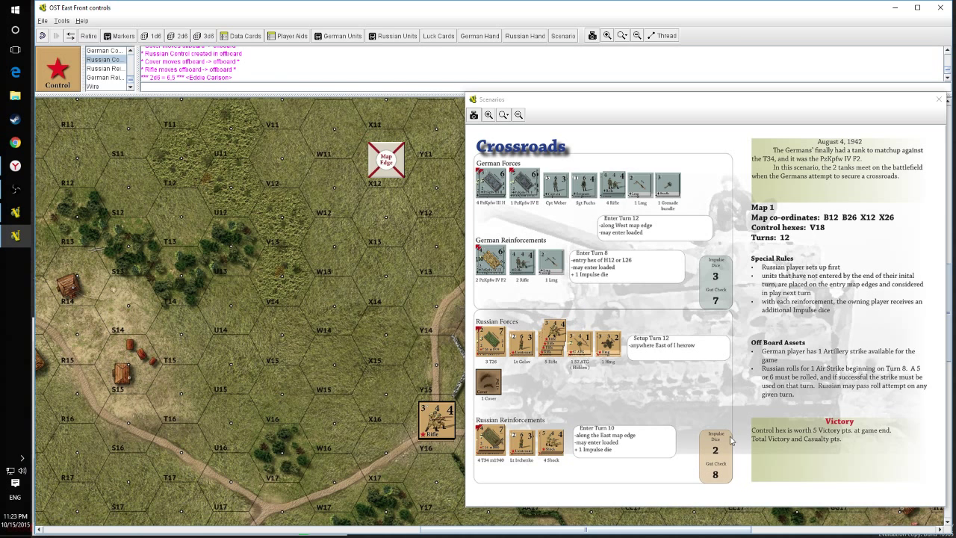
mouse_move(721, 440)
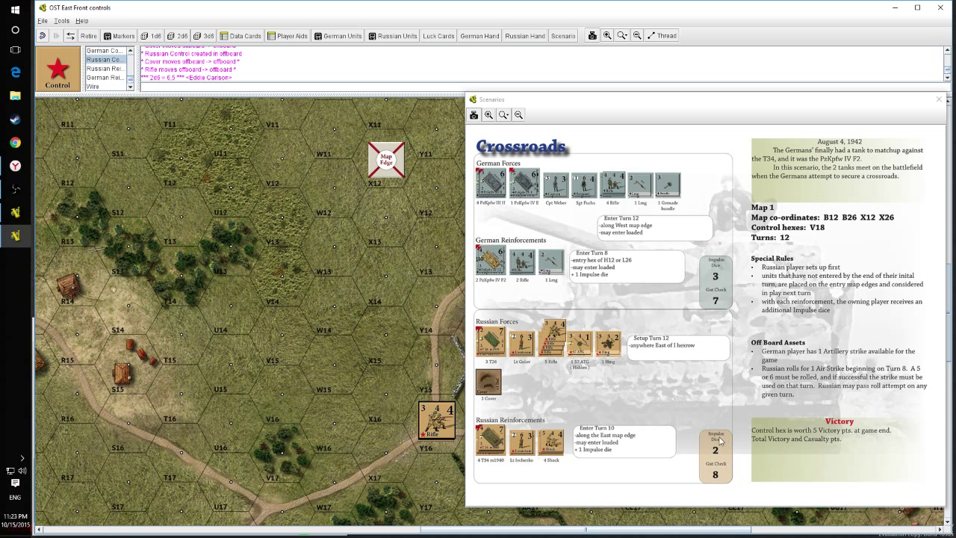
mouse_move(725, 446)
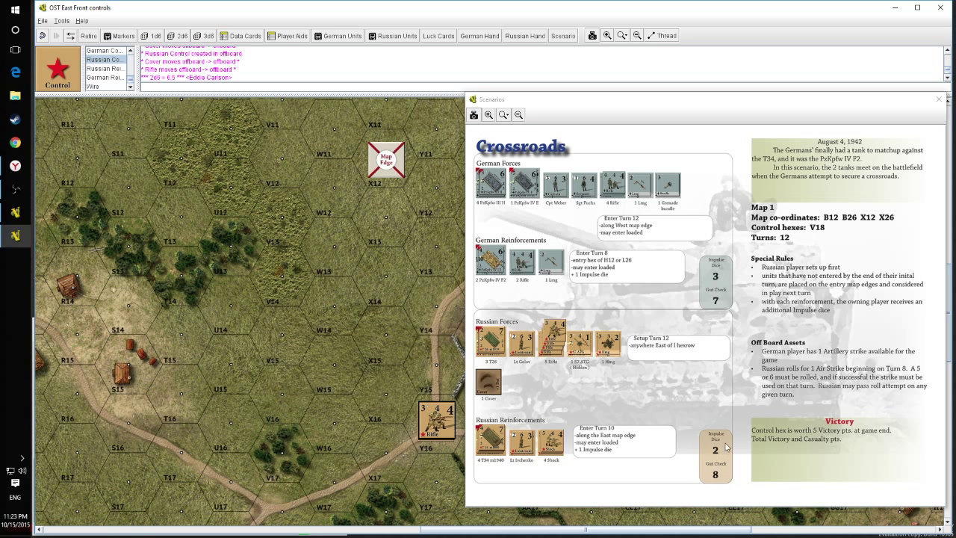
mouse_move(703, 434)
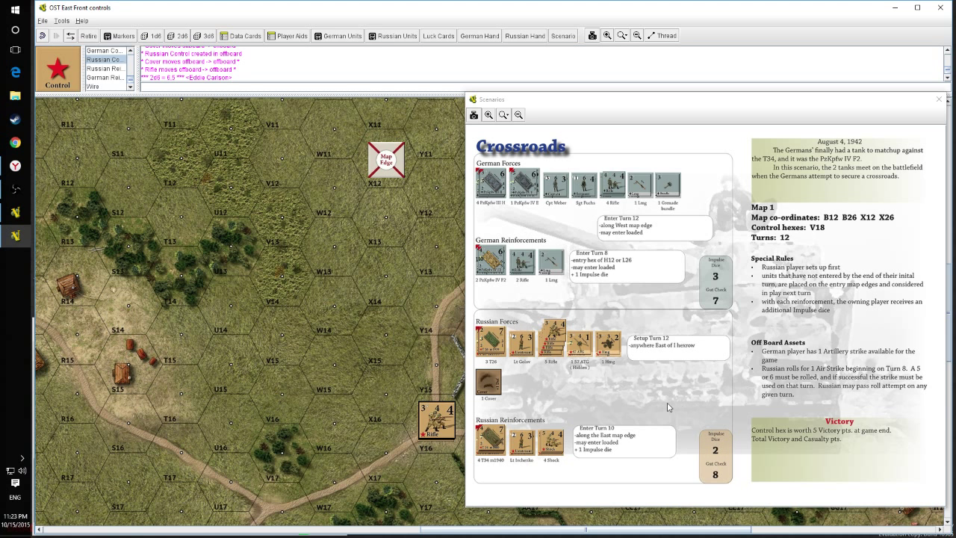
mouse_move(445, 424)
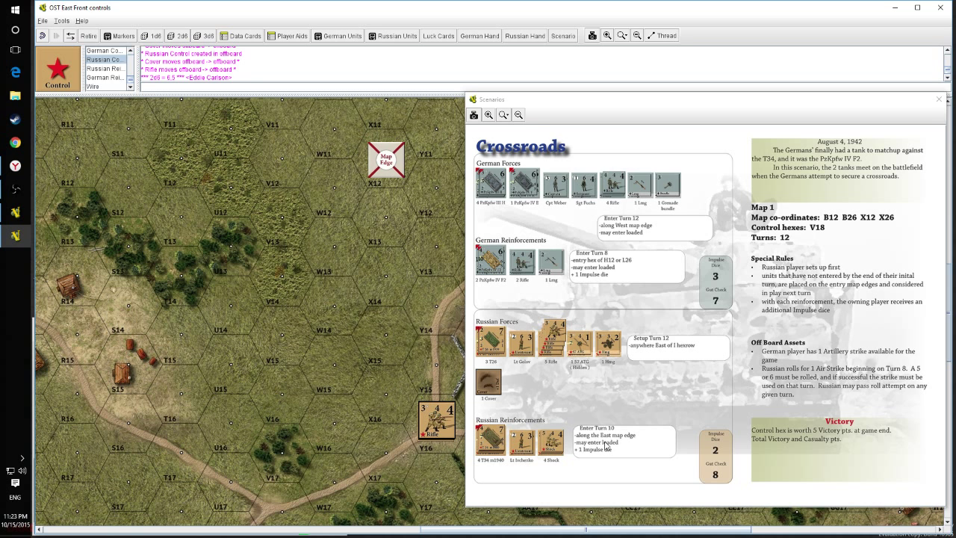
mouse_move(640, 344)
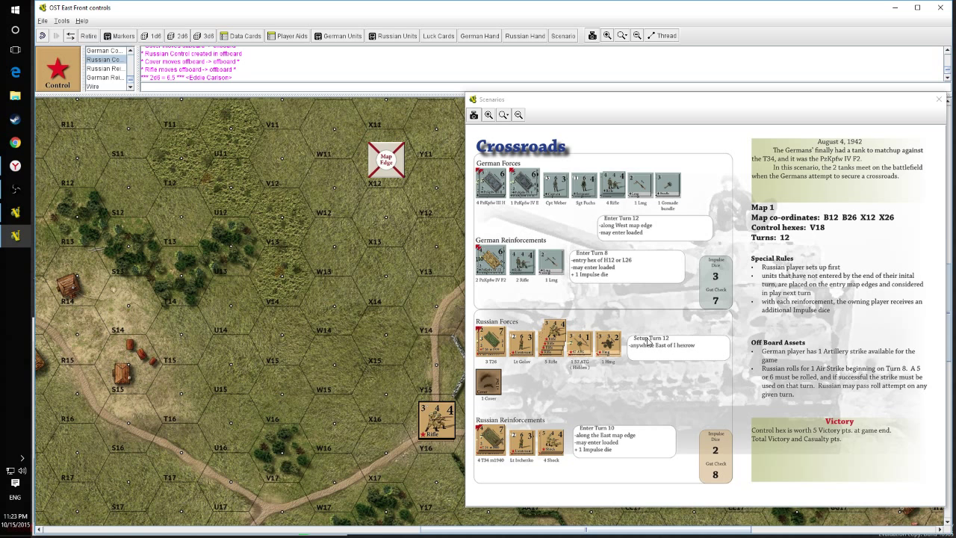
mouse_move(670, 355)
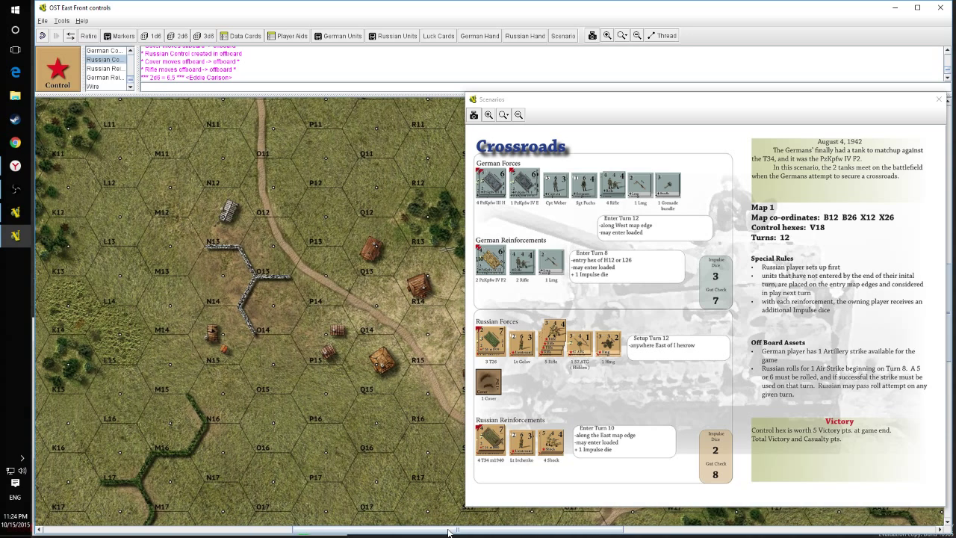
- Zoom out on Map 1's western edge to show the turn track and Map Edge marker
scroll(left, 3)
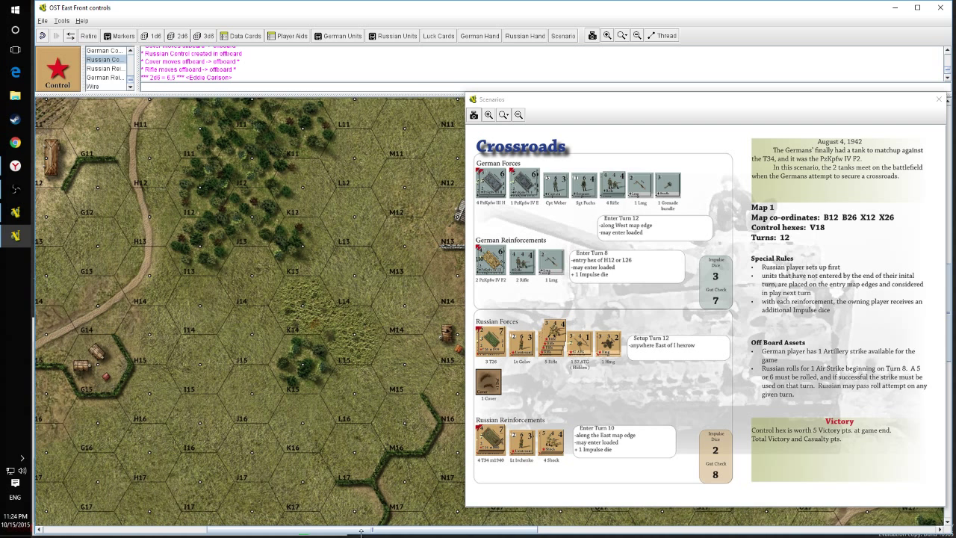
mouse_move(206, 250)
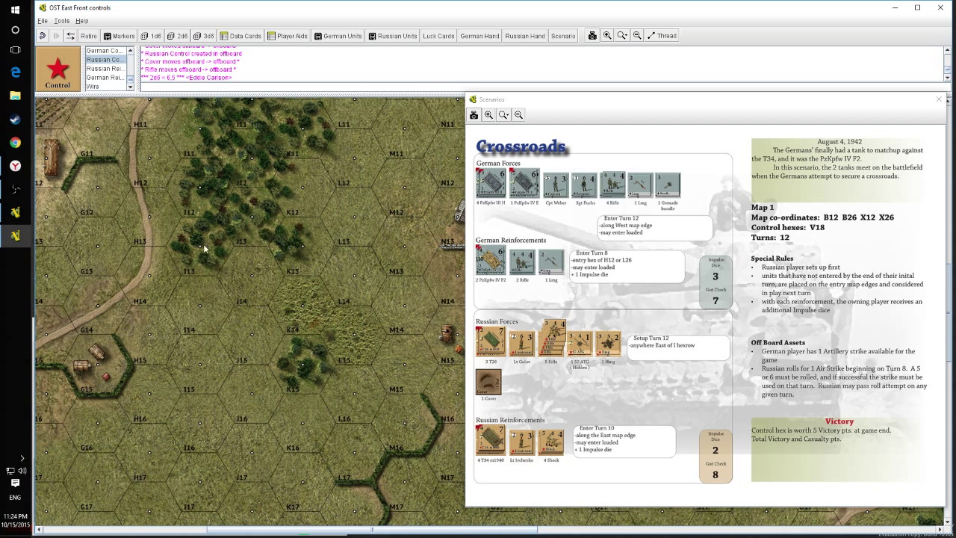
mouse_move(609, 47)
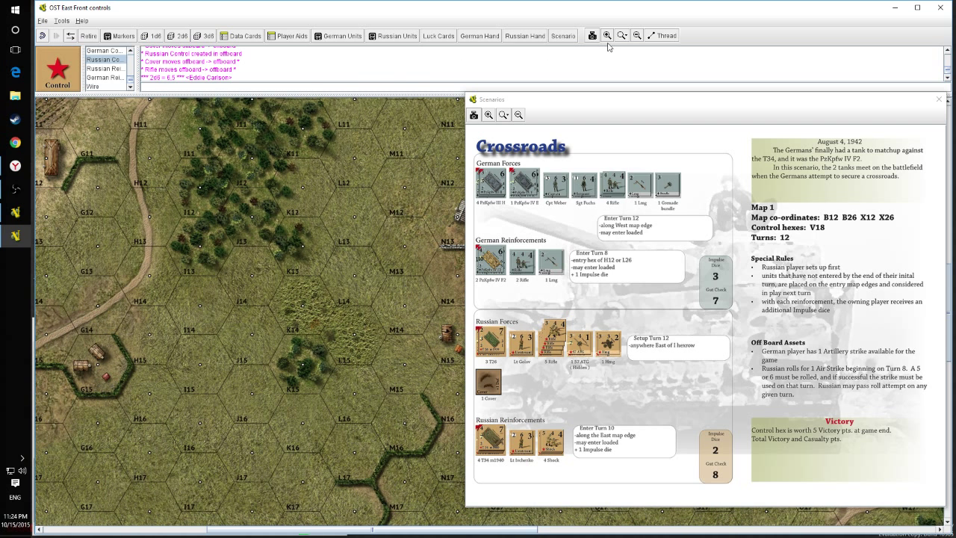
click(637, 35)
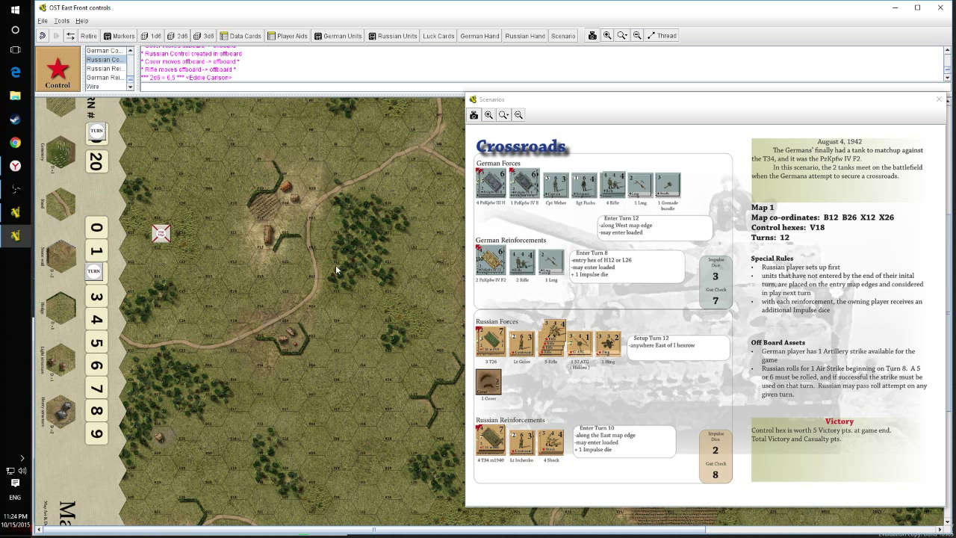
mouse_move(793, 127)
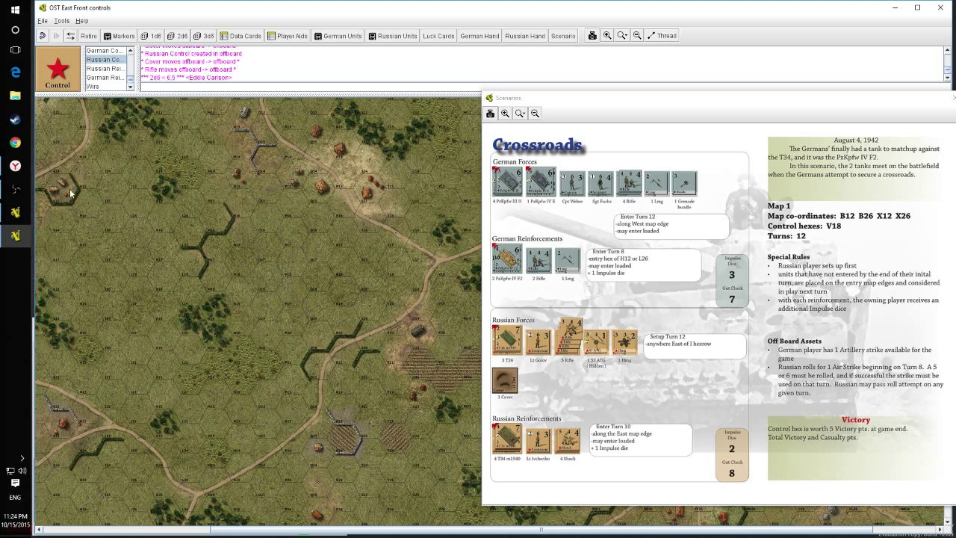
mouse_move(186, 172)
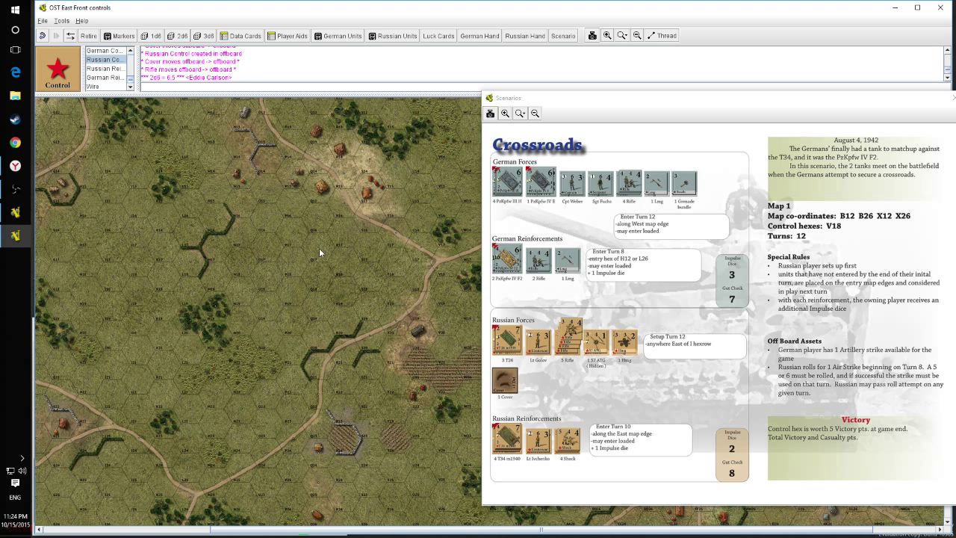
mouse_move(220, 317)
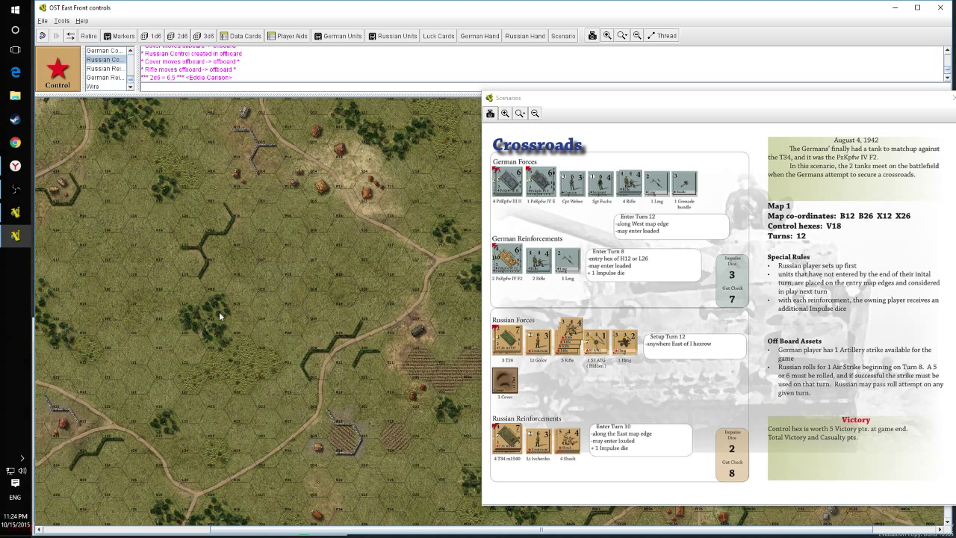
mouse_move(486, 513)
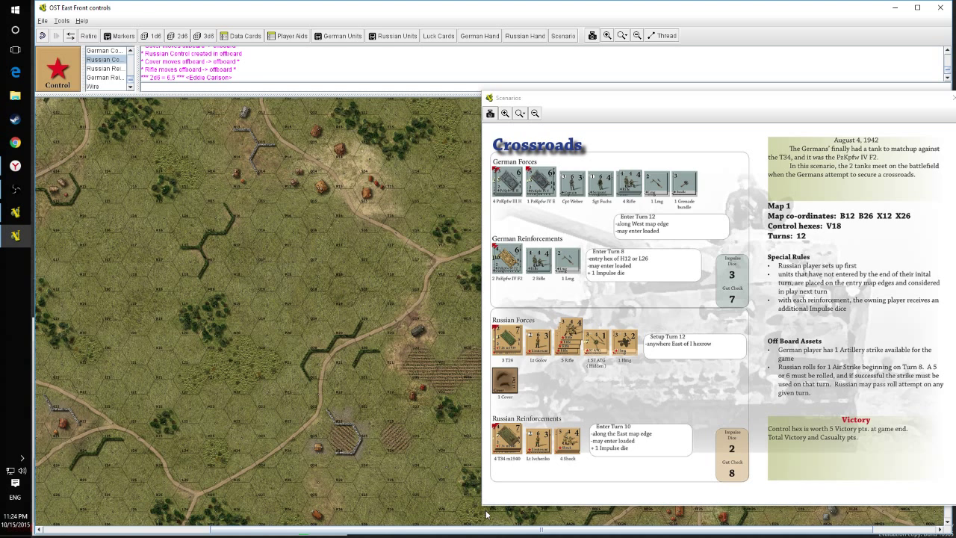
mouse_move(340, 180)
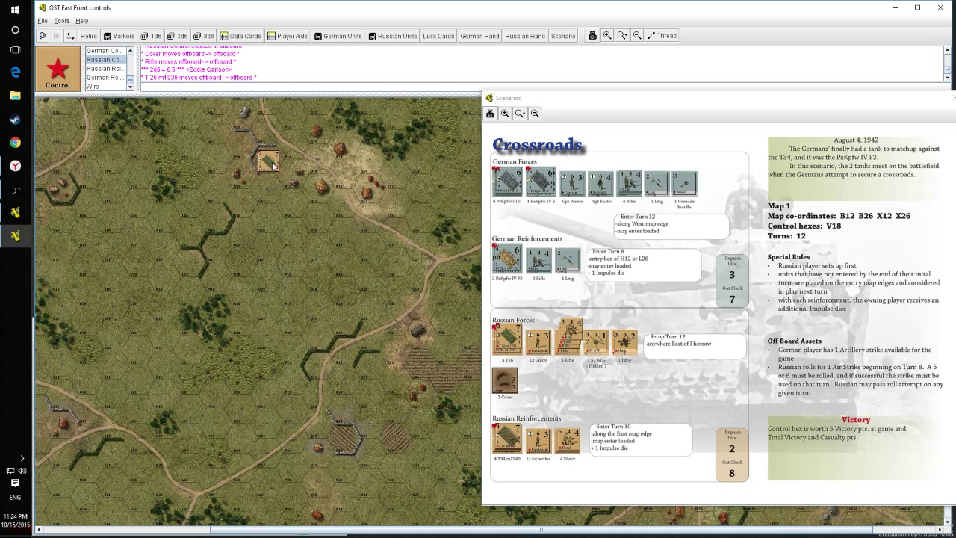
mouse_move(271, 146)
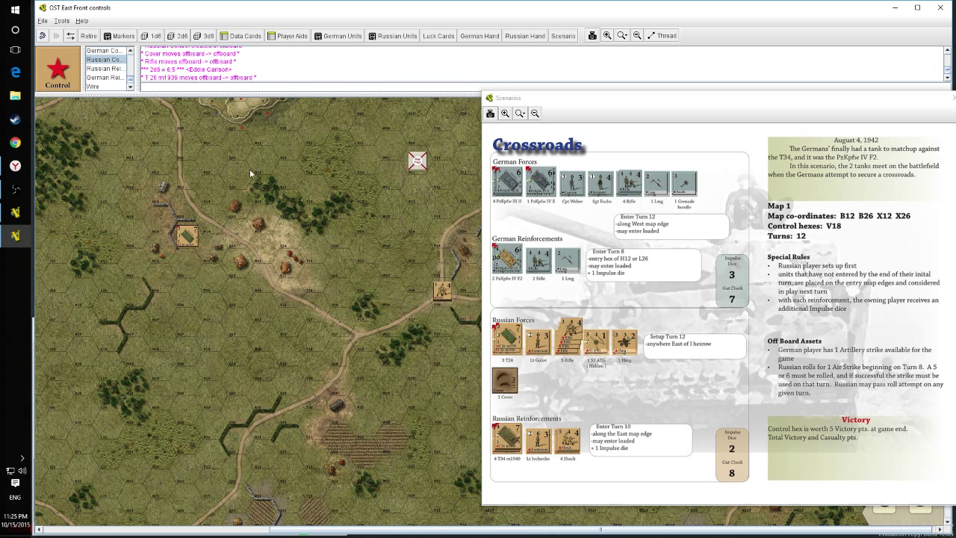
mouse_move(198, 226)
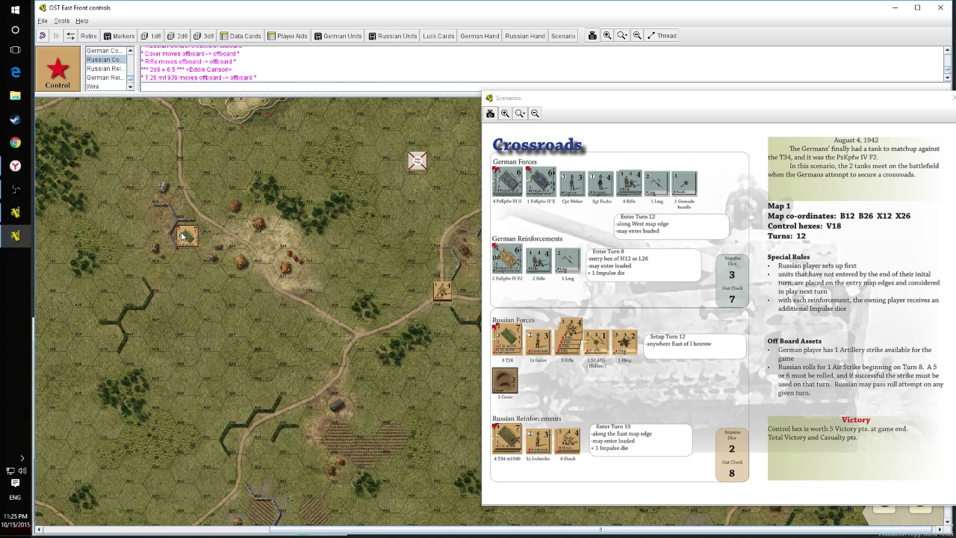
mouse_move(186, 243)
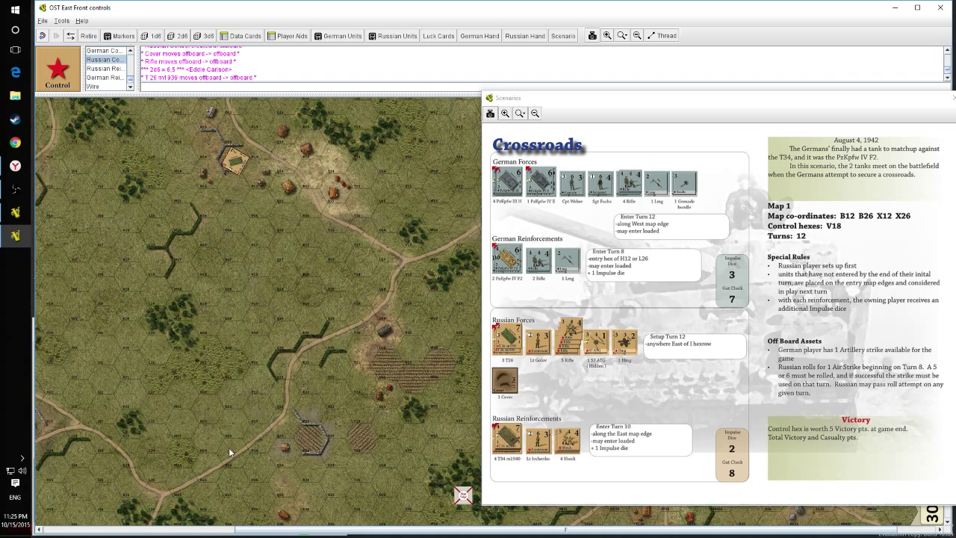
mouse_move(315, 429)
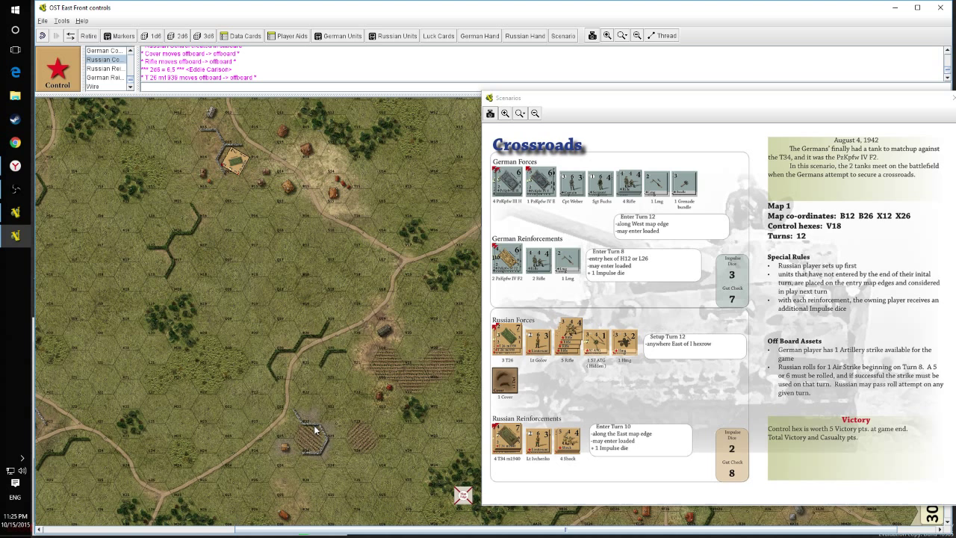
mouse_move(223, 448)
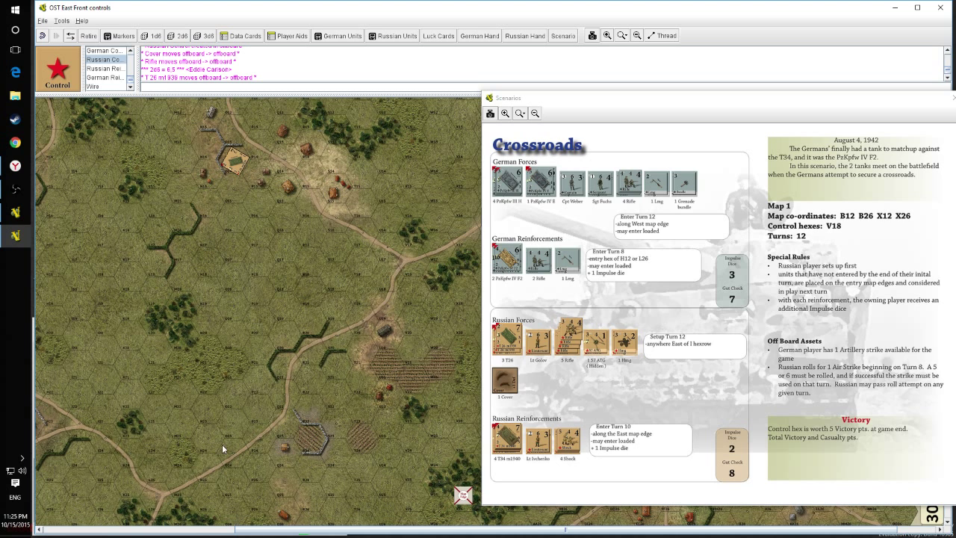
mouse_move(282, 450)
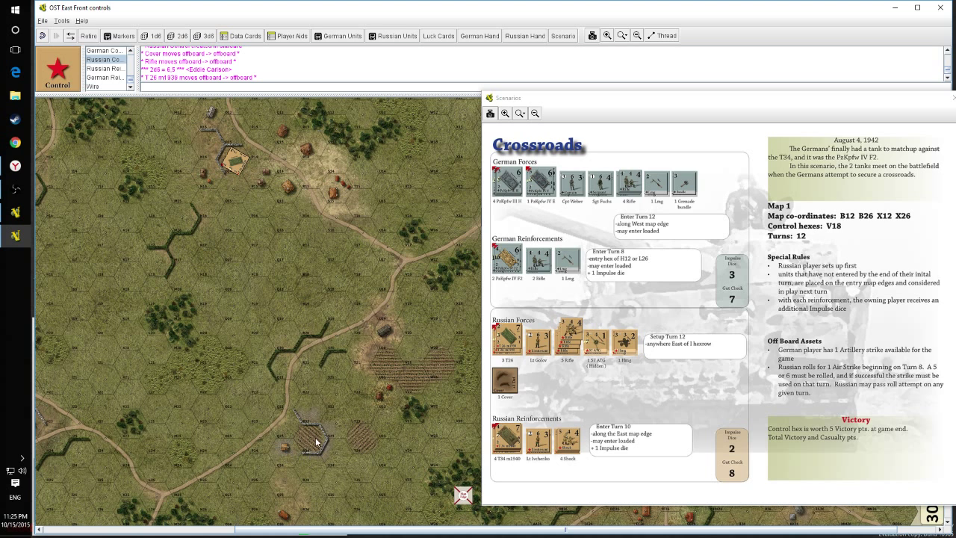
mouse_move(337, 438)
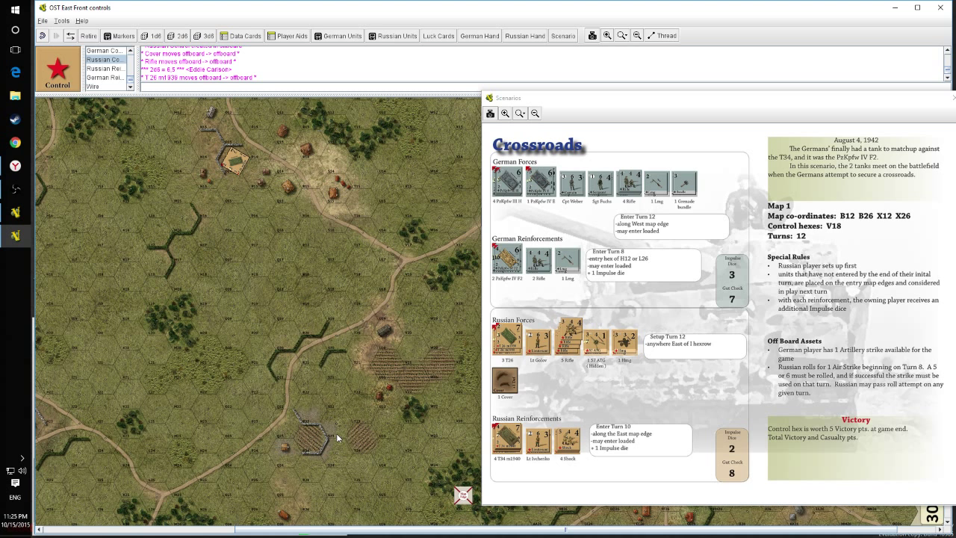
mouse_move(307, 418)
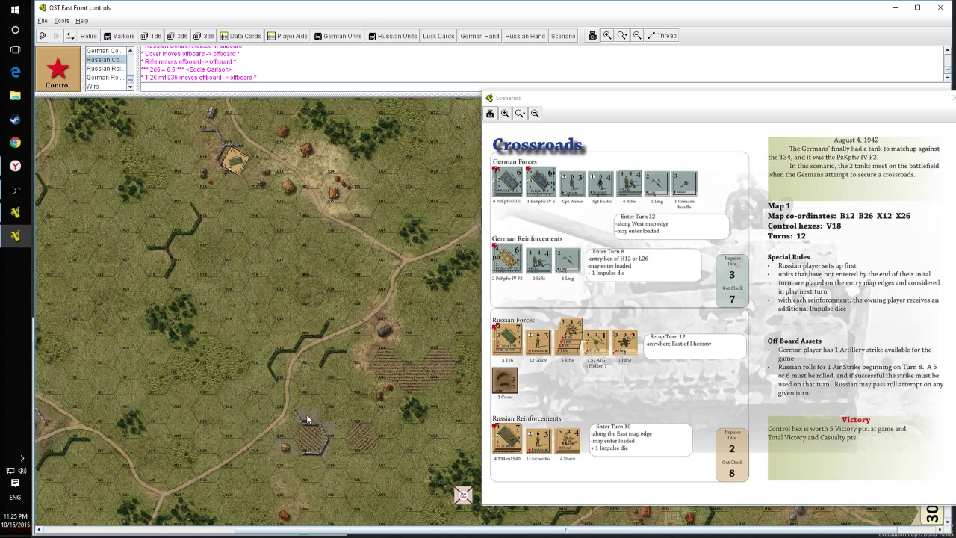
mouse_move(295, 413)
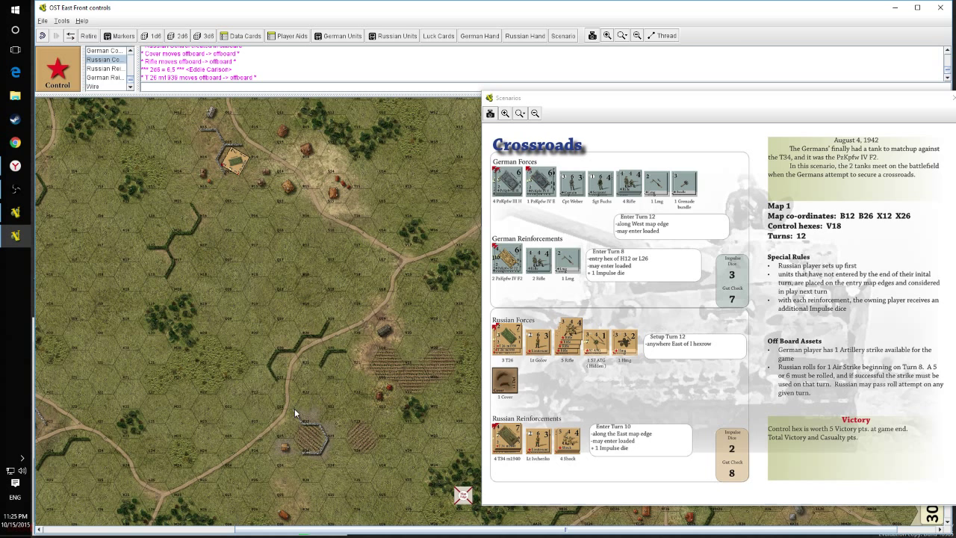
mouse_move(138, 351)
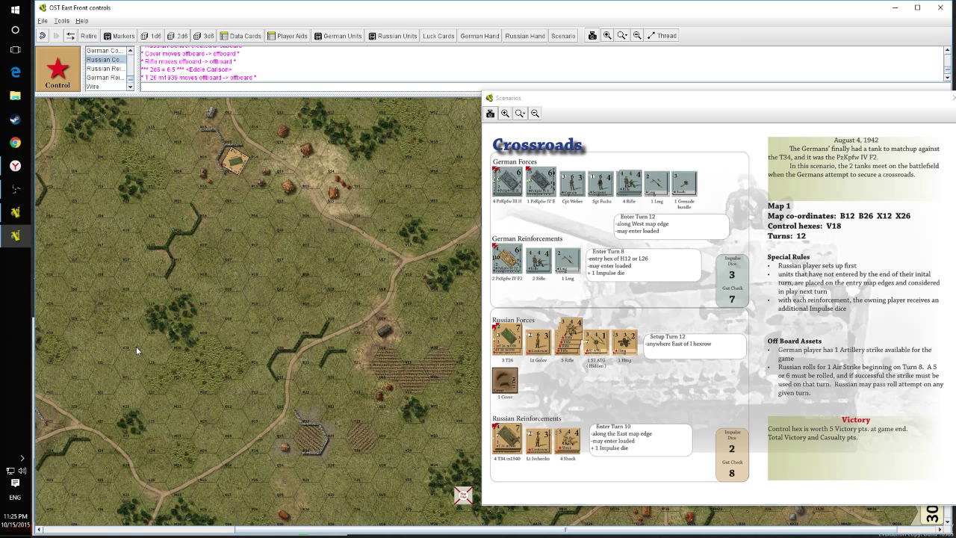
mouse_move(290, 367)
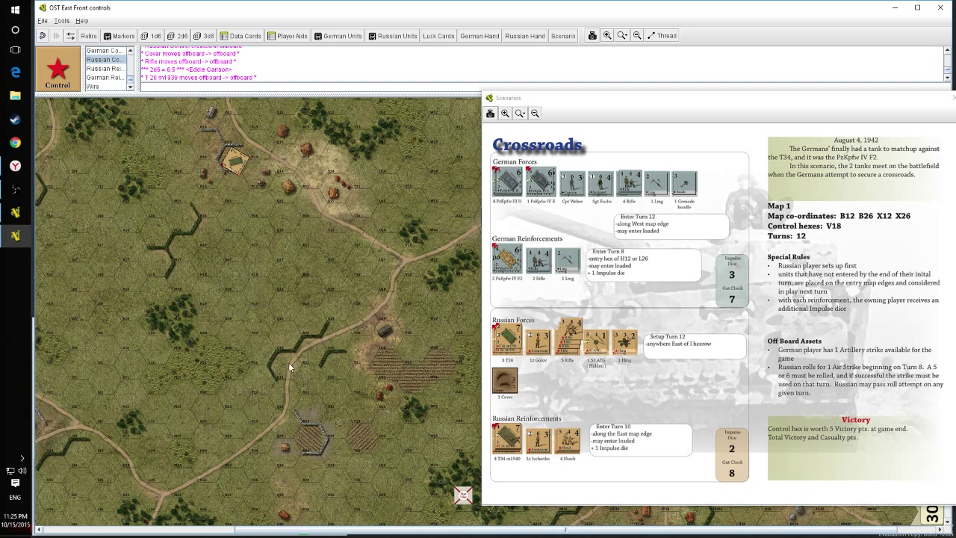
mouse_move(321, 364)
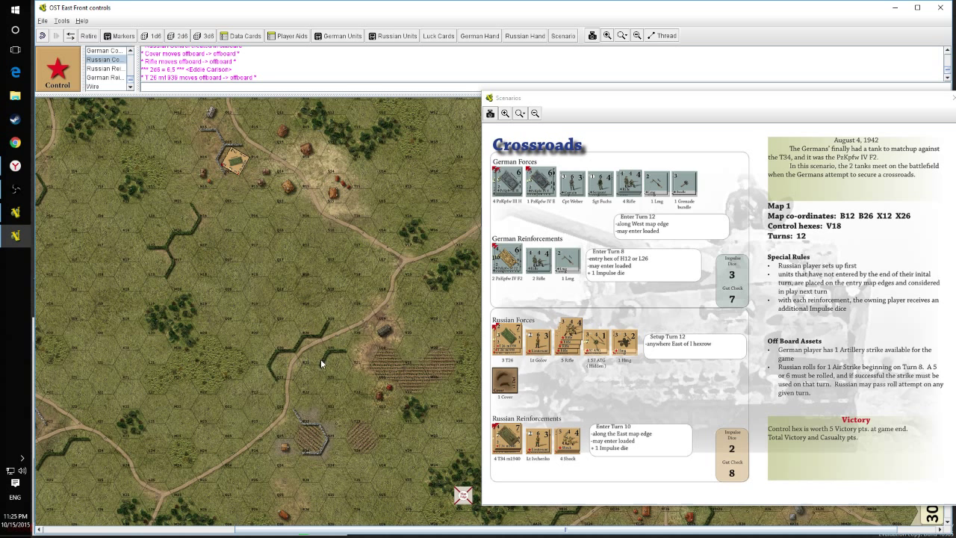
mouse_move(467, 366)
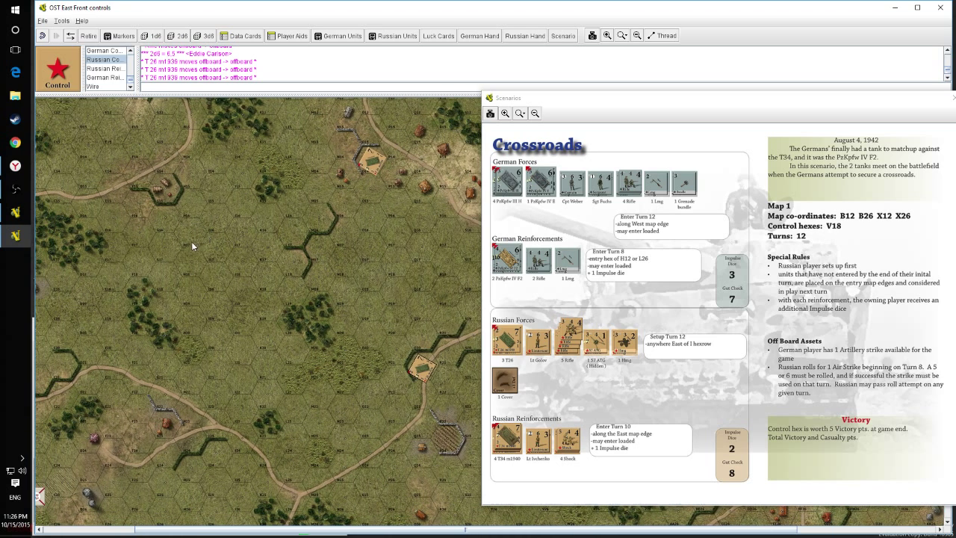
mouse_move(226, 207)
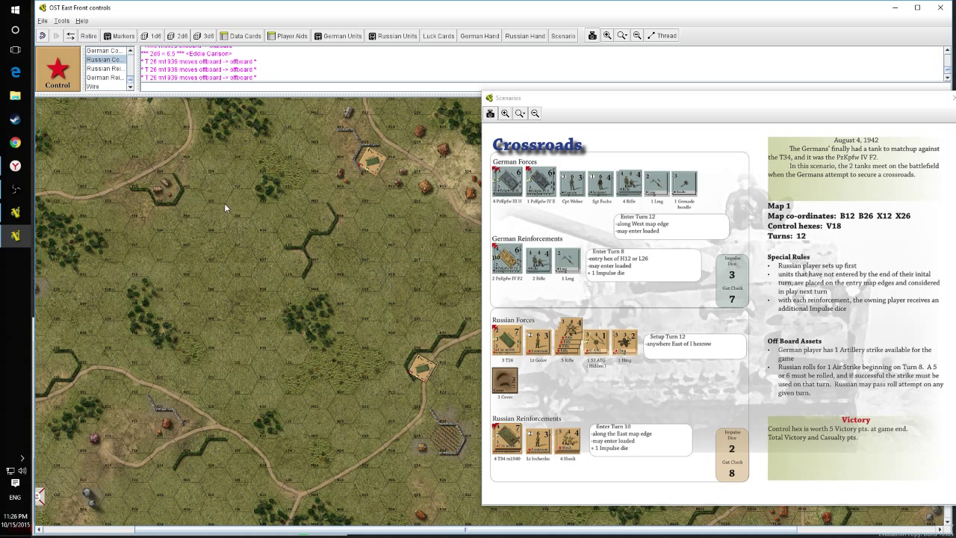
mouse_move(330, 242)
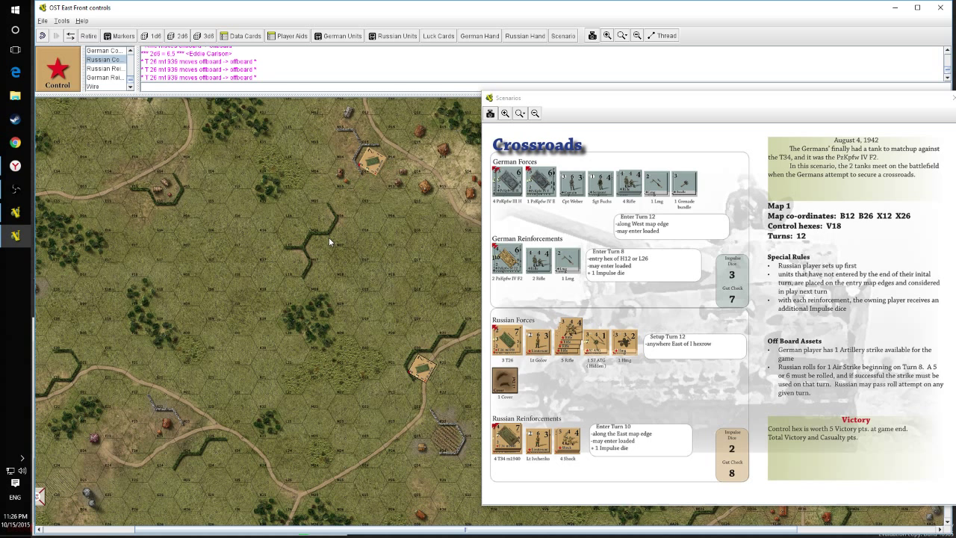
mouse_move(499, 351)
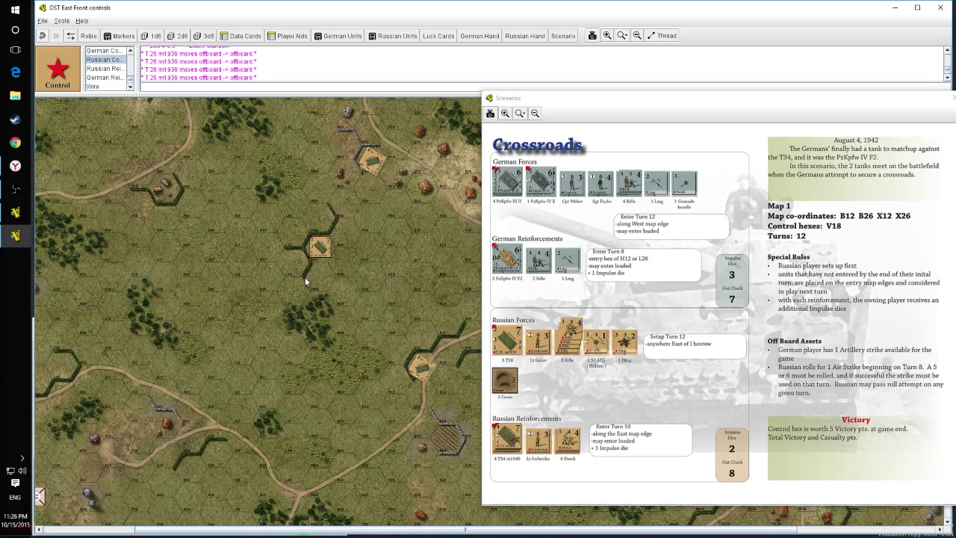
mouse_move(292, 252)
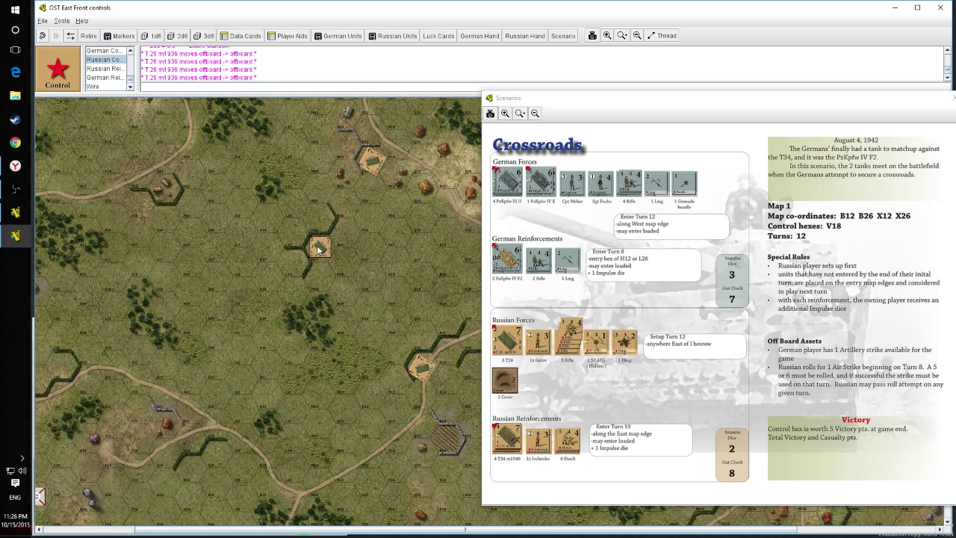
mouse_move(334, 235)
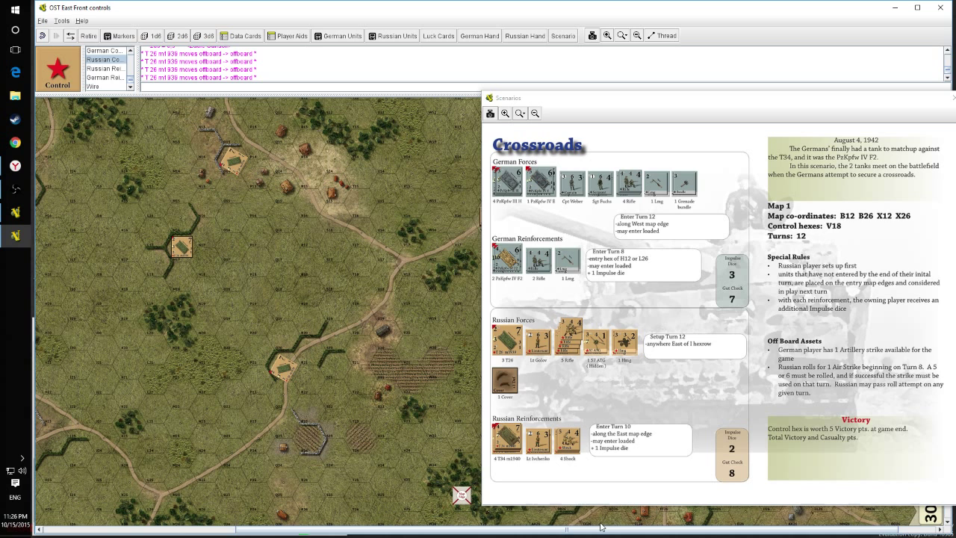
mouse_move(398, 260)
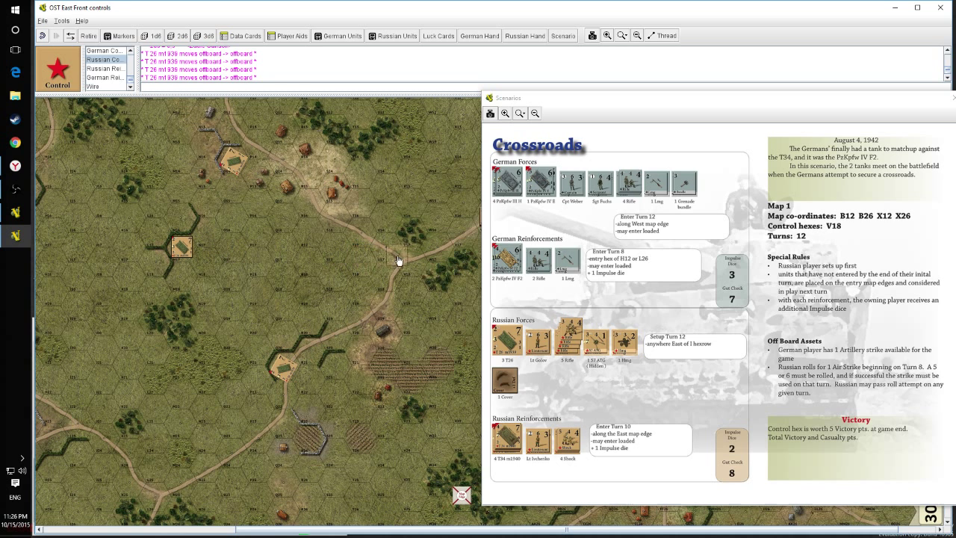
- Drop another Russian tank counter onto the road east of the crossroads
drag(182, 247, 412, 233)
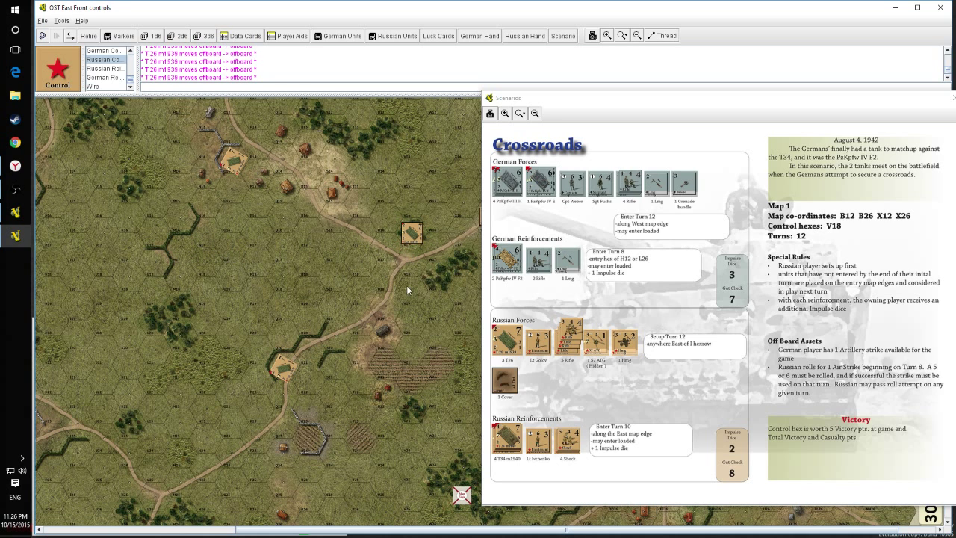
mouse_move(408, 233)
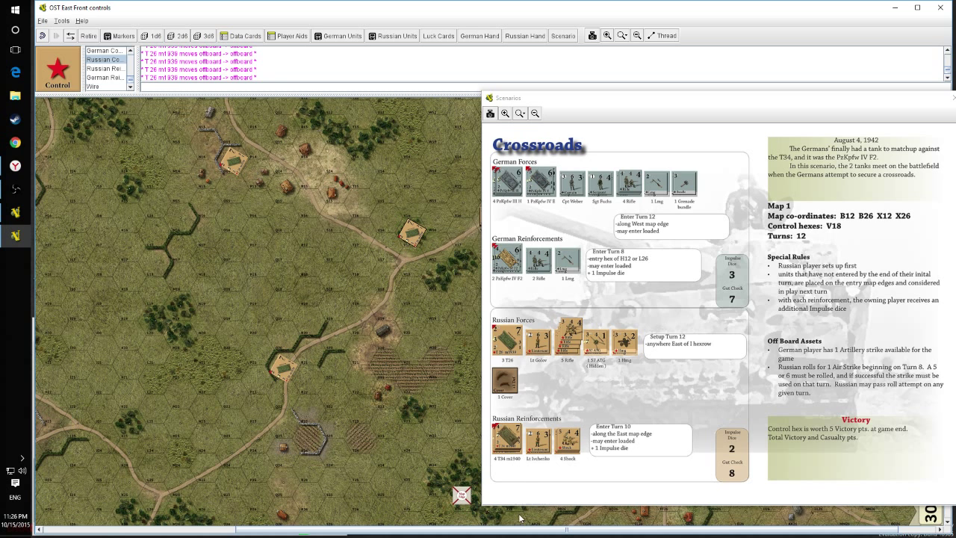
mouse_move(180, 252)
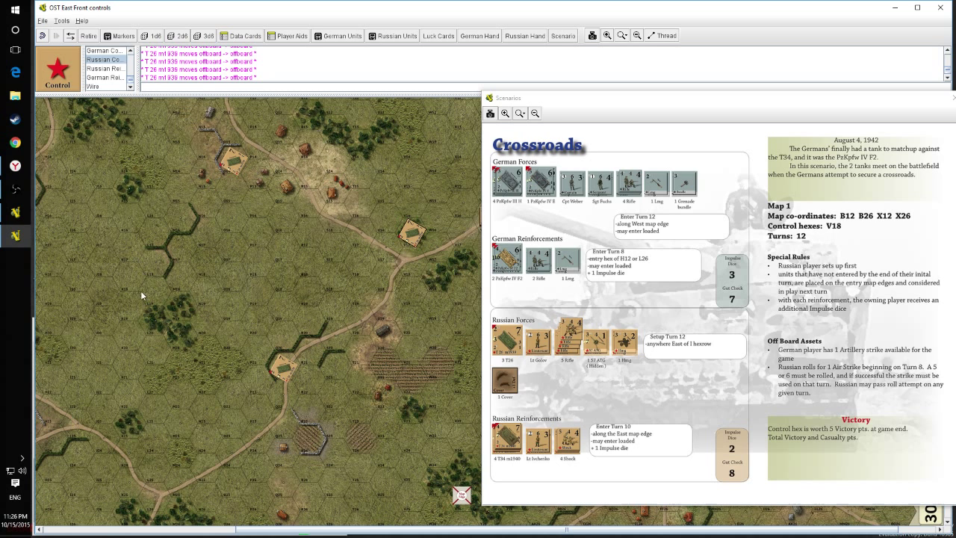
mouse_move(153, 254)
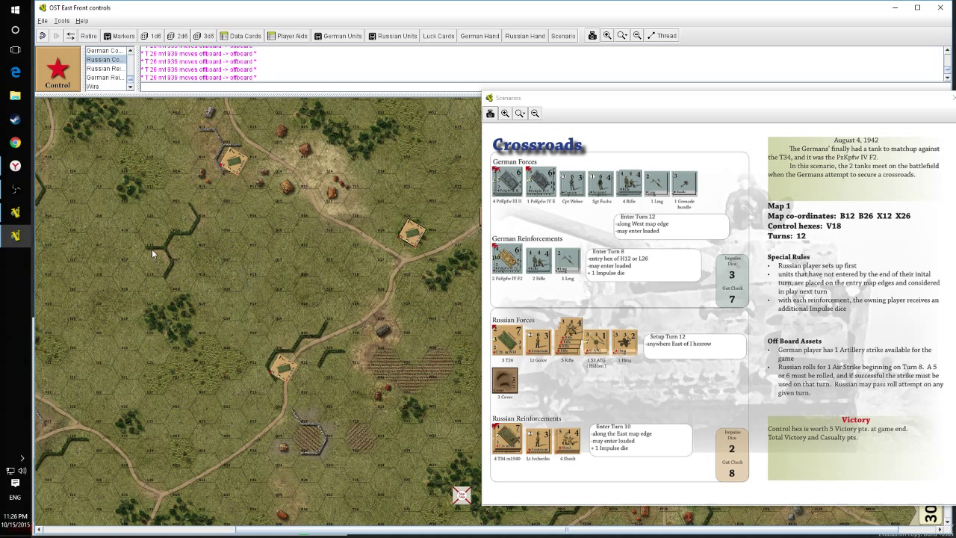
mouse_move(362, 369)
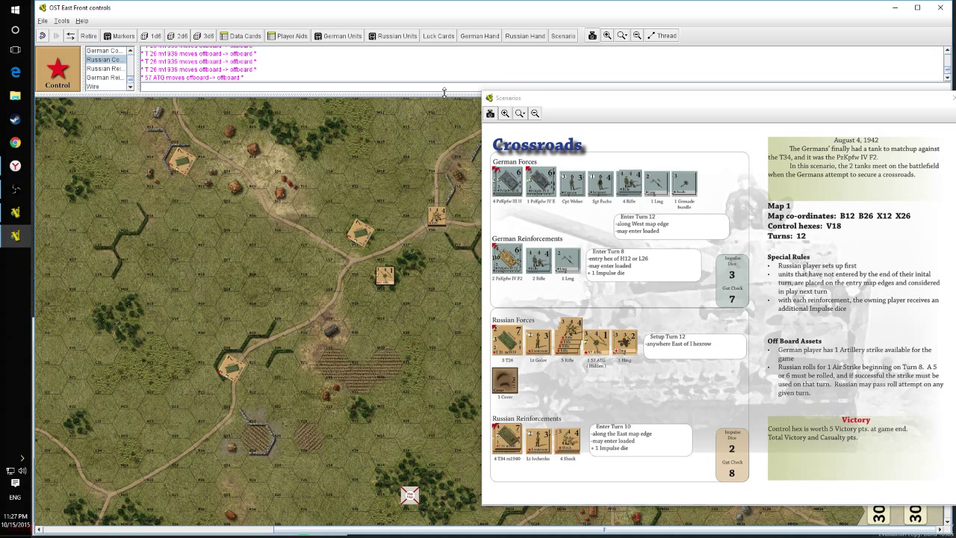
- Zoom out to display the entire Map 1 board with the Russian setup
click(592, 35)
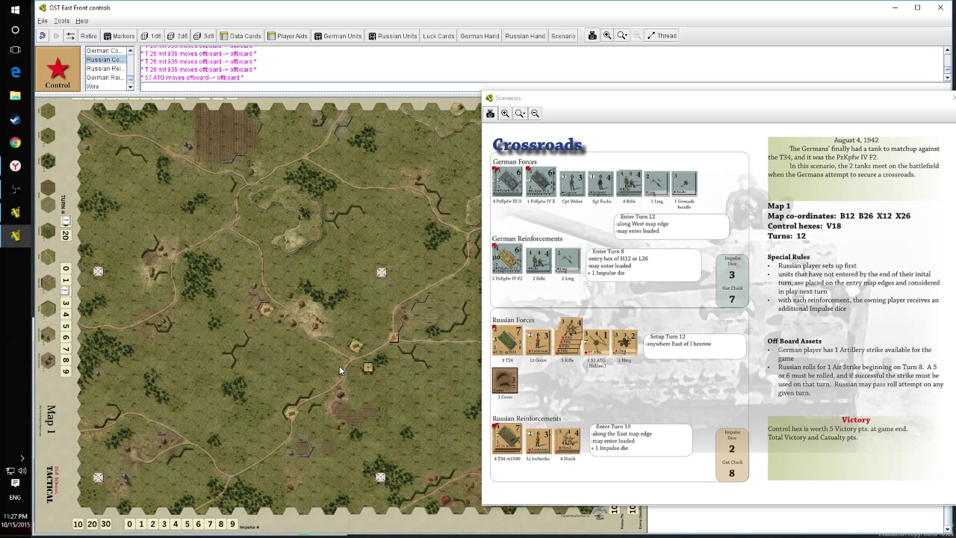
mouse_move(292, 370)
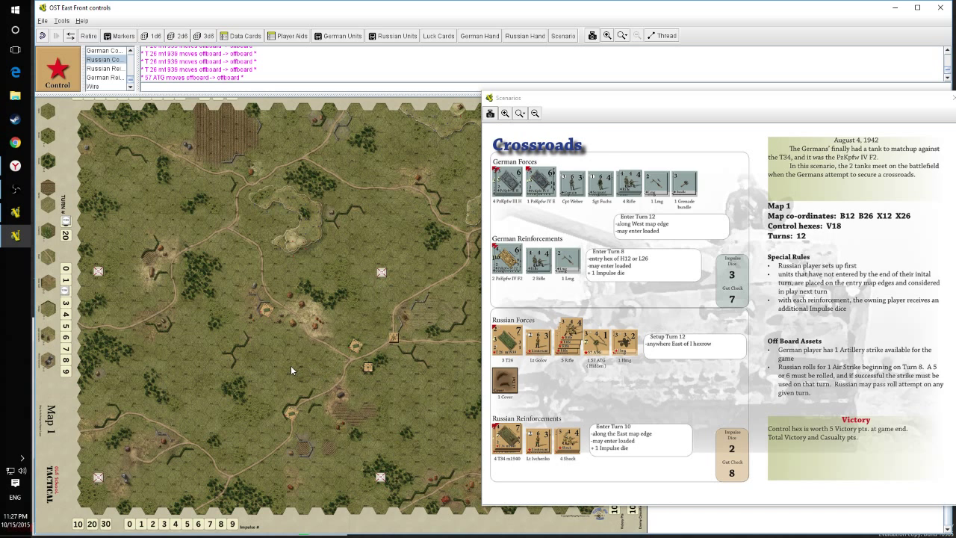
mouse_move(244, 372)
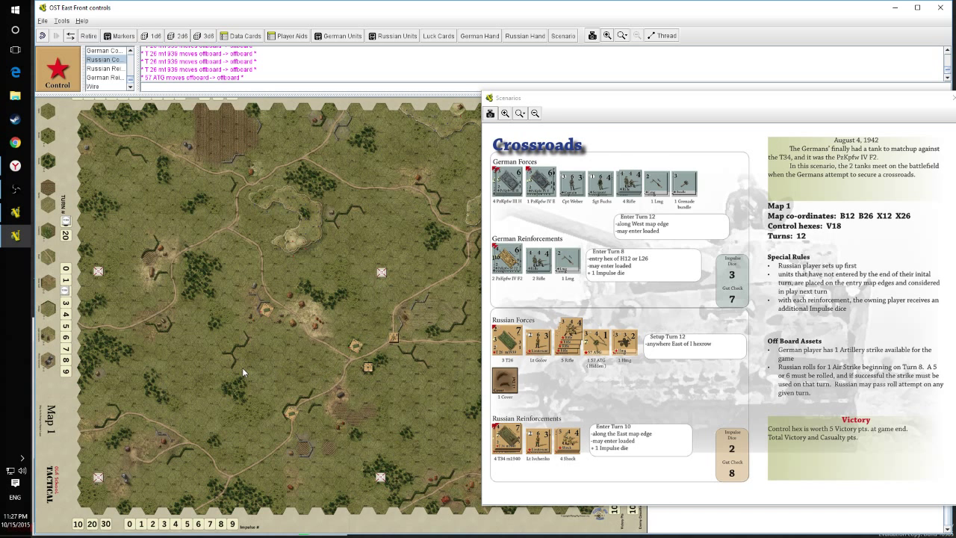
mouse_move(202, 375)
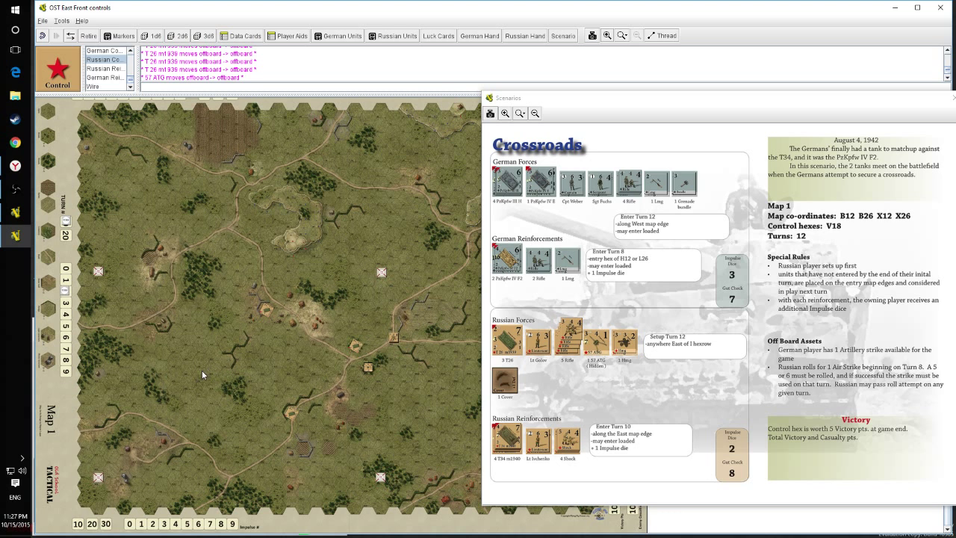
mouse_move(161, 369)
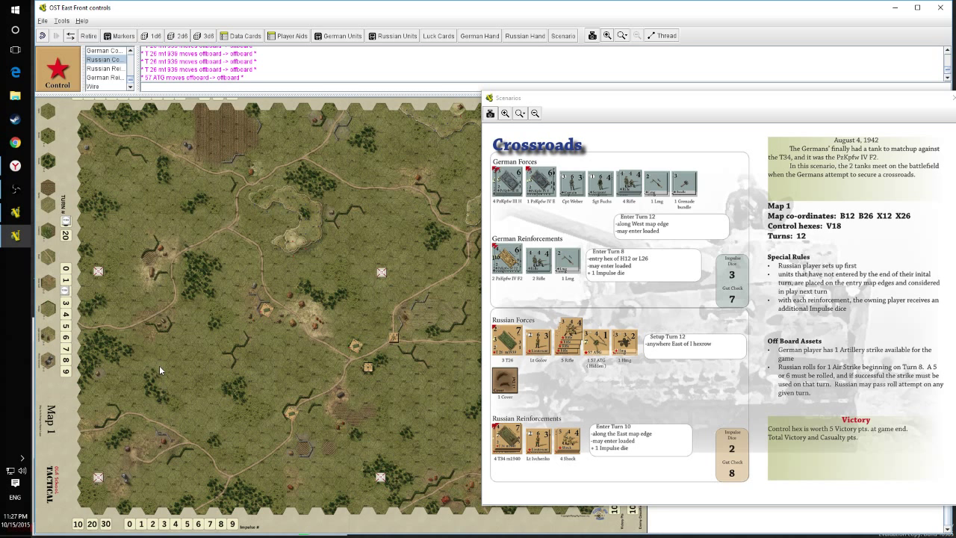
mouse_move(182, 372)
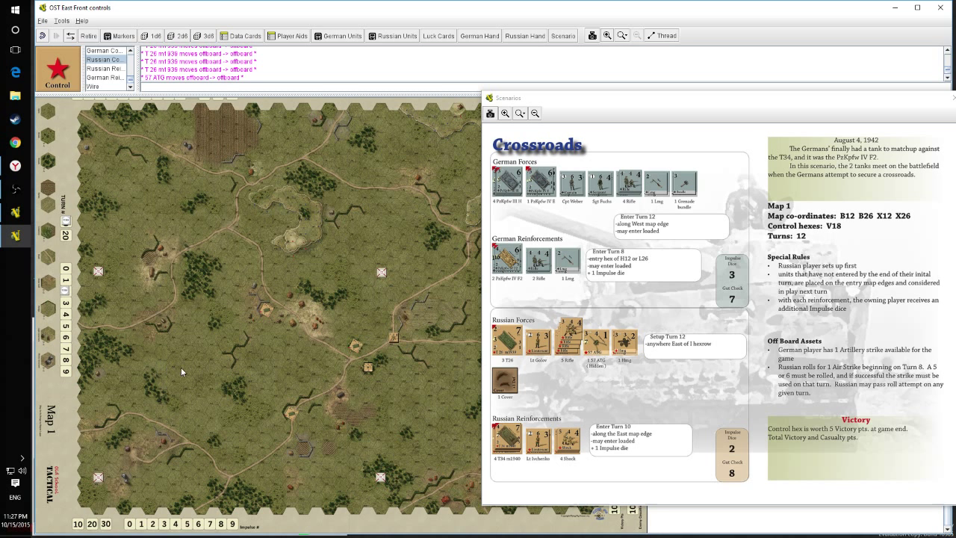
mouse_move(205, 300)
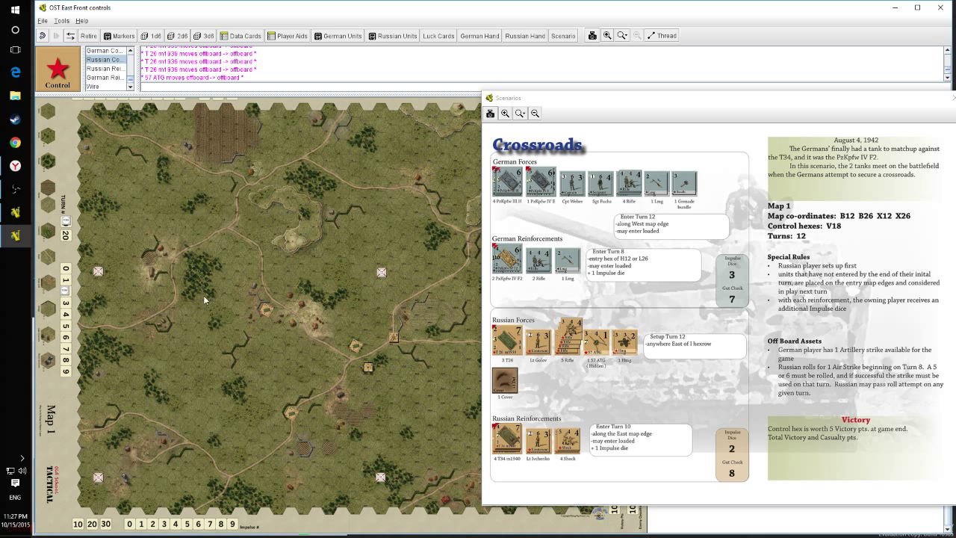
mouse_move(230, 353)
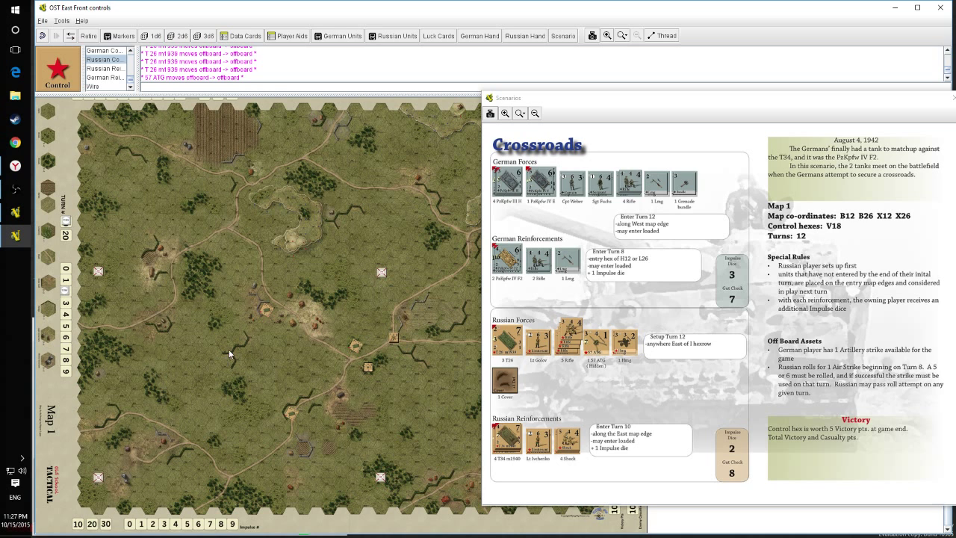
mouse_move(126, 373)
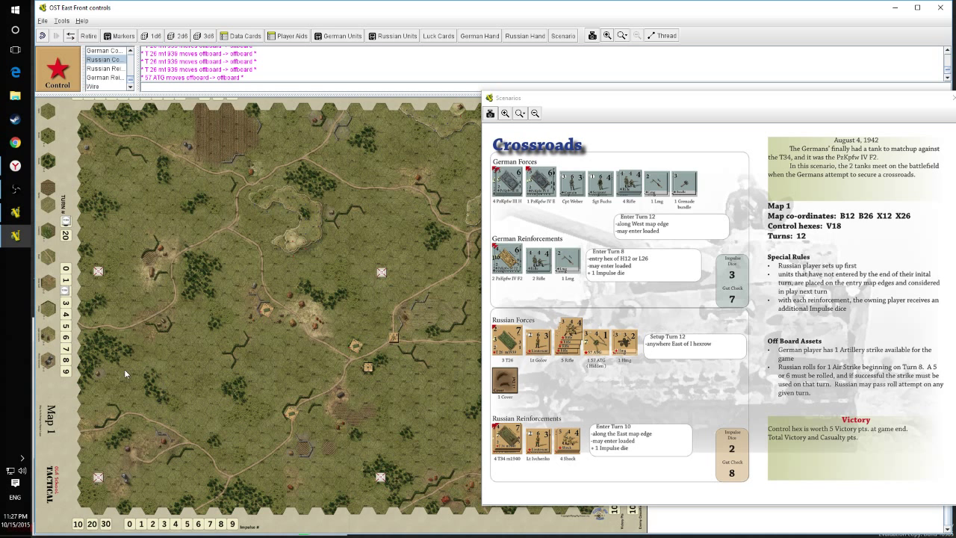
mouse_move(147, 405)
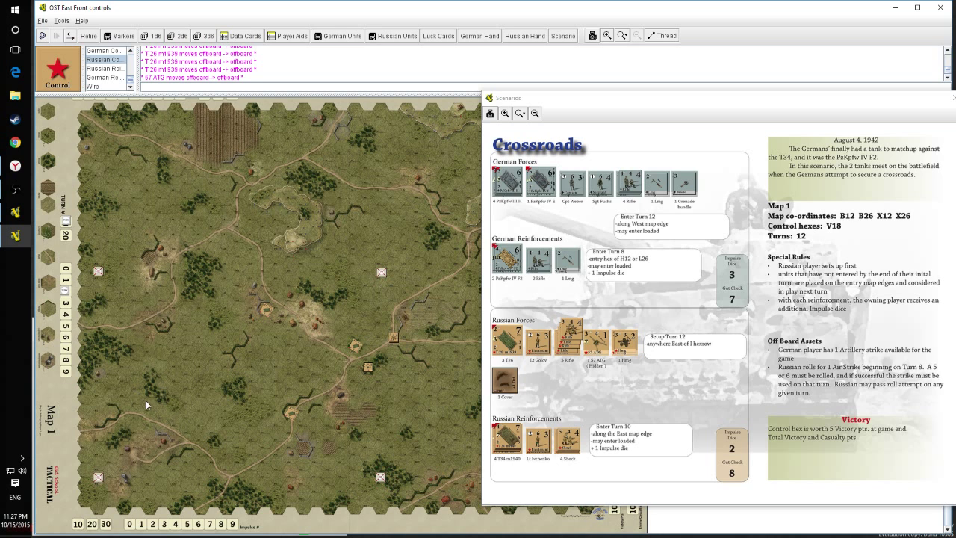
mouse_move(227, 345)
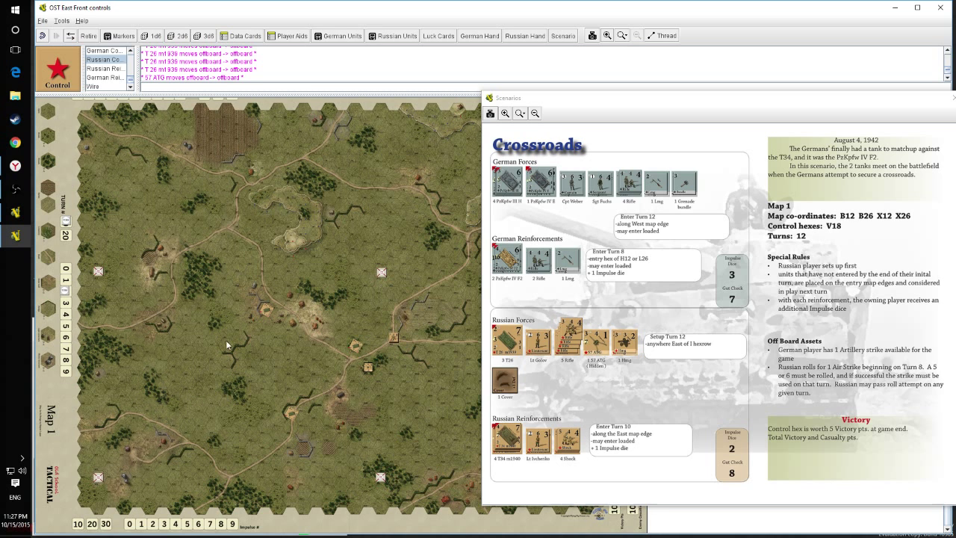
mouse_move(246, 296)
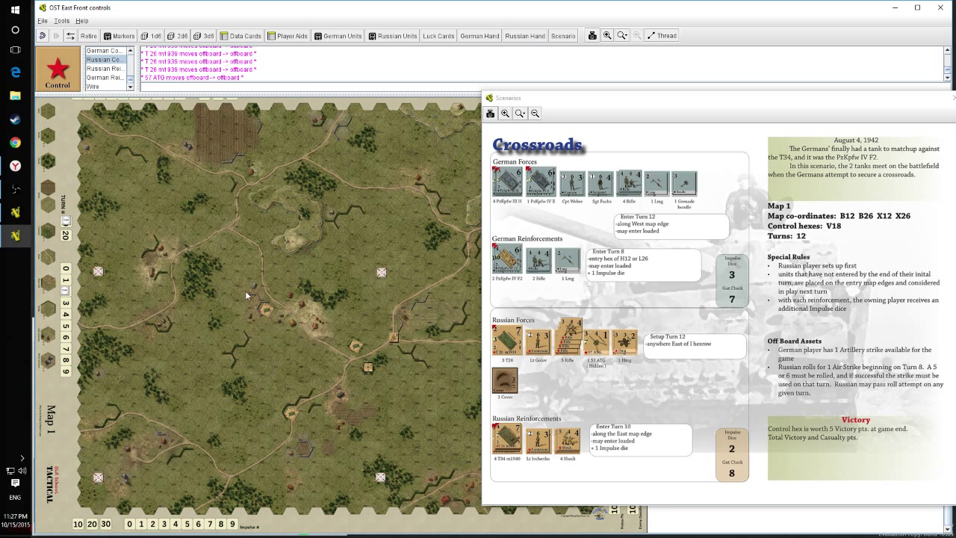
mouse_move(206, 364)
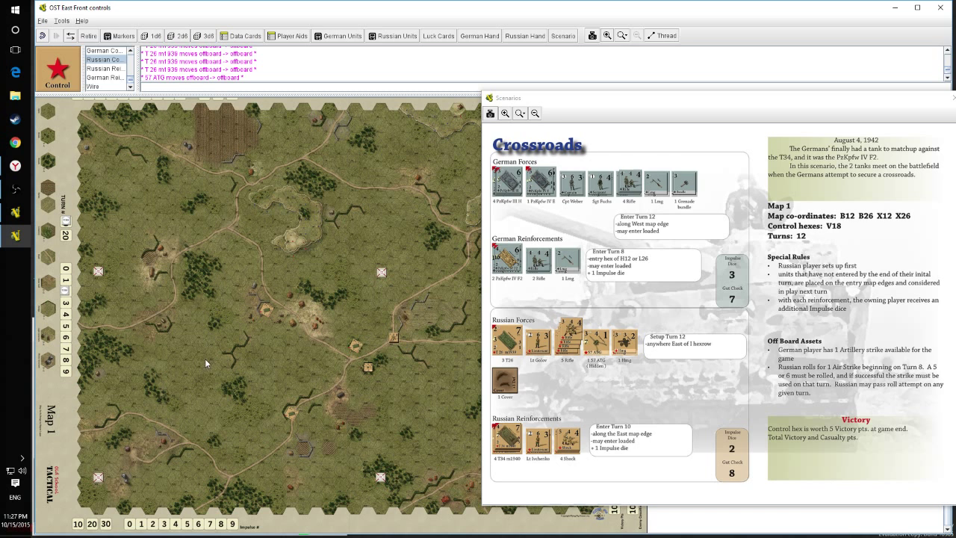
mouse_move(169, 468)
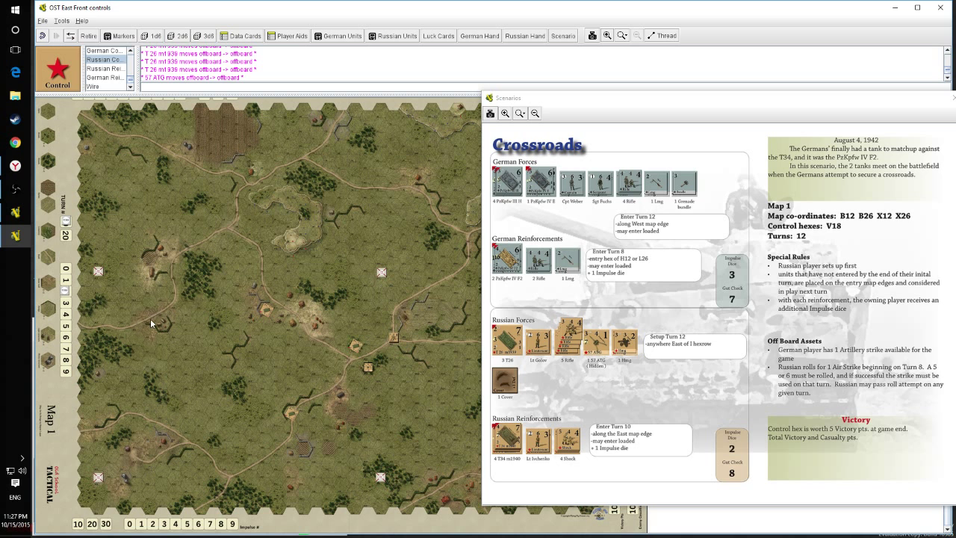
mouse_move(626, 346)
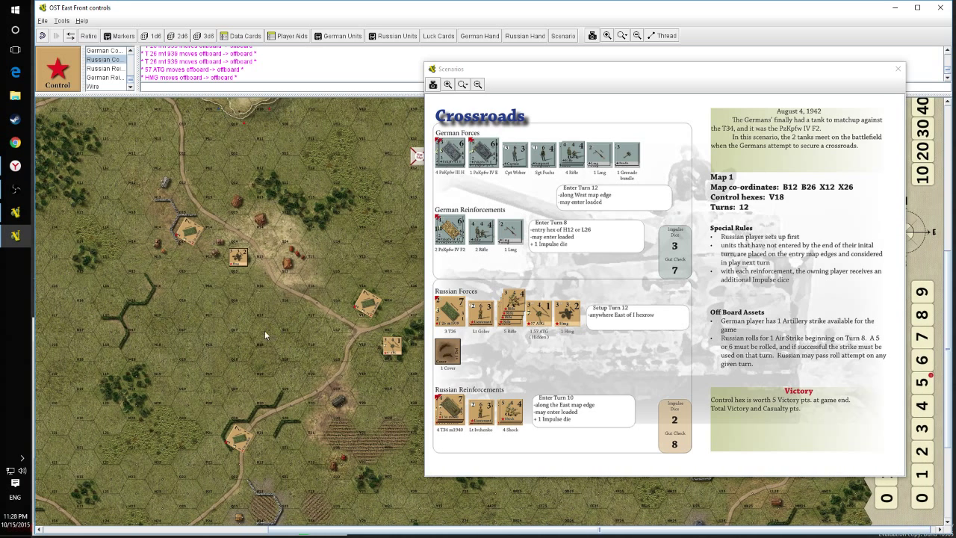
mouse_move(226, 270)
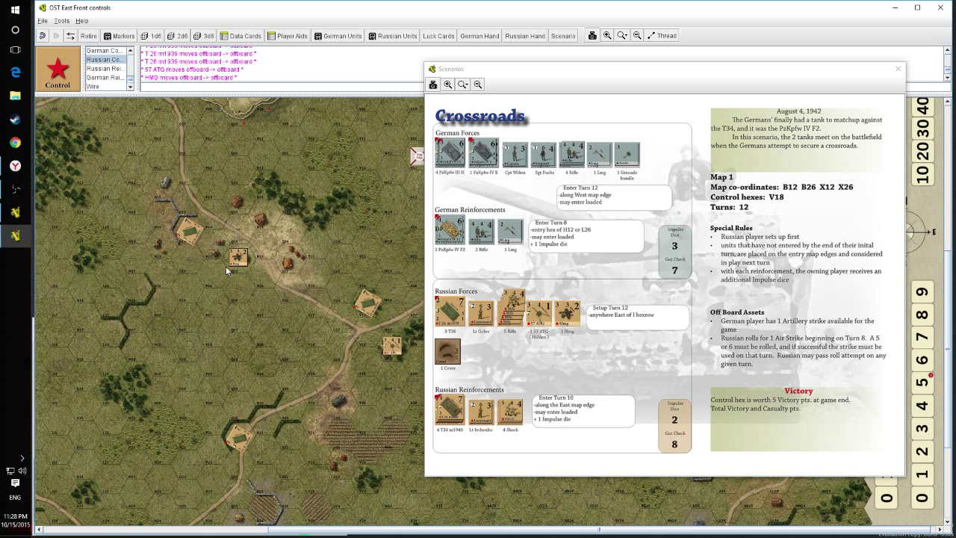
mouse_move(211, 263)
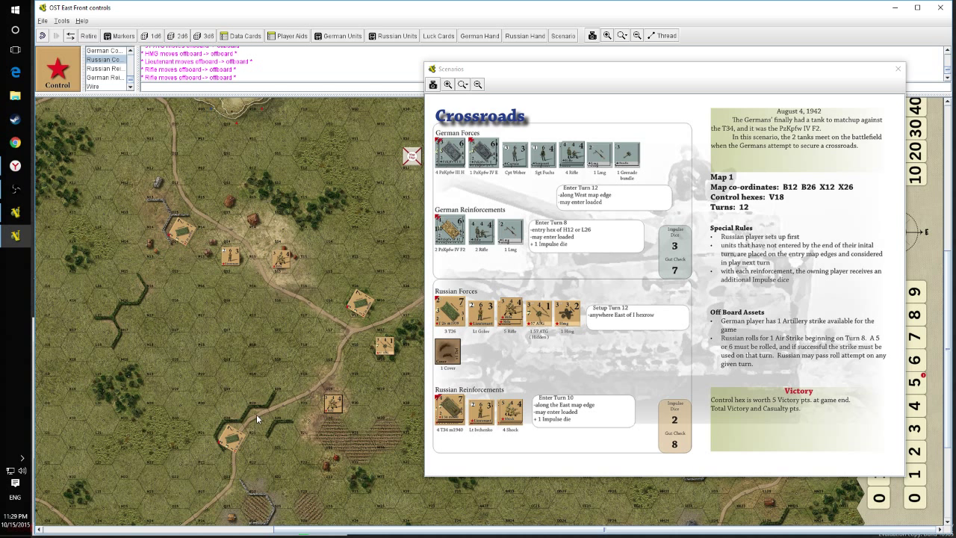
mouse_move(270, 407)
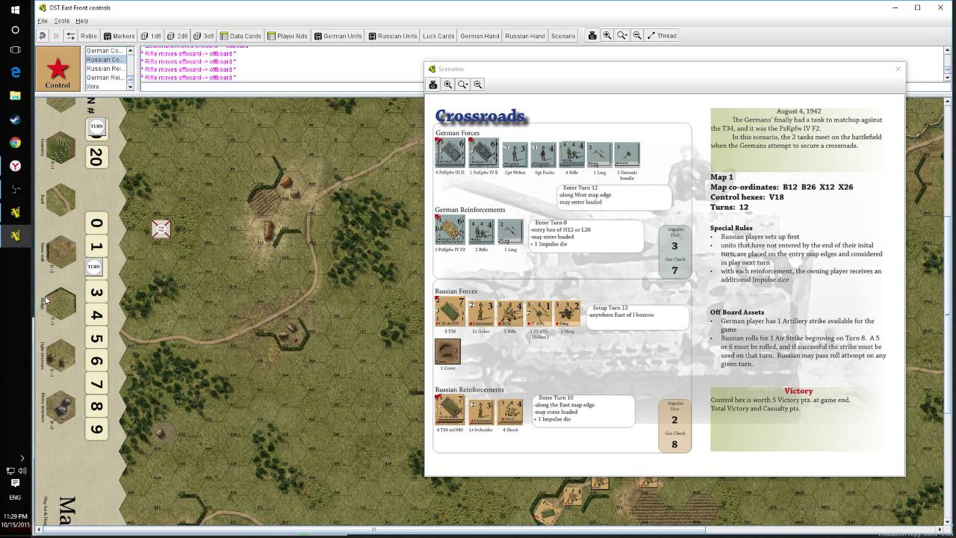
mouse_move(58, 237)
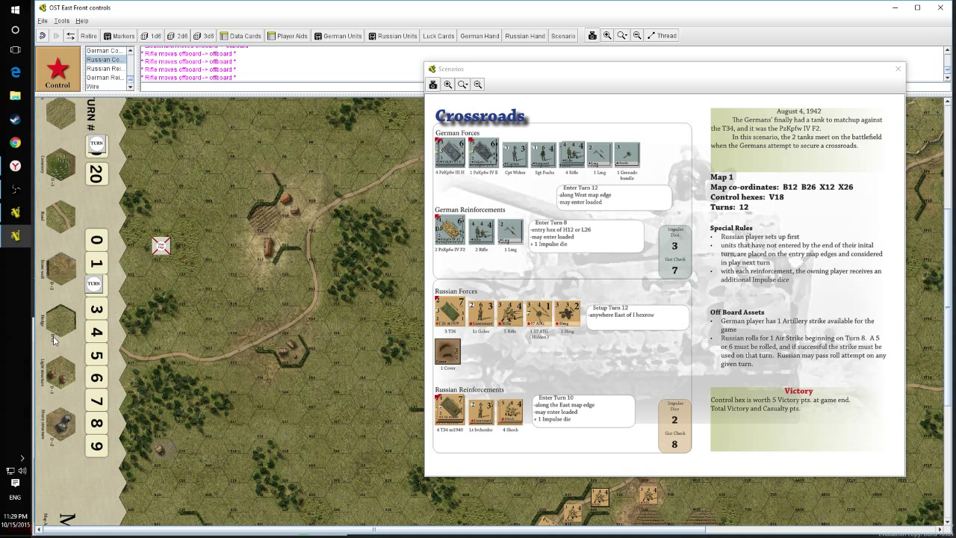
mouse_move(374, 530)
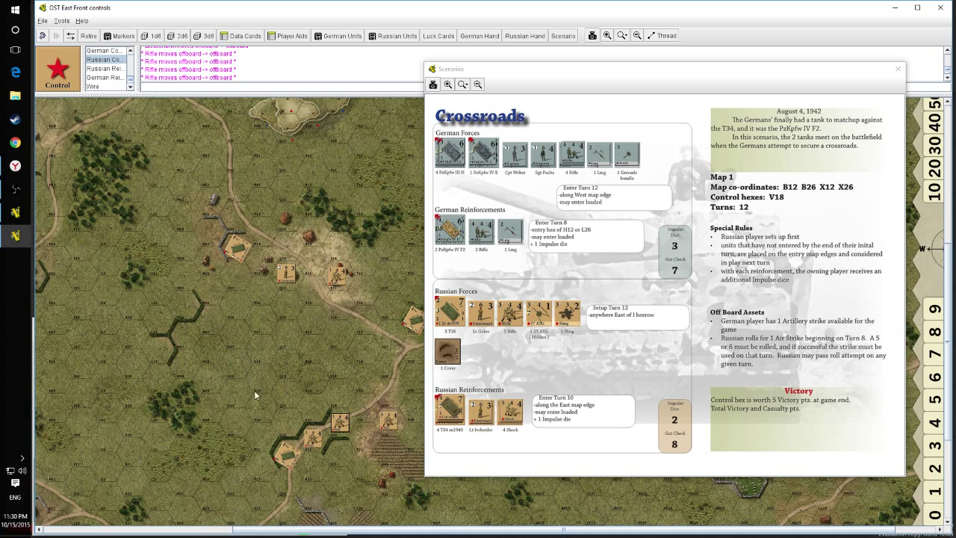
mouse_move(246, 340)
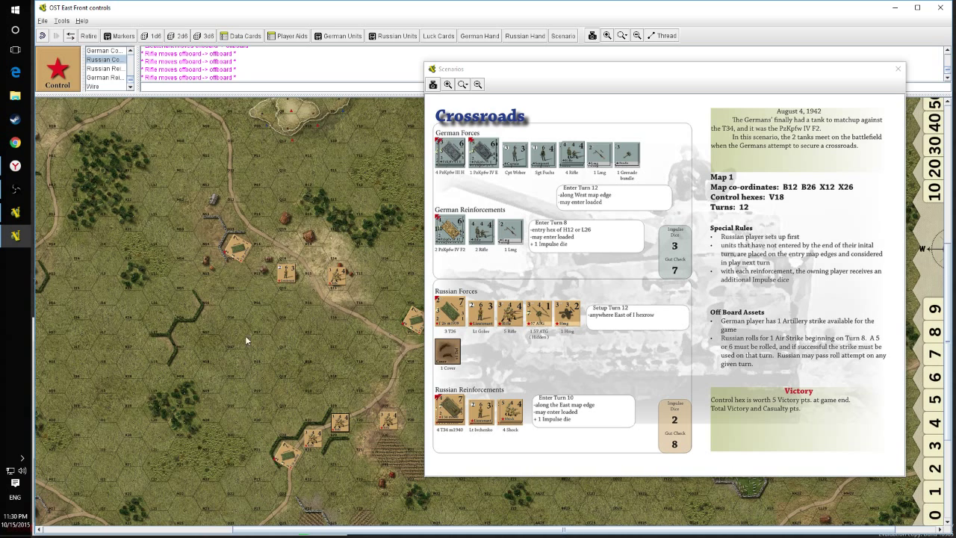
mouse_move(503, 314)
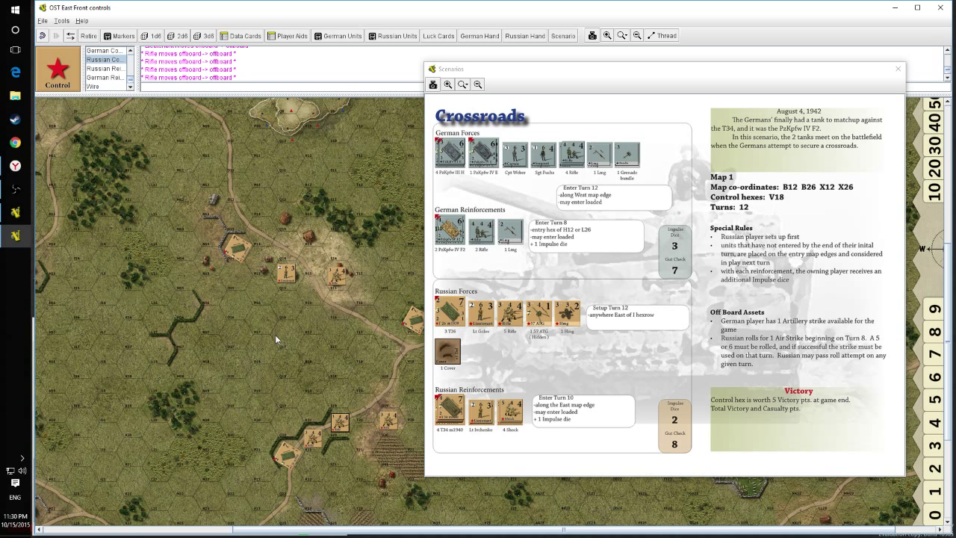
mouse_move(898, 68)
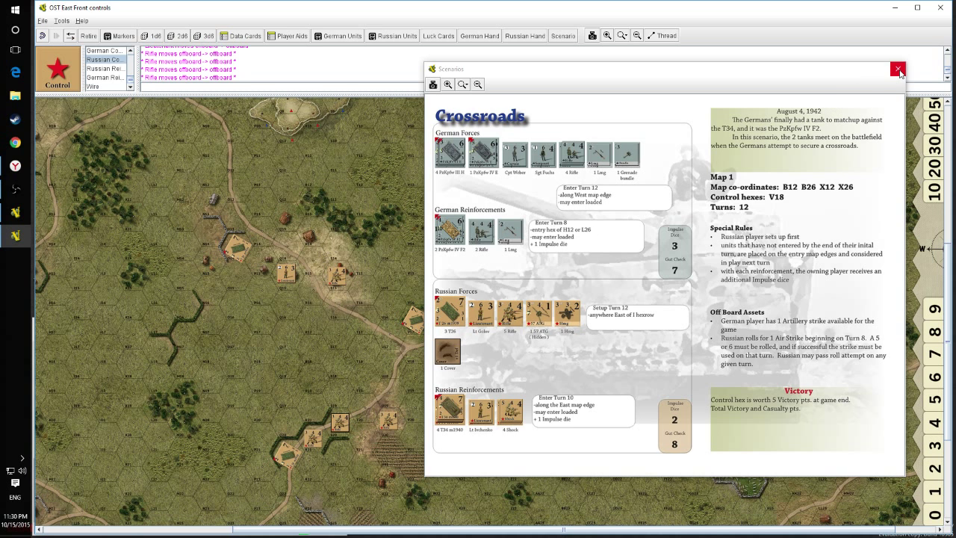
- Close the Crossroads scenario sheet, revealing the deployed Russian counters on Map 1
click(899, 68)
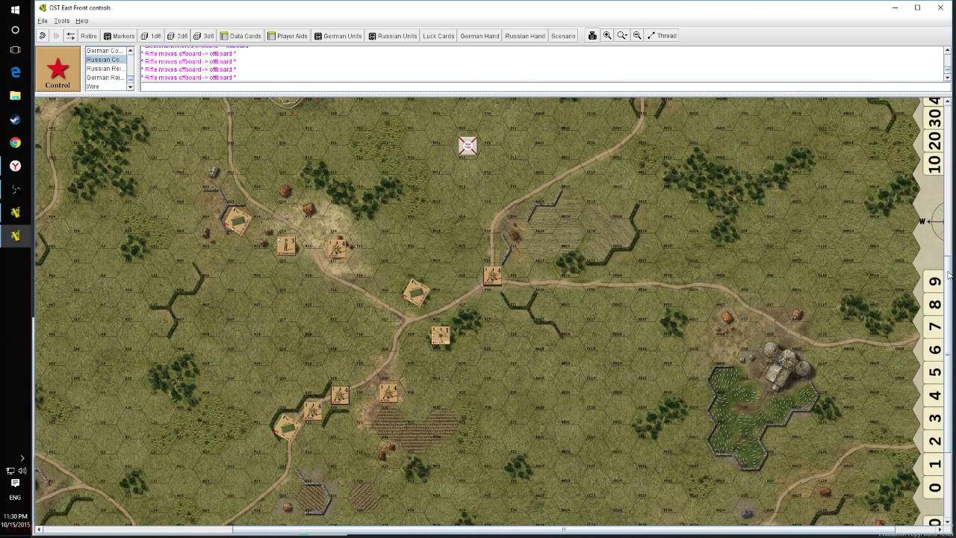
scroll(down, 3)
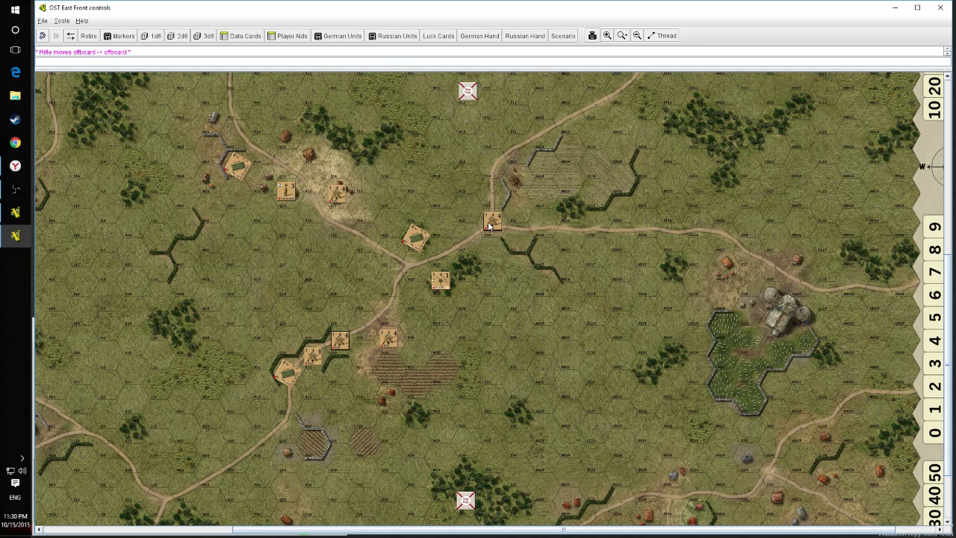
- Move the Rifle, Cover and Russian Control stack from the east road to the crossroads
click(491, 221)
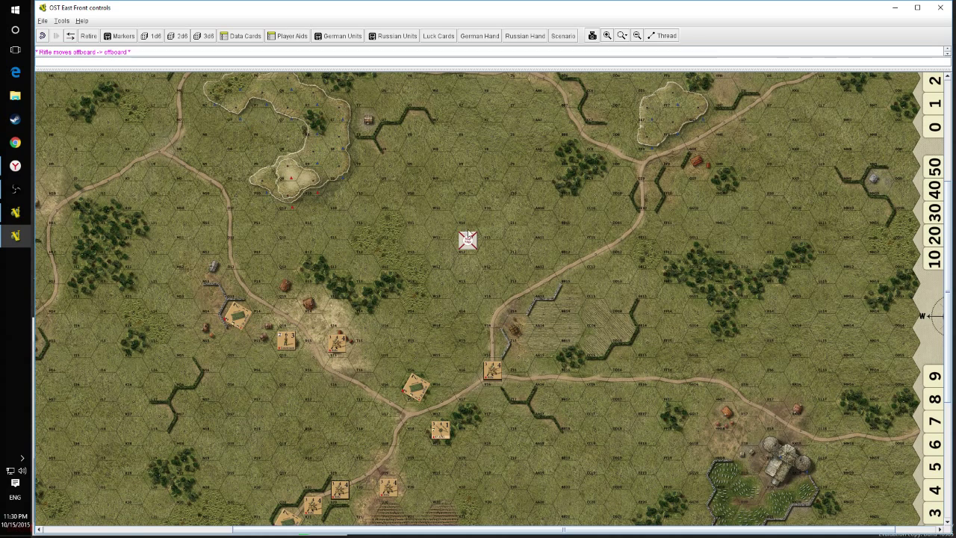
mouse_move(498, 237)
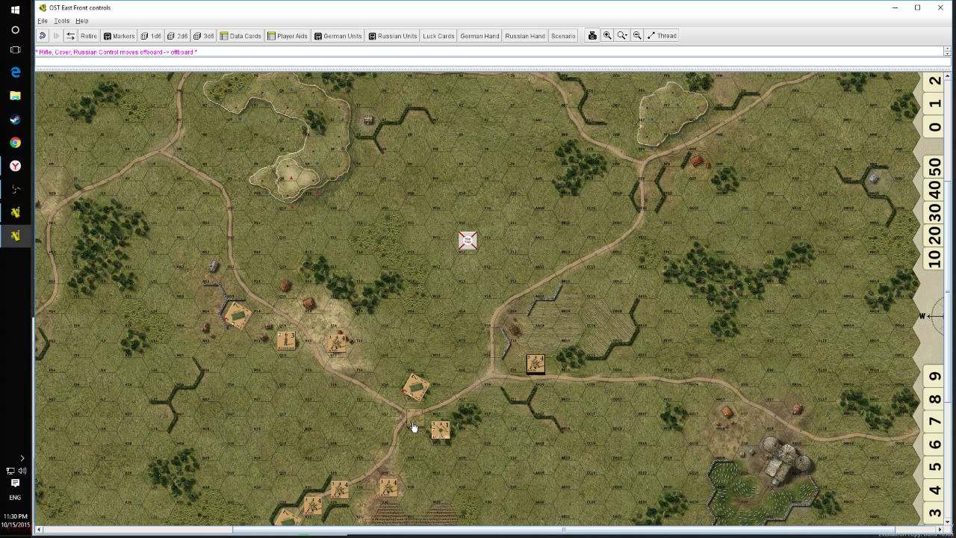
scroll(down, 3)
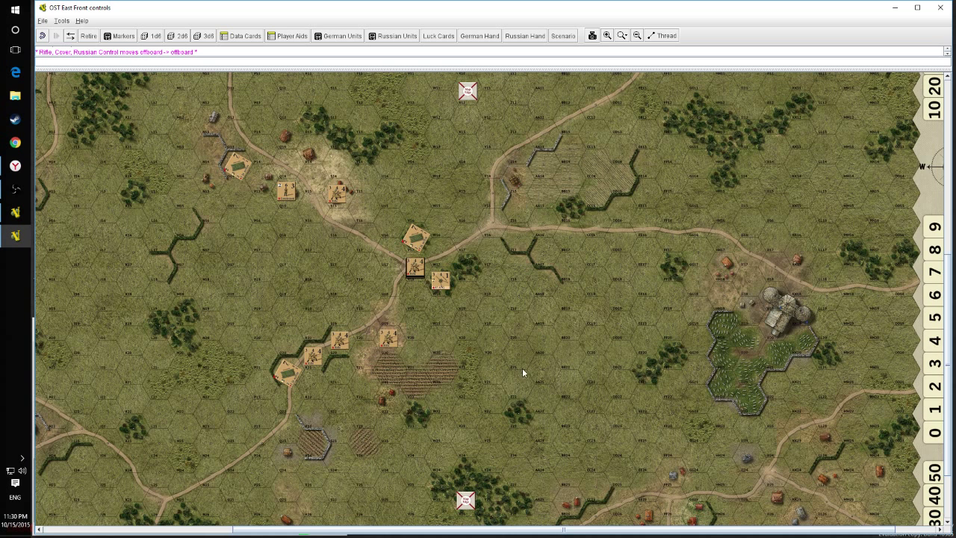
mouse_move(490, 225)
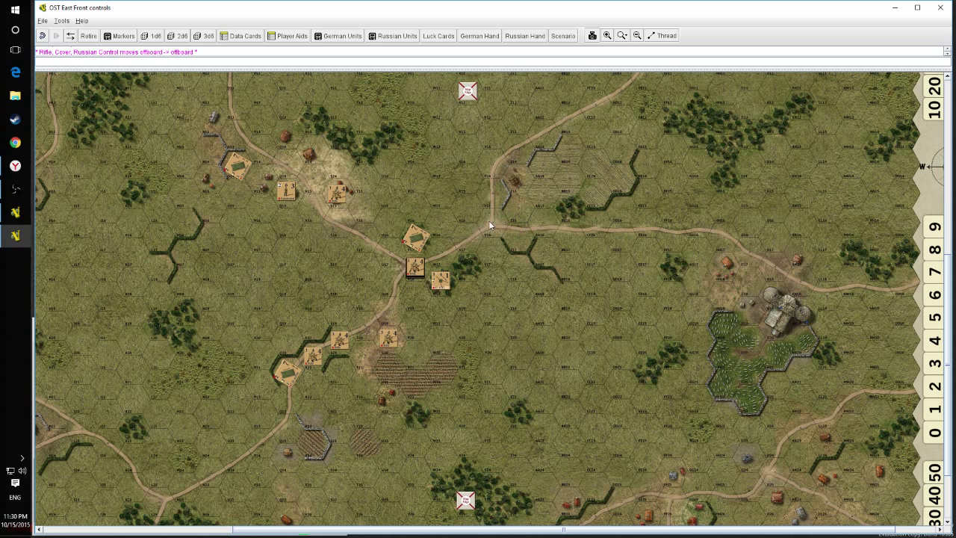
mouse_move(415, 267)
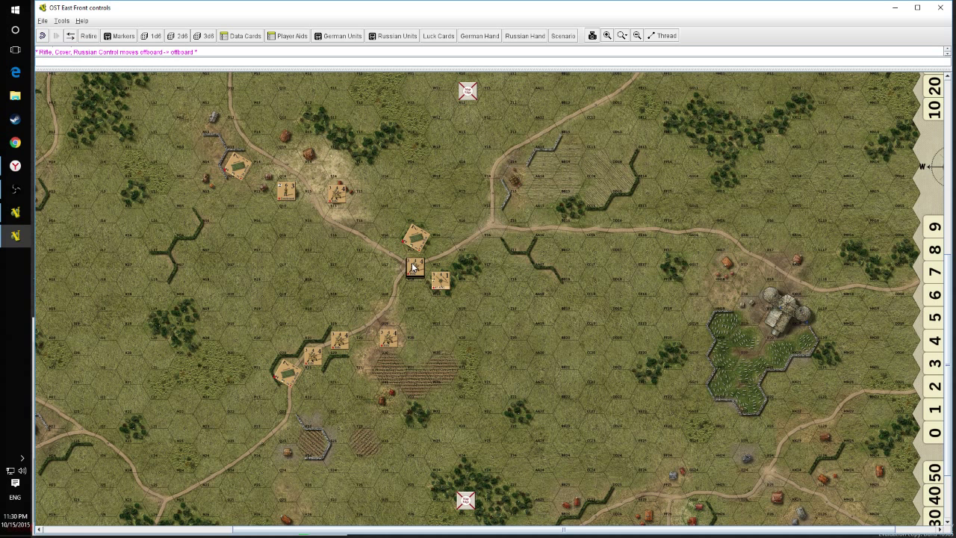
click(414, 268)
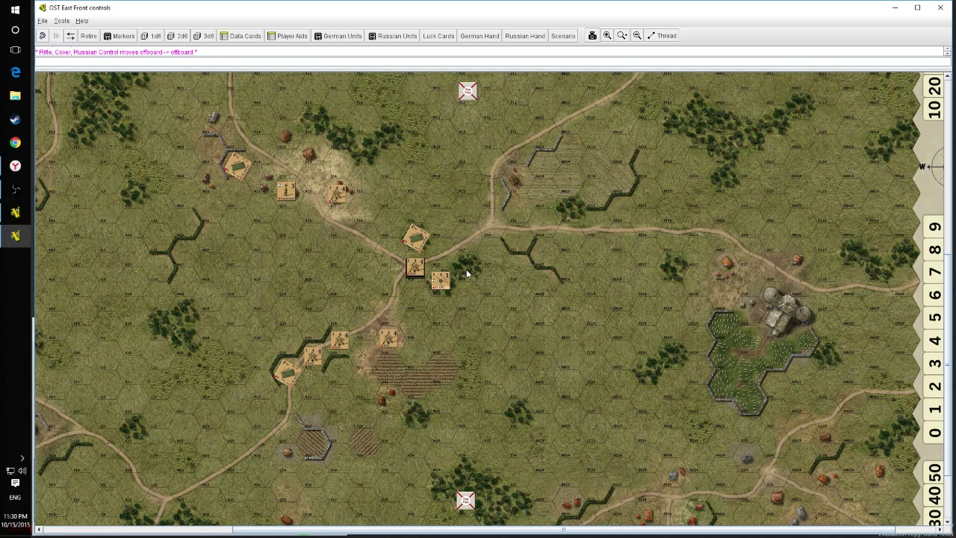
mouse_move(441, 336)
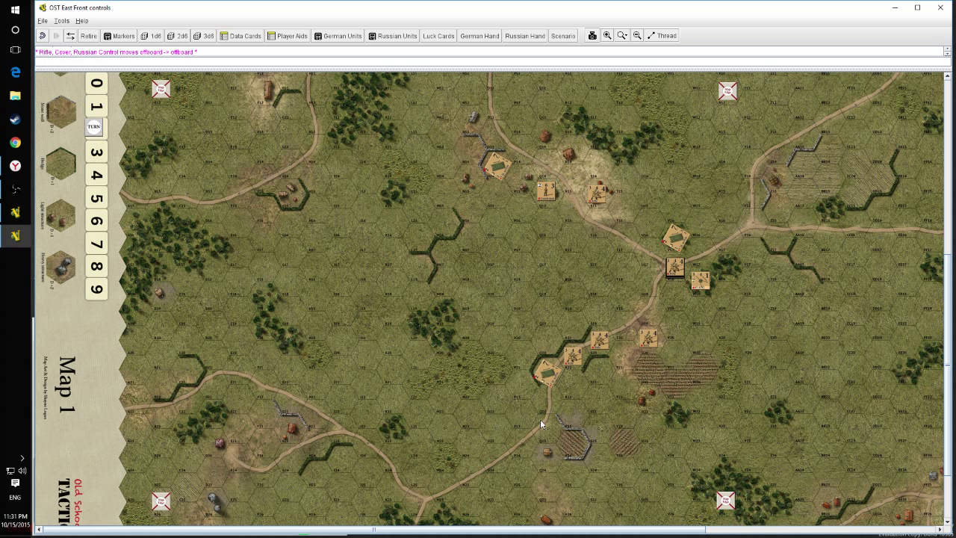
mouse_move(160, 120)
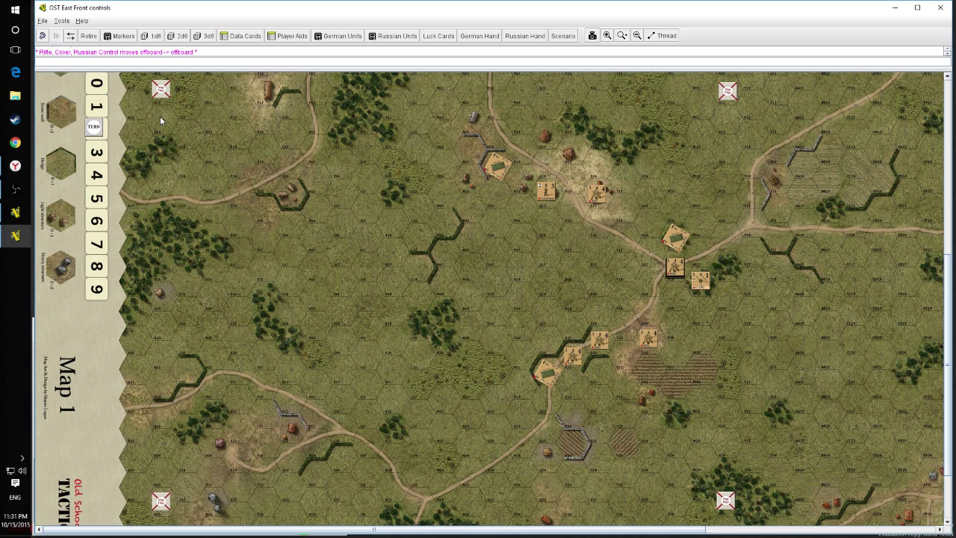
mouse_move(182, 124)
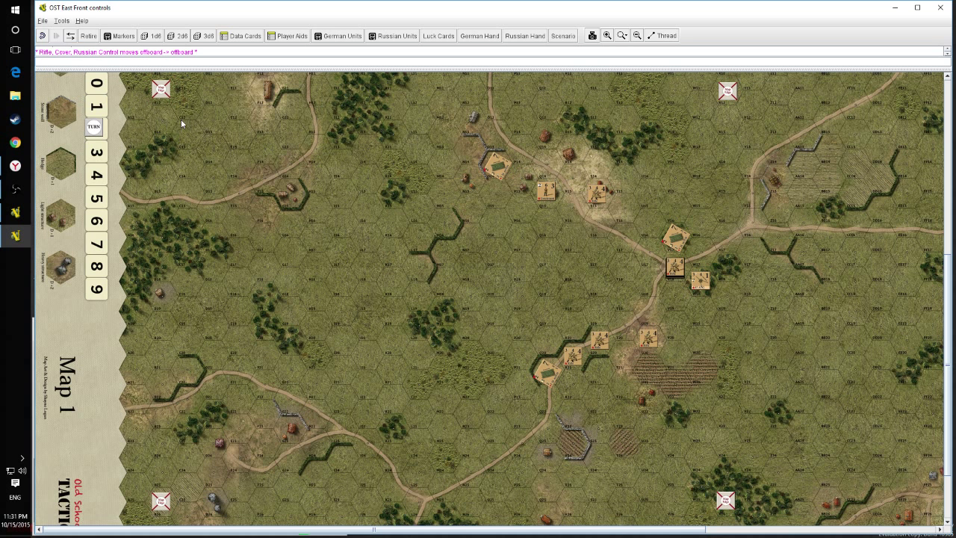
mouse_move(412, 117)
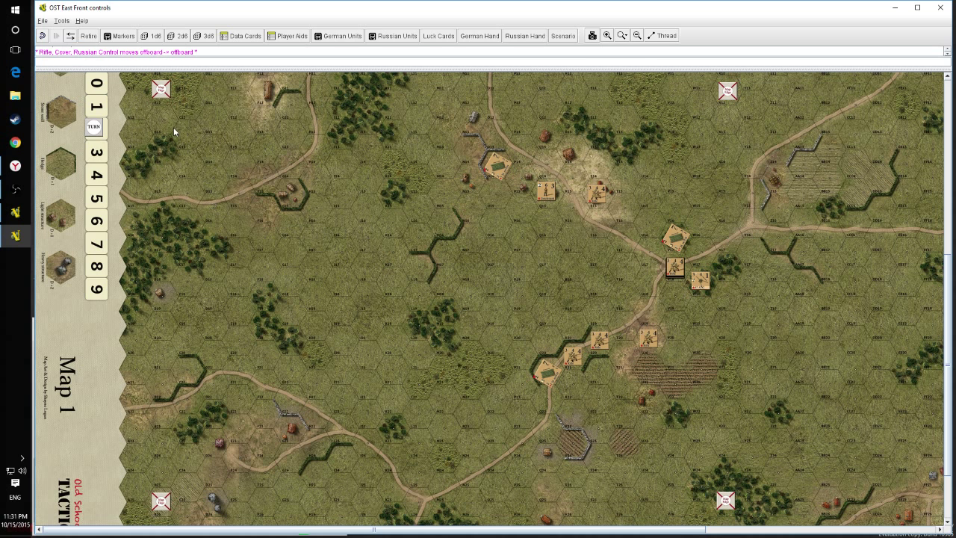
mouse_move(428, 152)
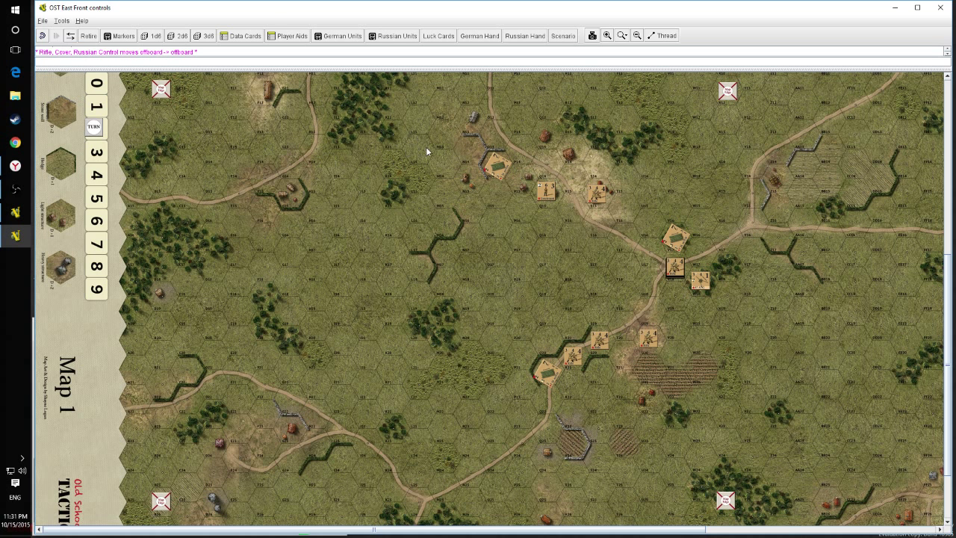
mouse_move(253, 471)
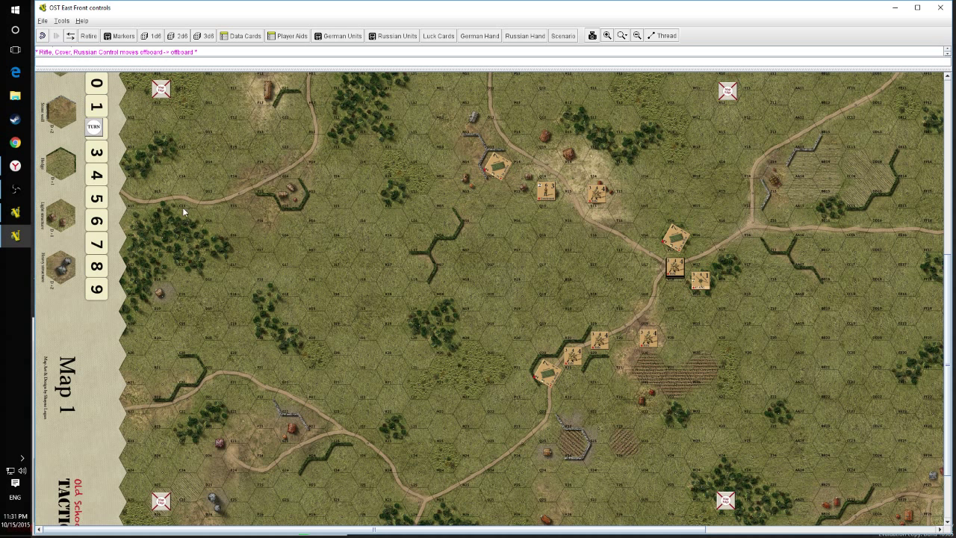
mouse_move(546, 181)
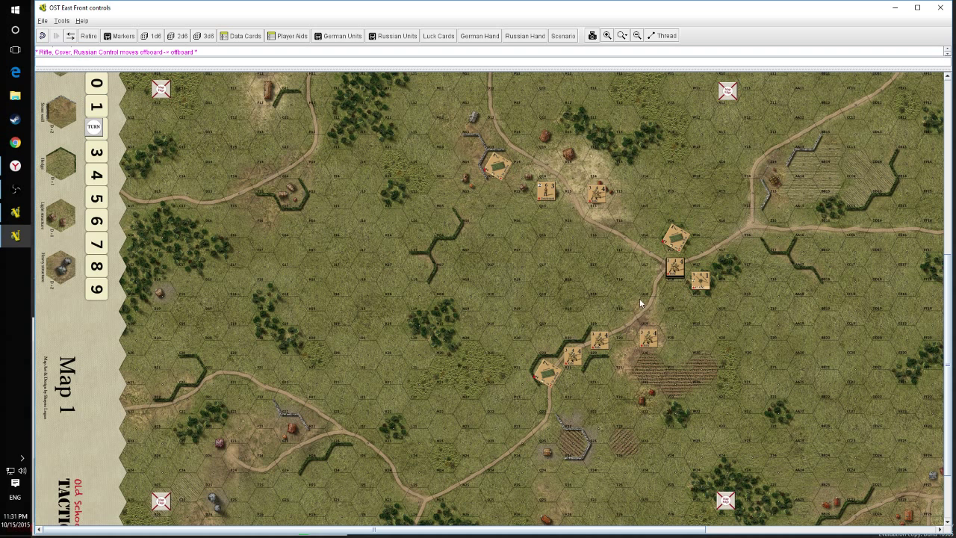
mouse_move(559, 359)
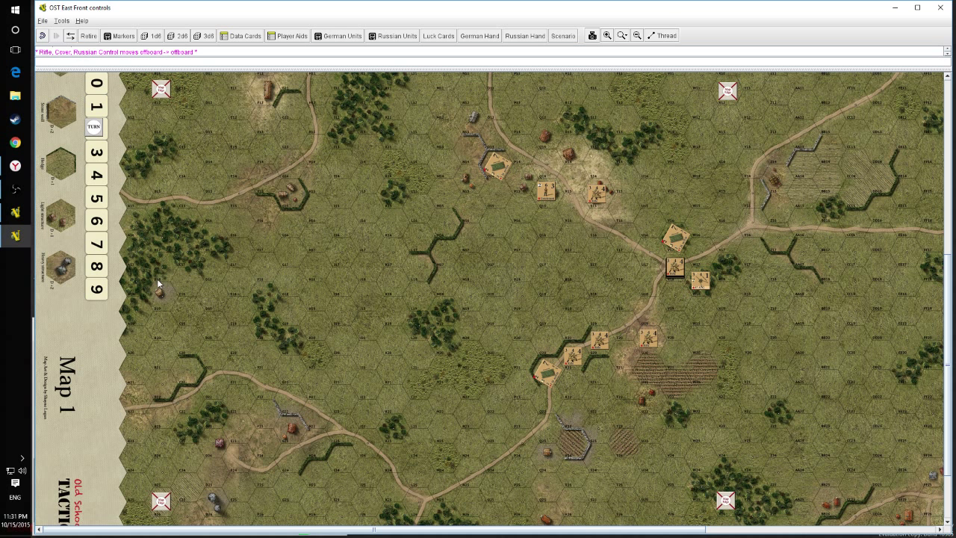
mouse_move(164, 209)
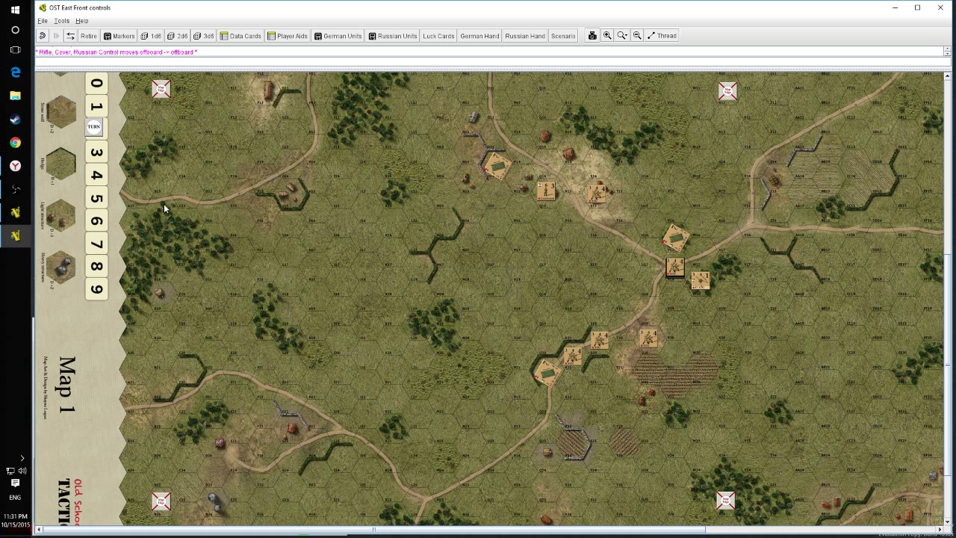
mouse_move(319, 218)
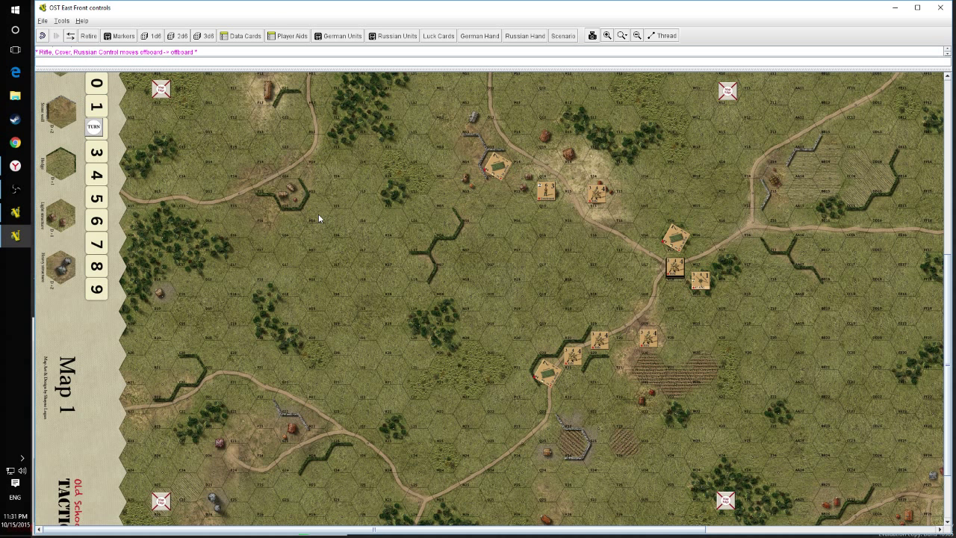
mouse_move(385, 300)
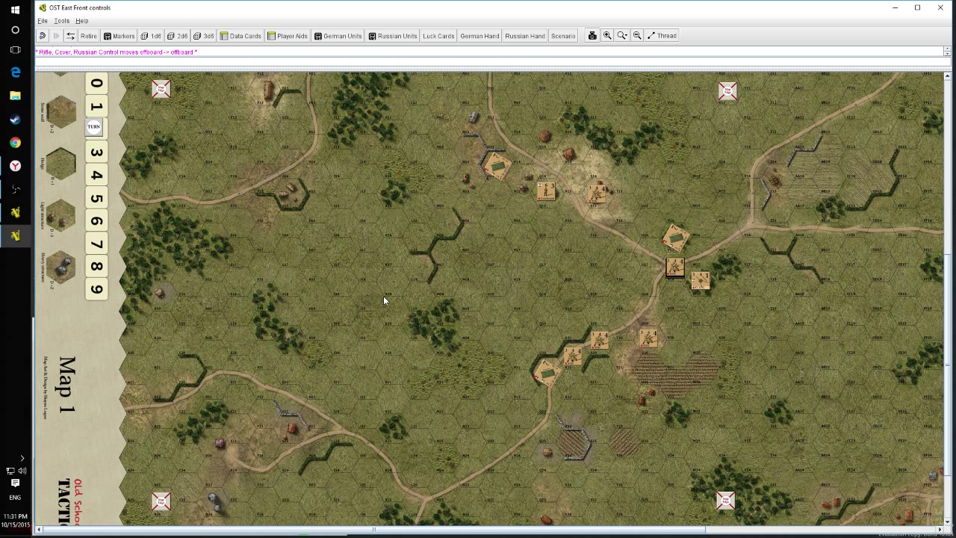
mouse_move(598, 251)
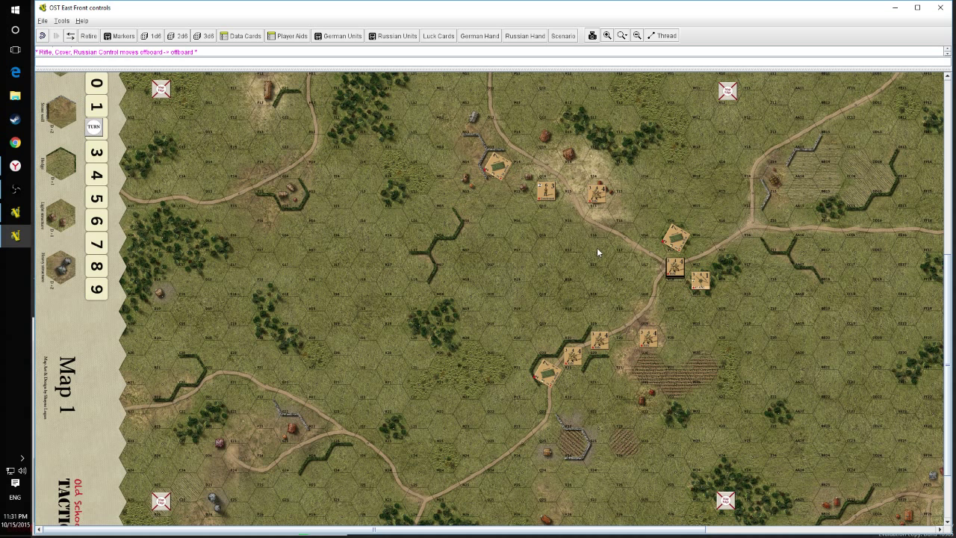